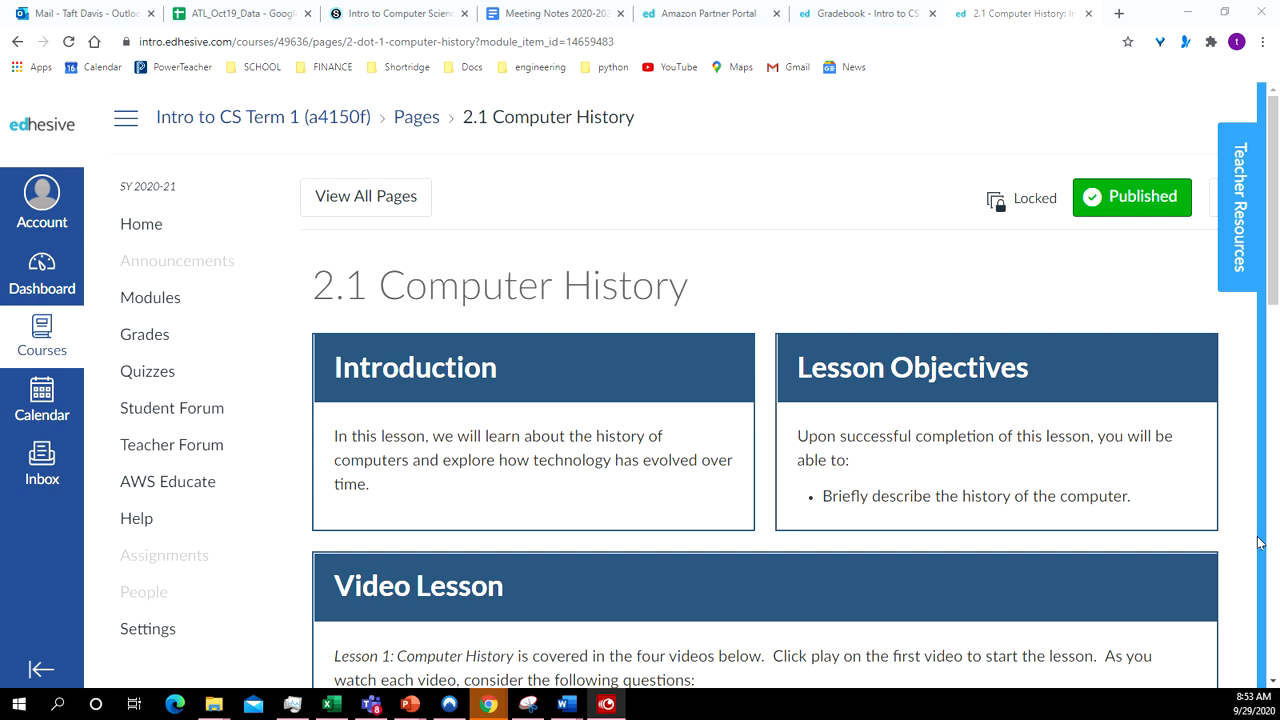
pyautogui.moveTo(1056, 550)
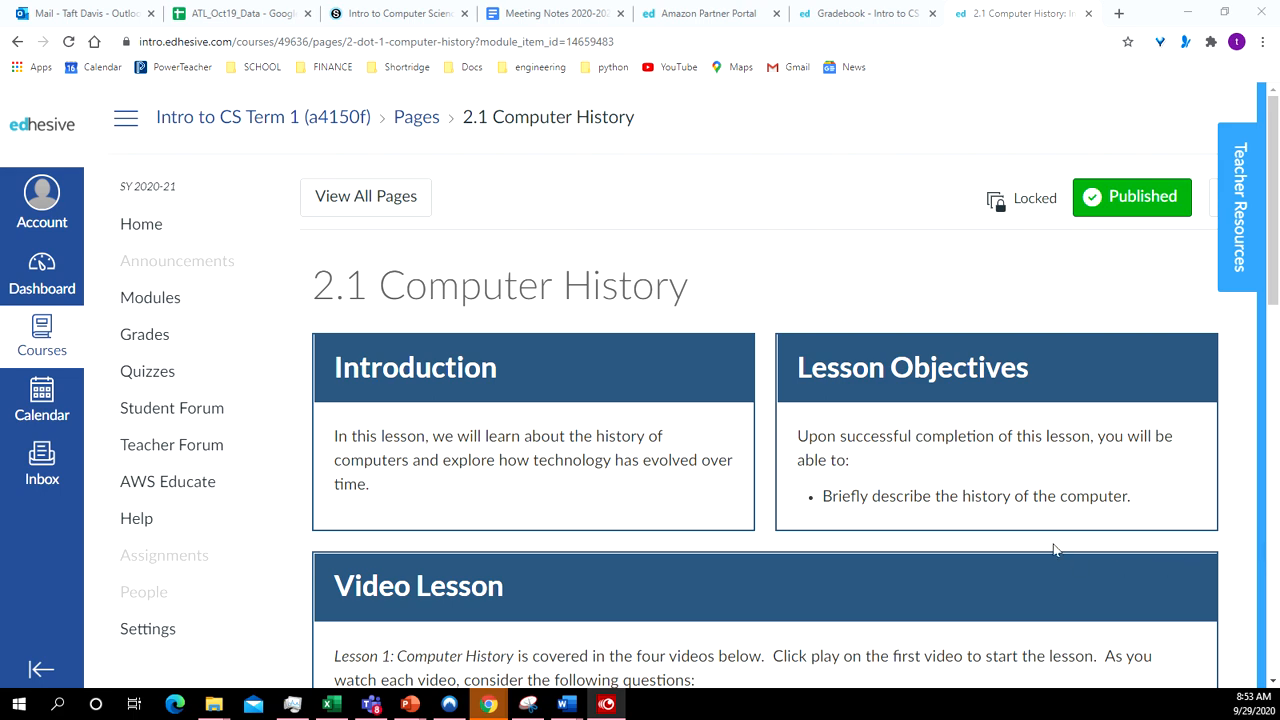
pyautogui.moveTo(768, 430)
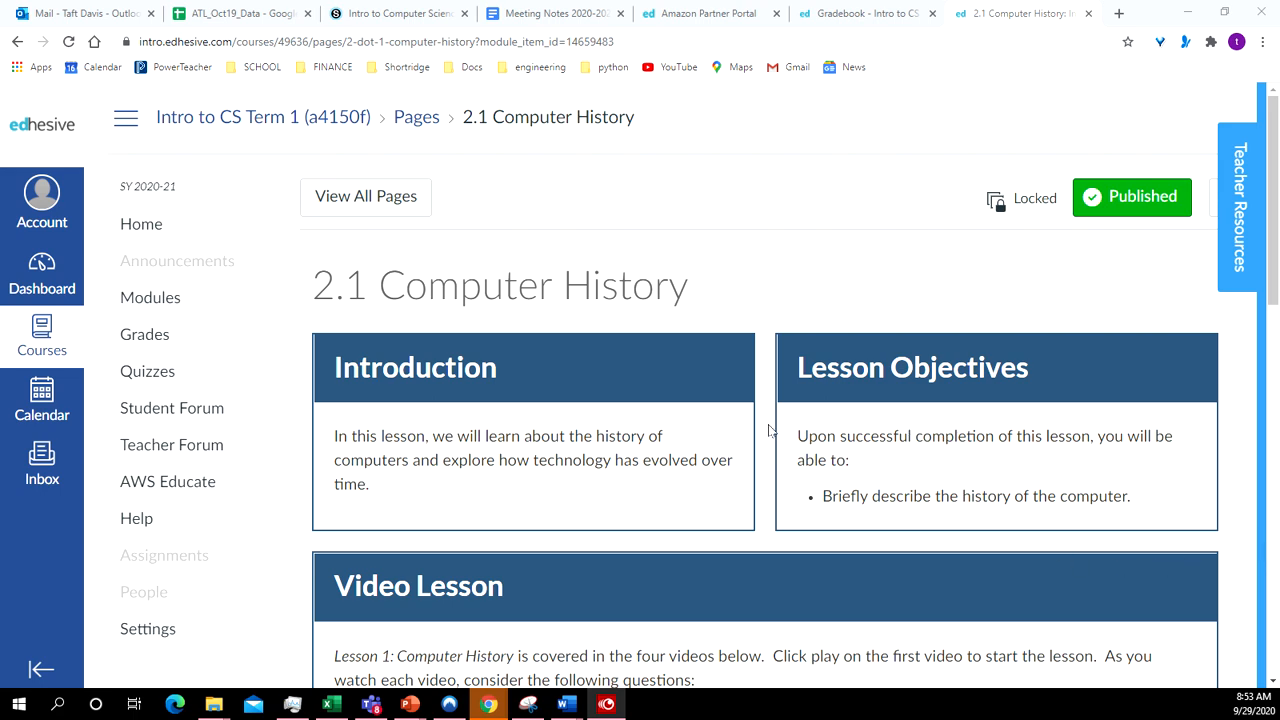
# Step: Read down through the rest of the 2.1 Computer History lesson page
pyautogui.scroll(-3)
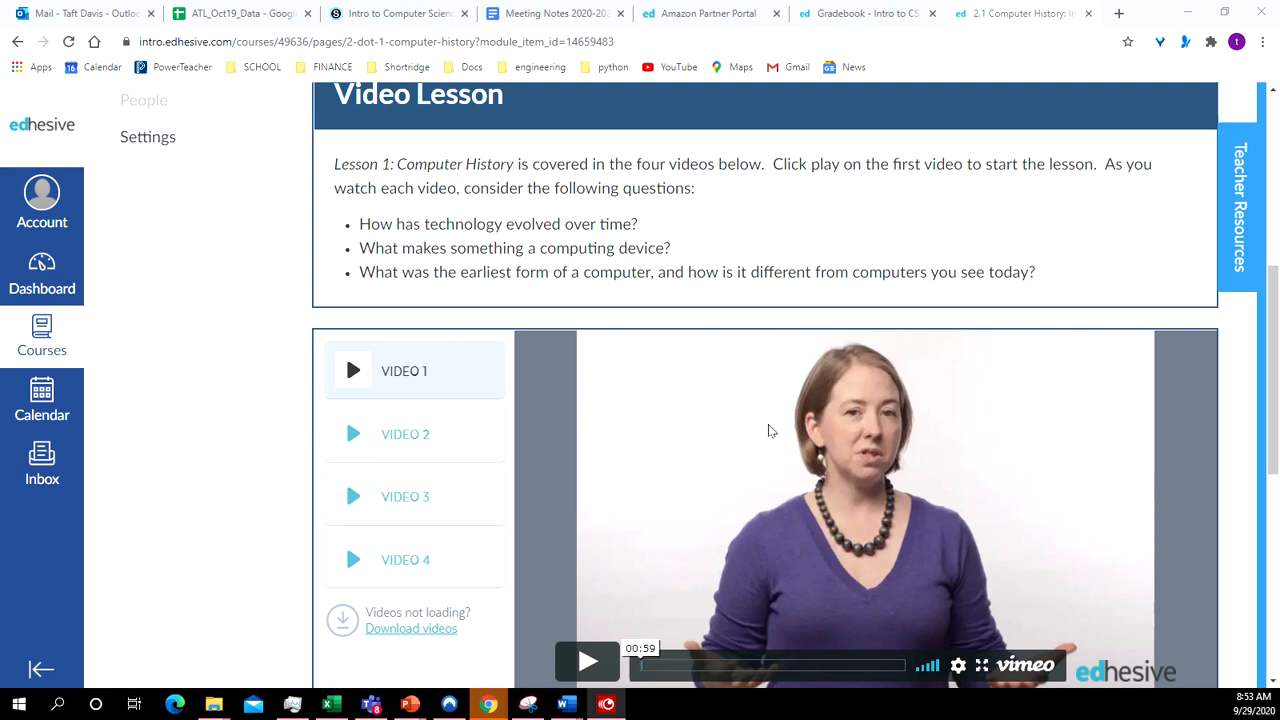
pyautogui.scroll(-3)
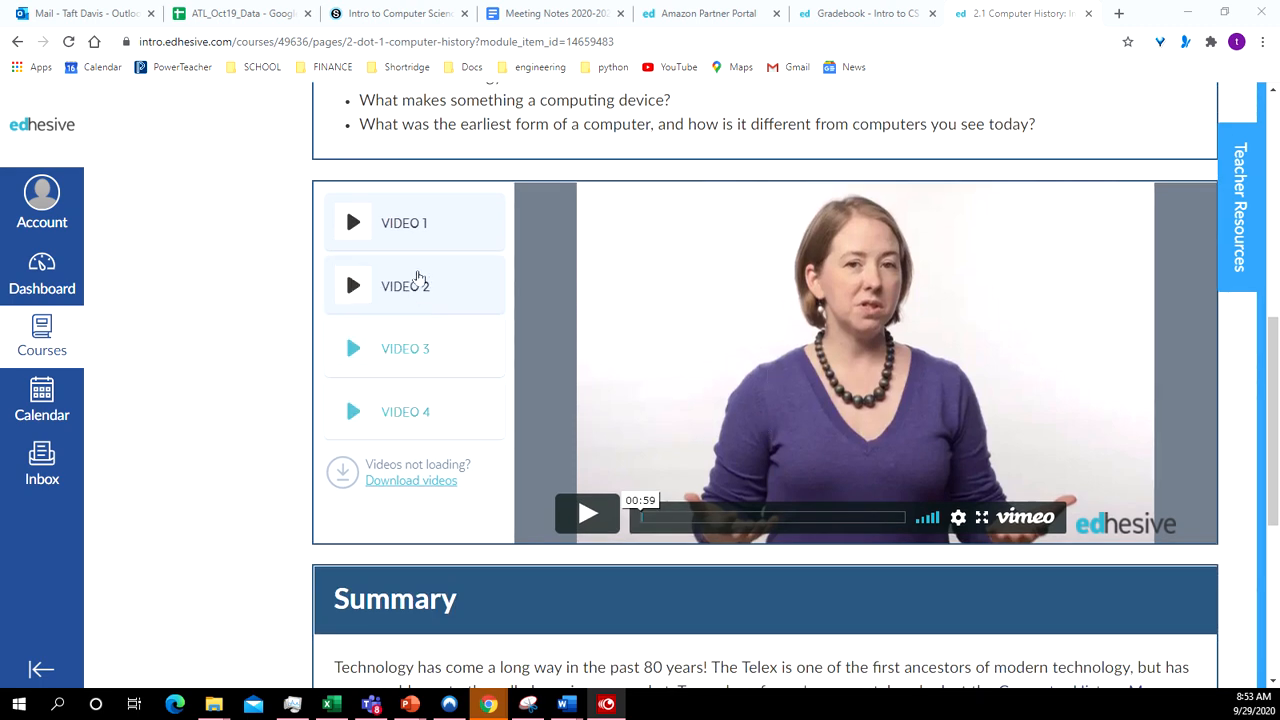
pyautogui.moveTo(404, 348)
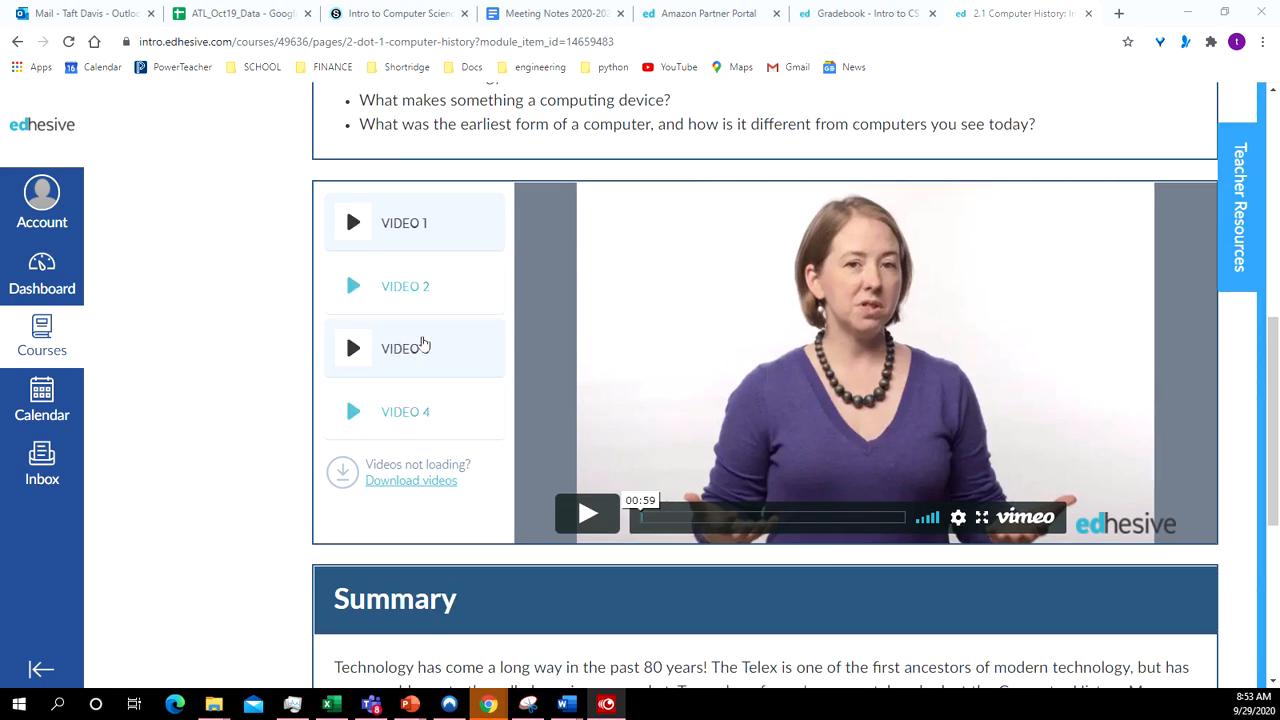
pyautogui.scroll(-3)
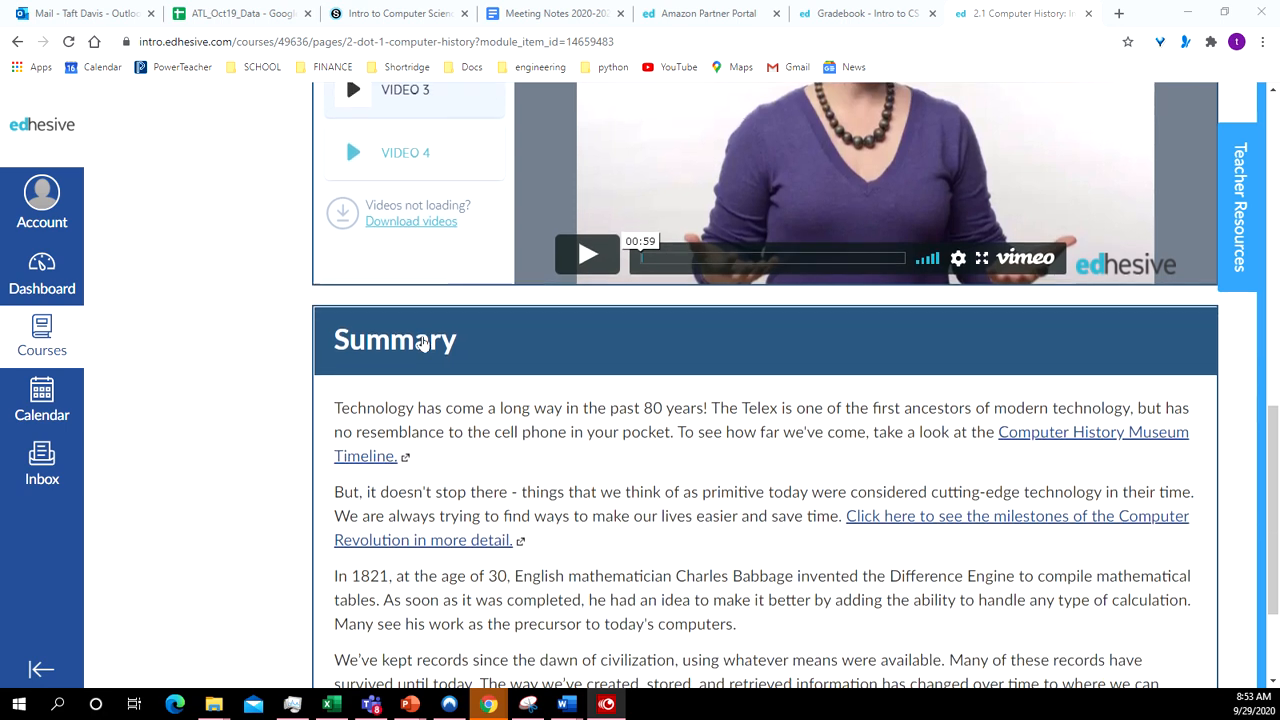
pyautogui.scroll(-3)
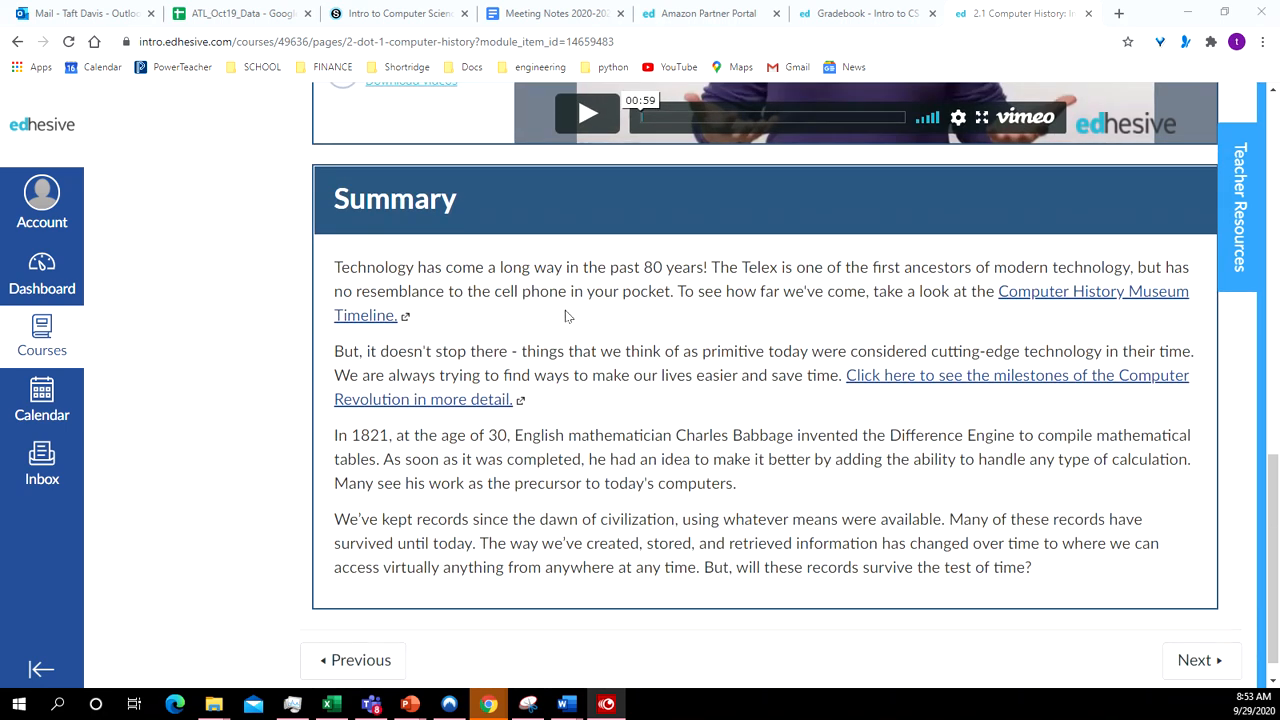
pyautogui.moveTo(736, 444)
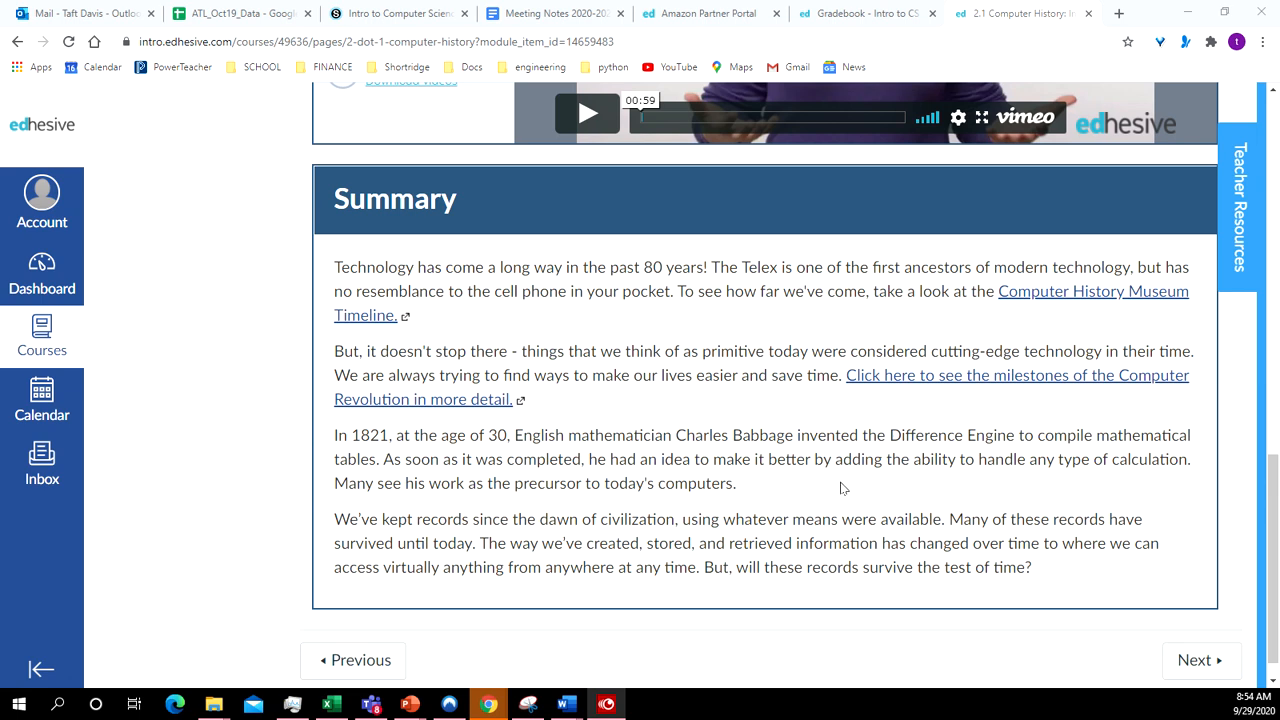
pyautogui.scroll(-3)
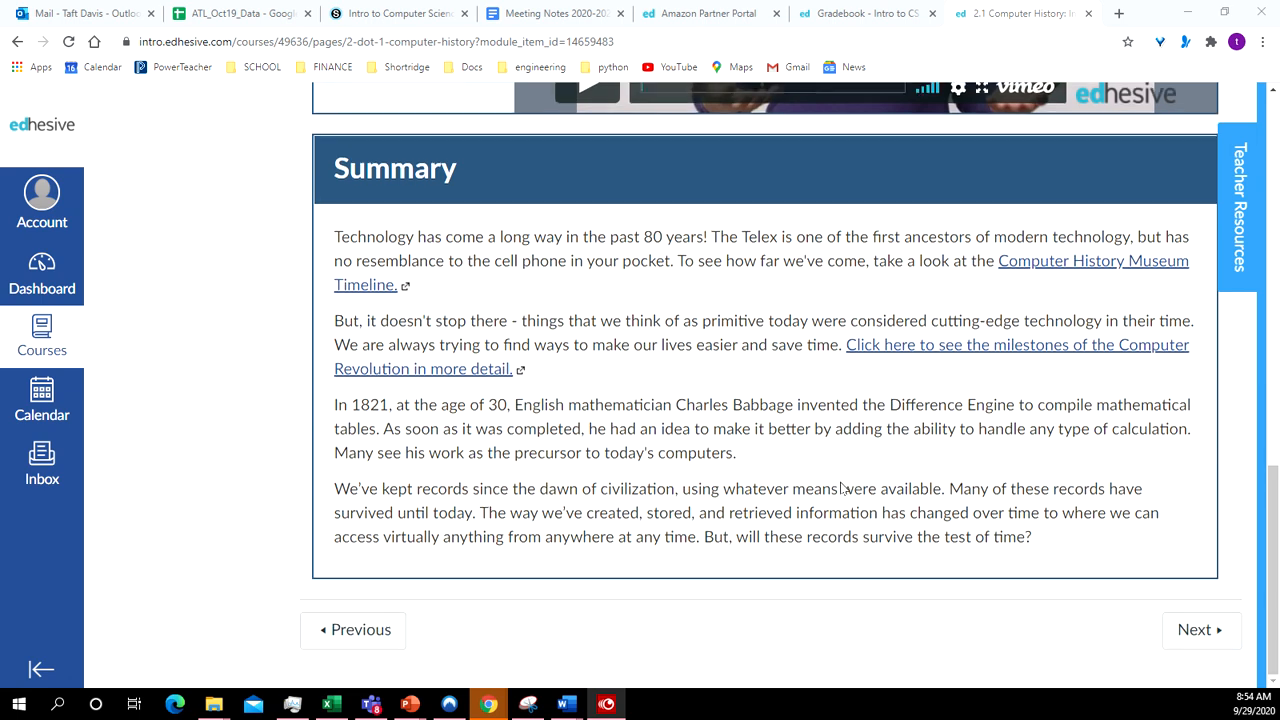
# Step: Move on to the 2.1 Lesson Practice quiz and view its settings
pyautogui.click(1200, 628)
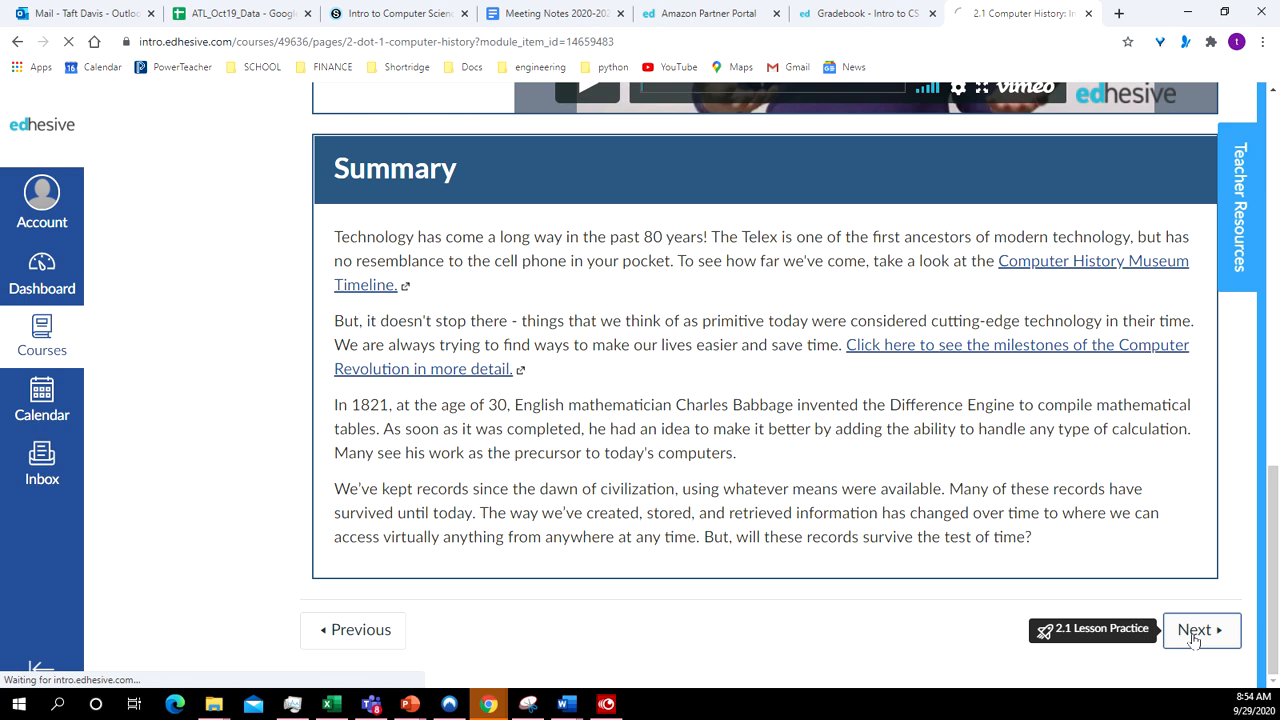
pyautogui.click(1196, 630)
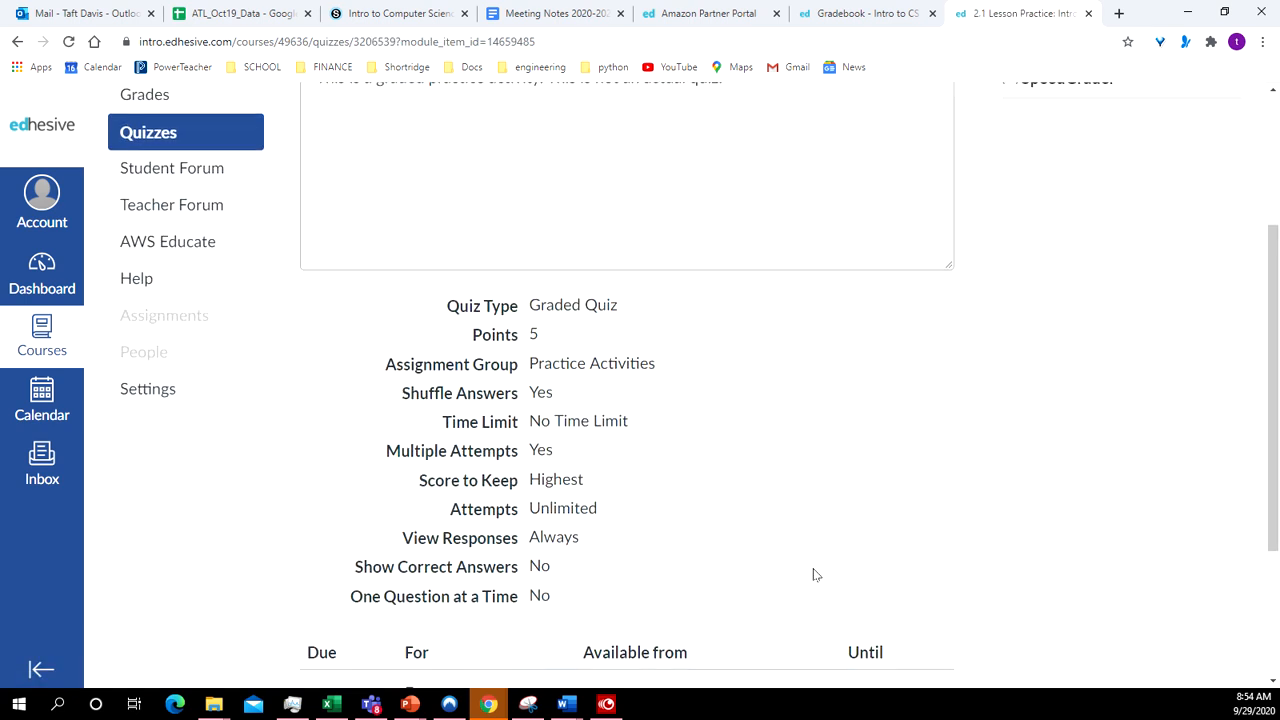
pyautogui.scroll(-3)
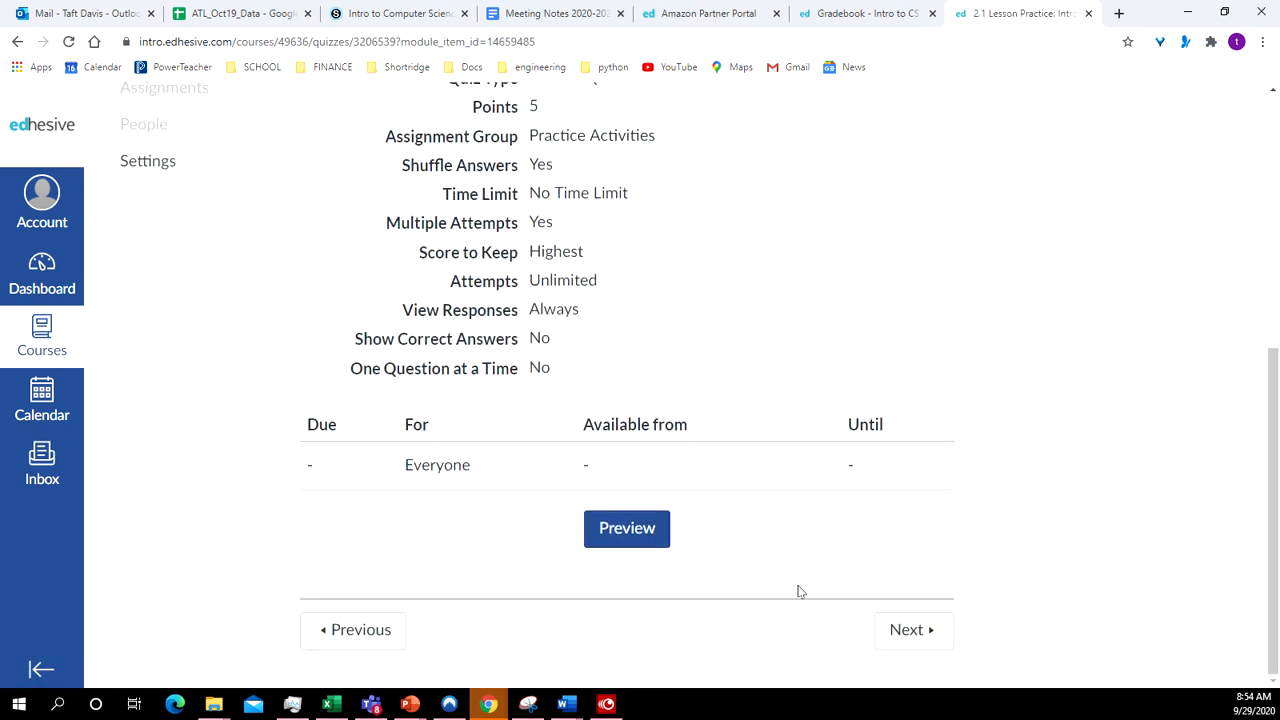
pyautogui.moveTo(906, 630)
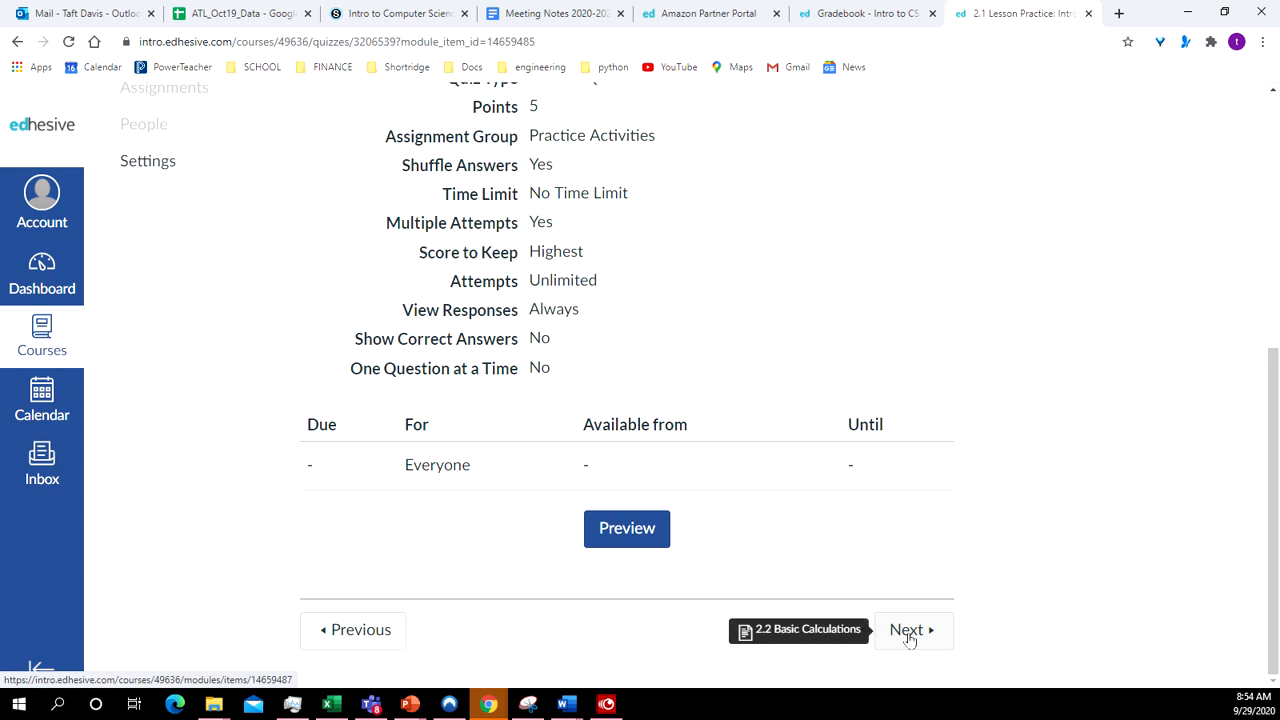
# Step: Advance to the 2.2 Basic Calculations lesson and reach Video 1
pyautogui.click(904, 628)
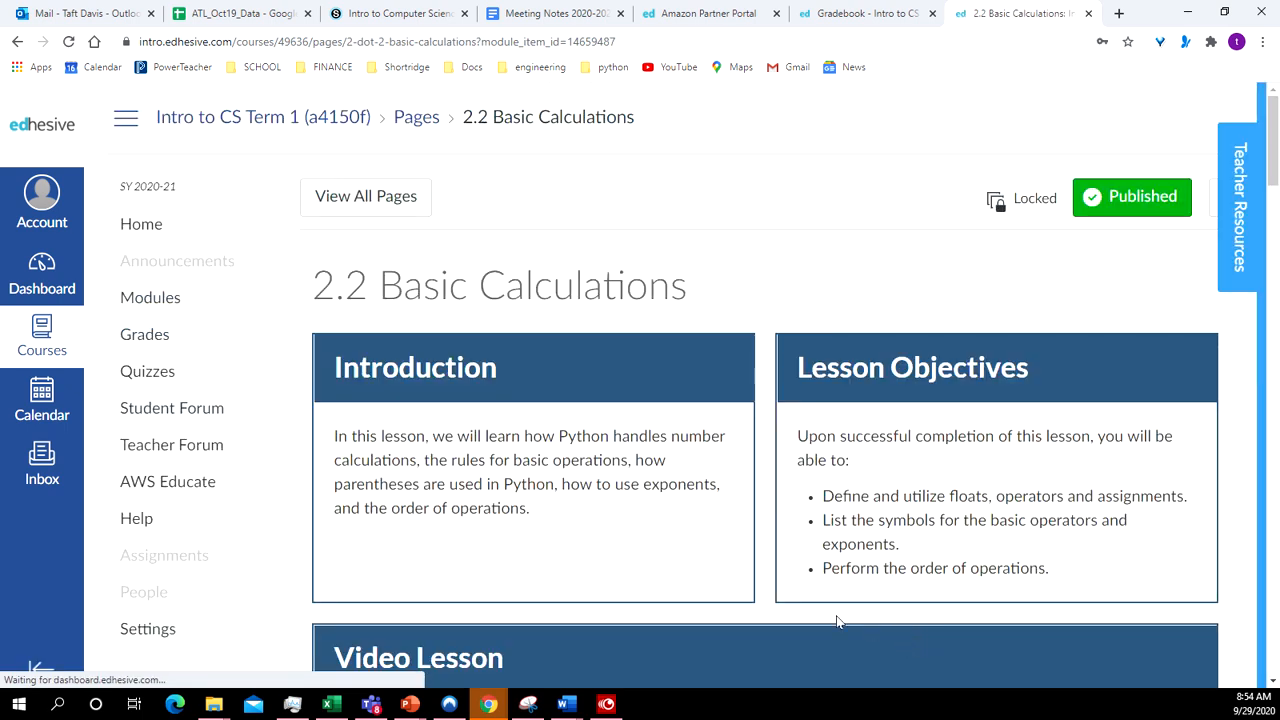
pyautogui.moveTo(762, 418)
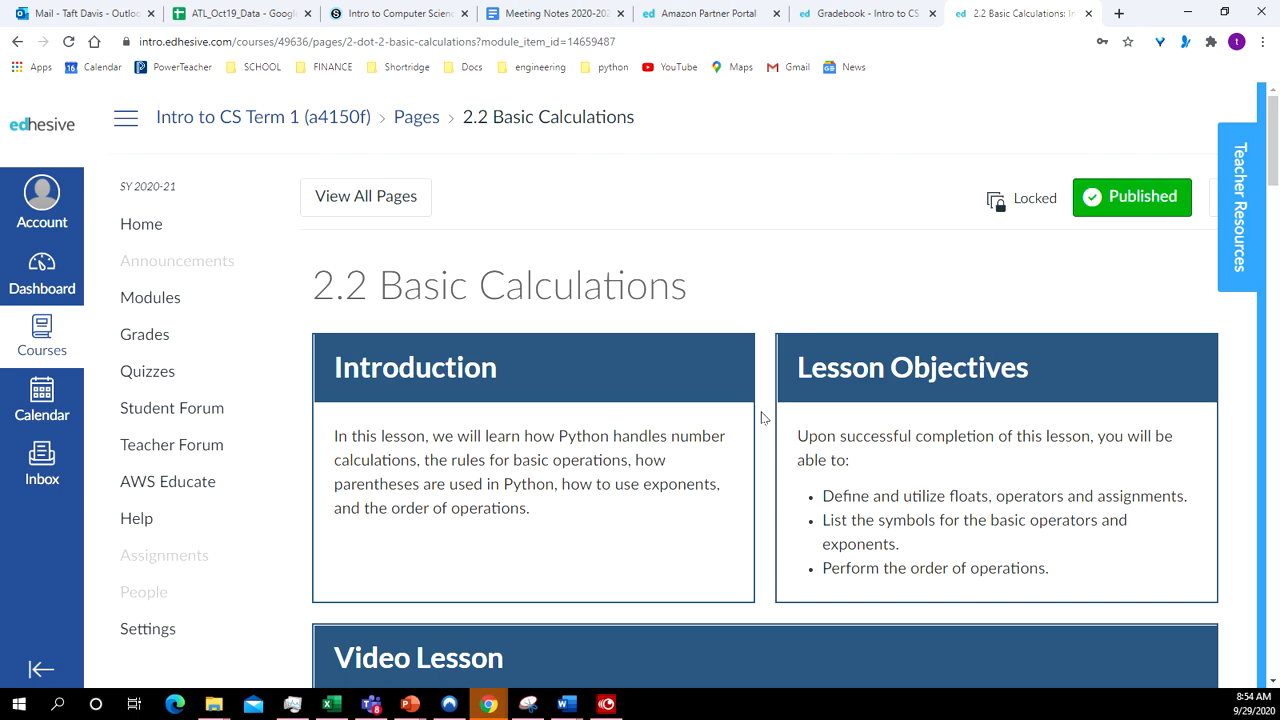
pyautogui.scroll(-3)
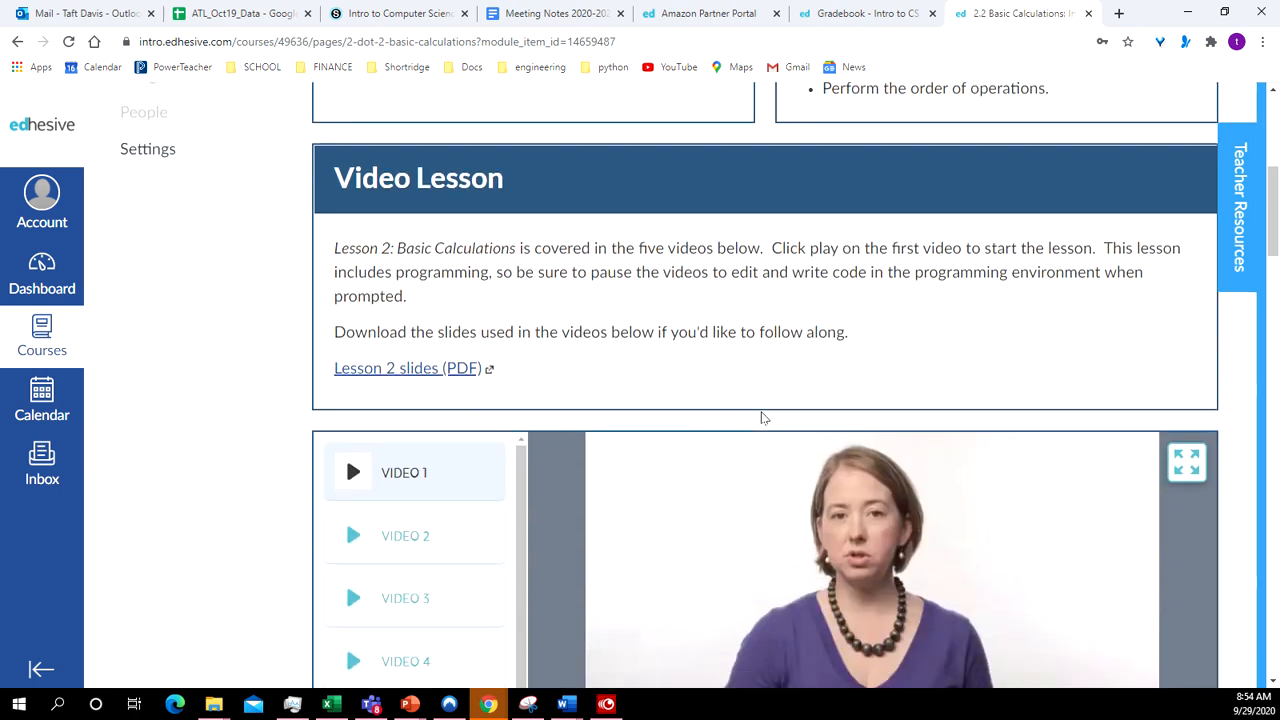
pyautogui.scroll(-3)
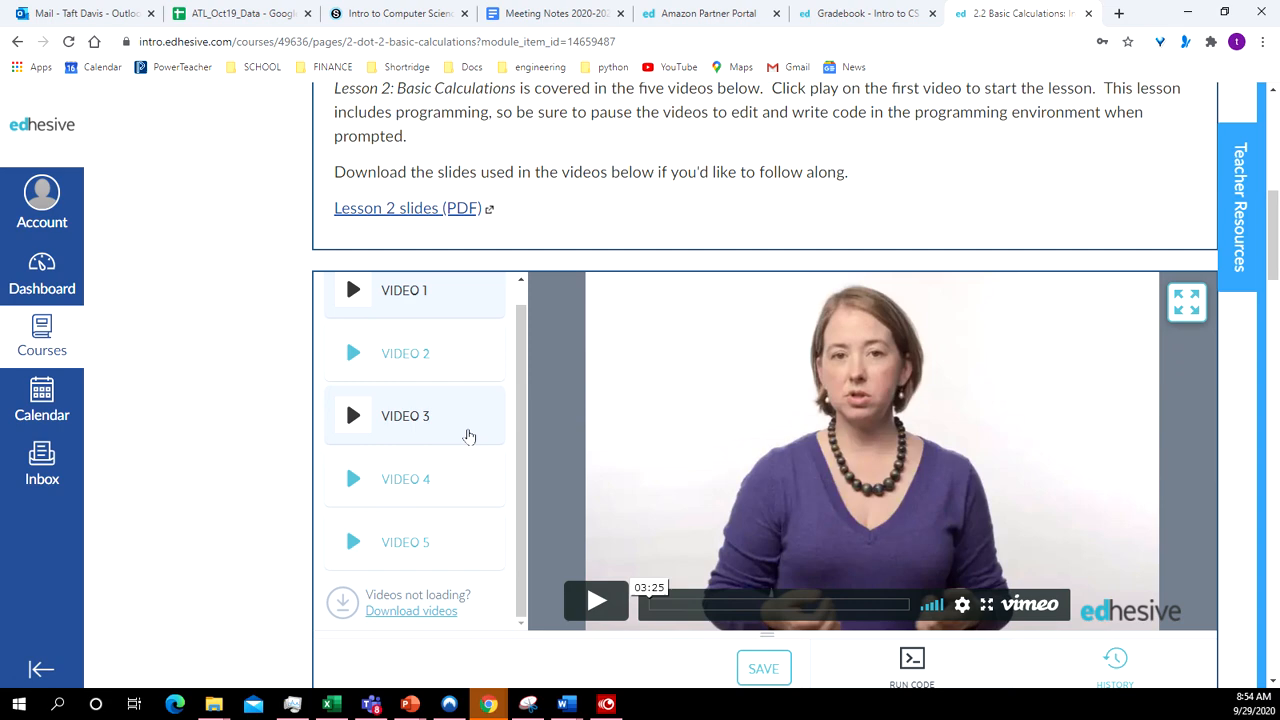
pyautogui.scroll(-3)
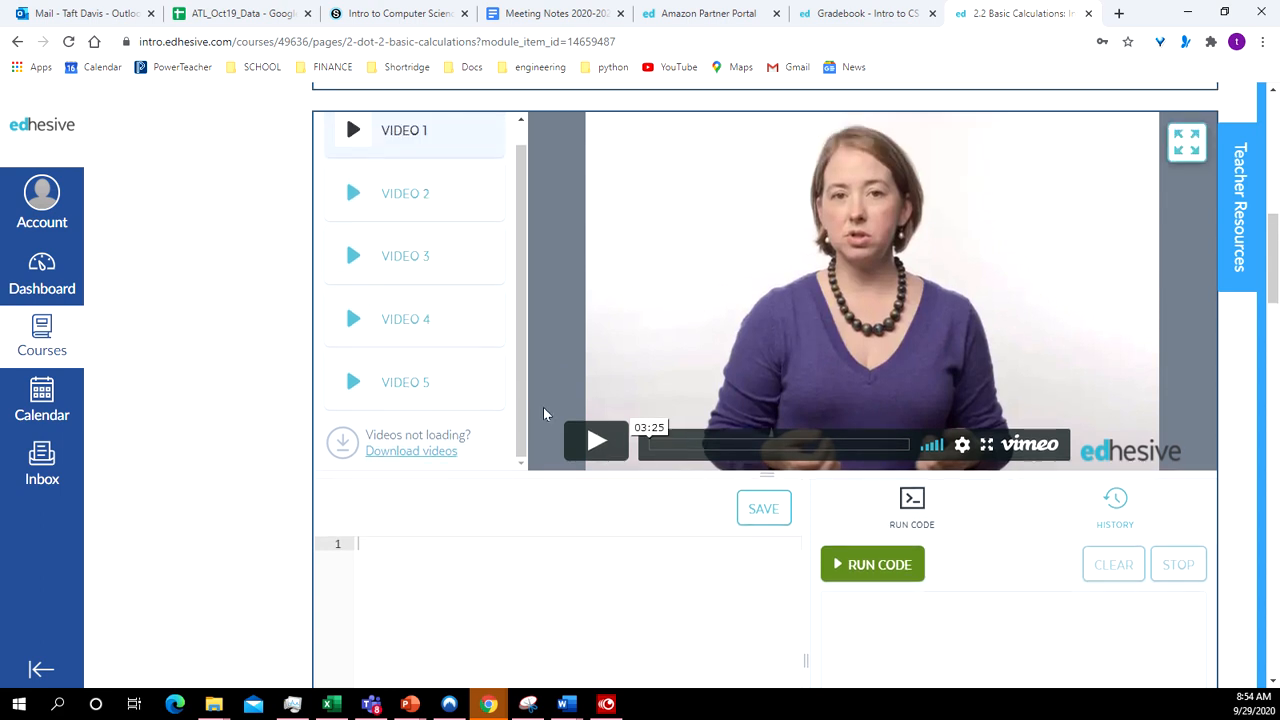
pyautogui.moveTo(668, 452)
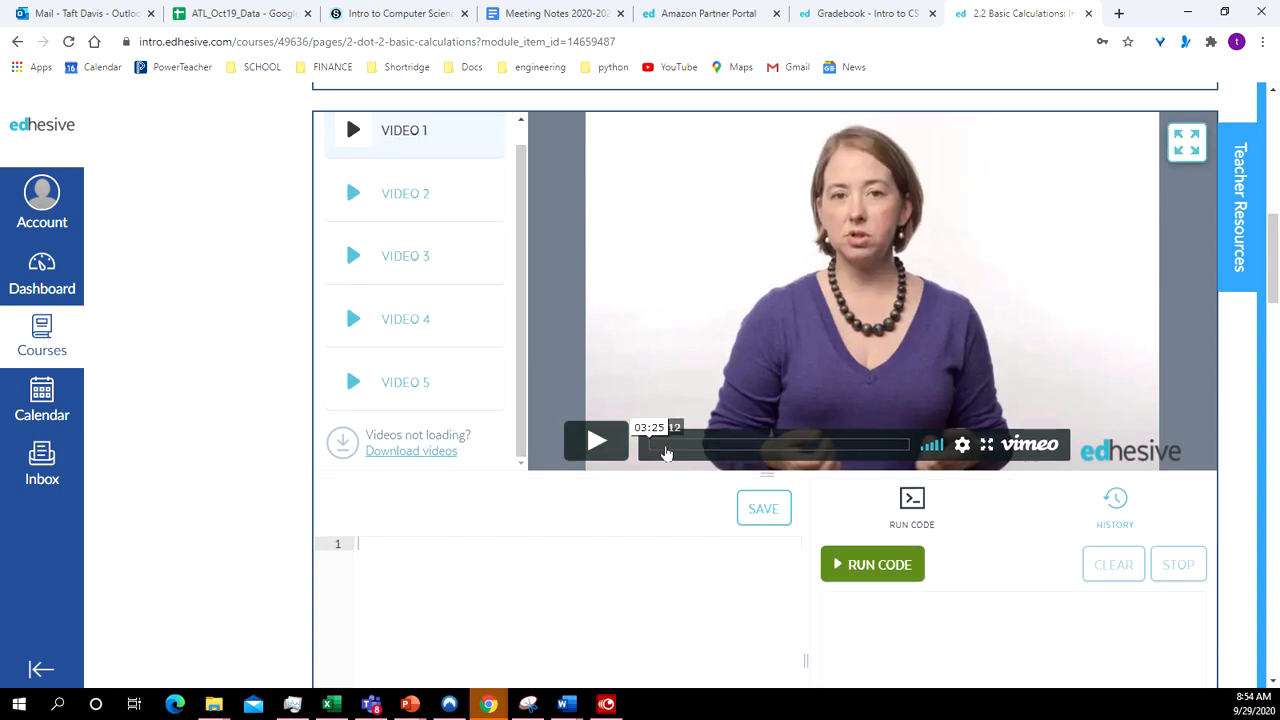
# Step: Jump the lesson video to about 00:59 and pause it on the "Sum is" example
pyautogui.click(596, 442)
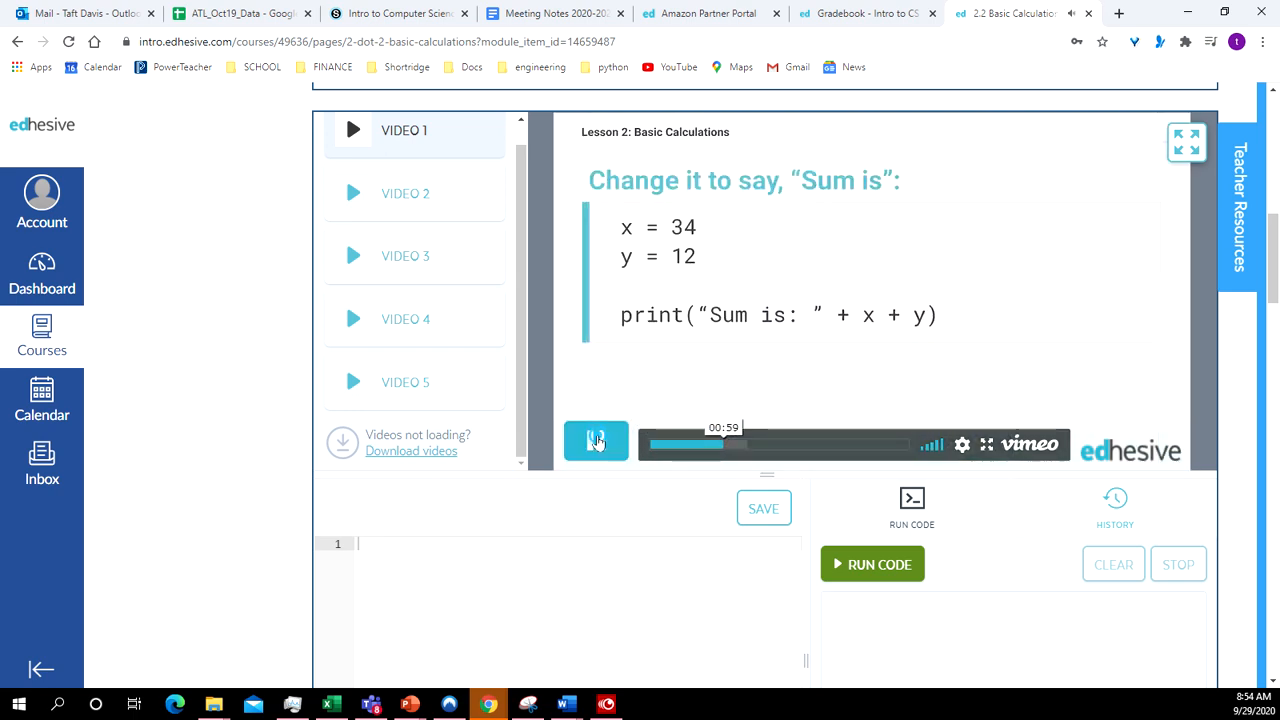
pyautogui.click(596, 442)
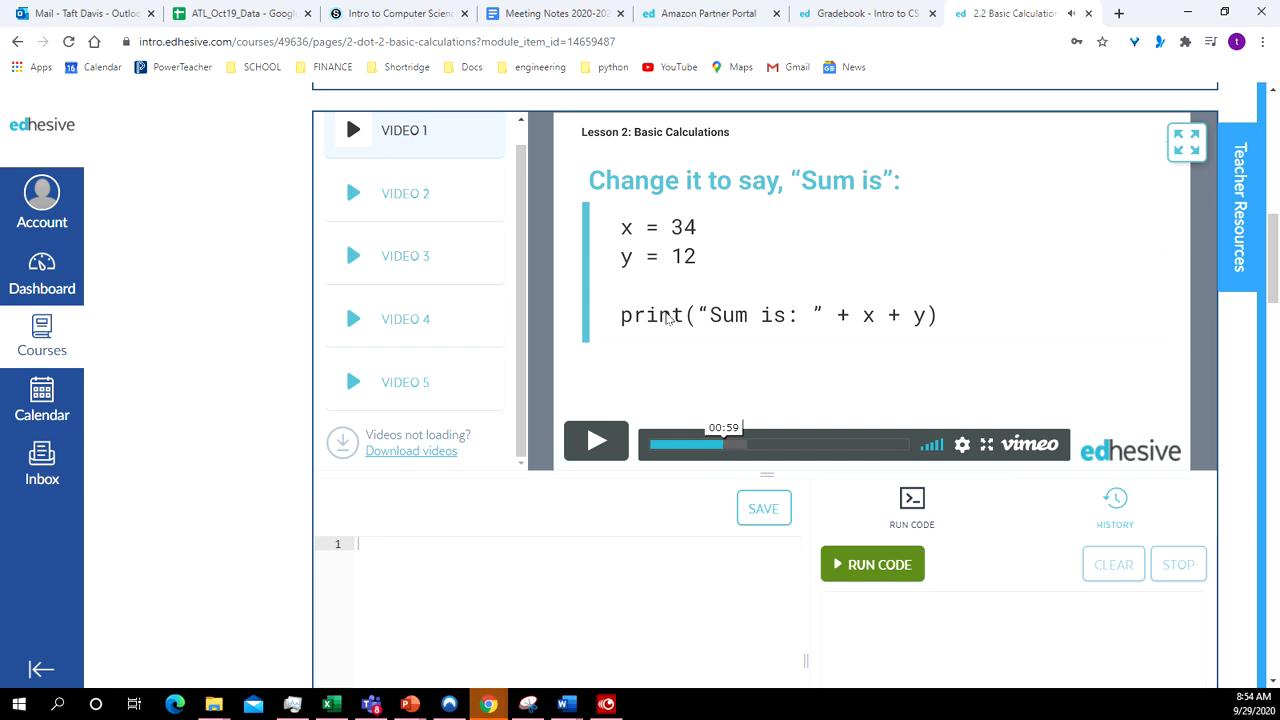
pyautogui.moveTo(590, 174)
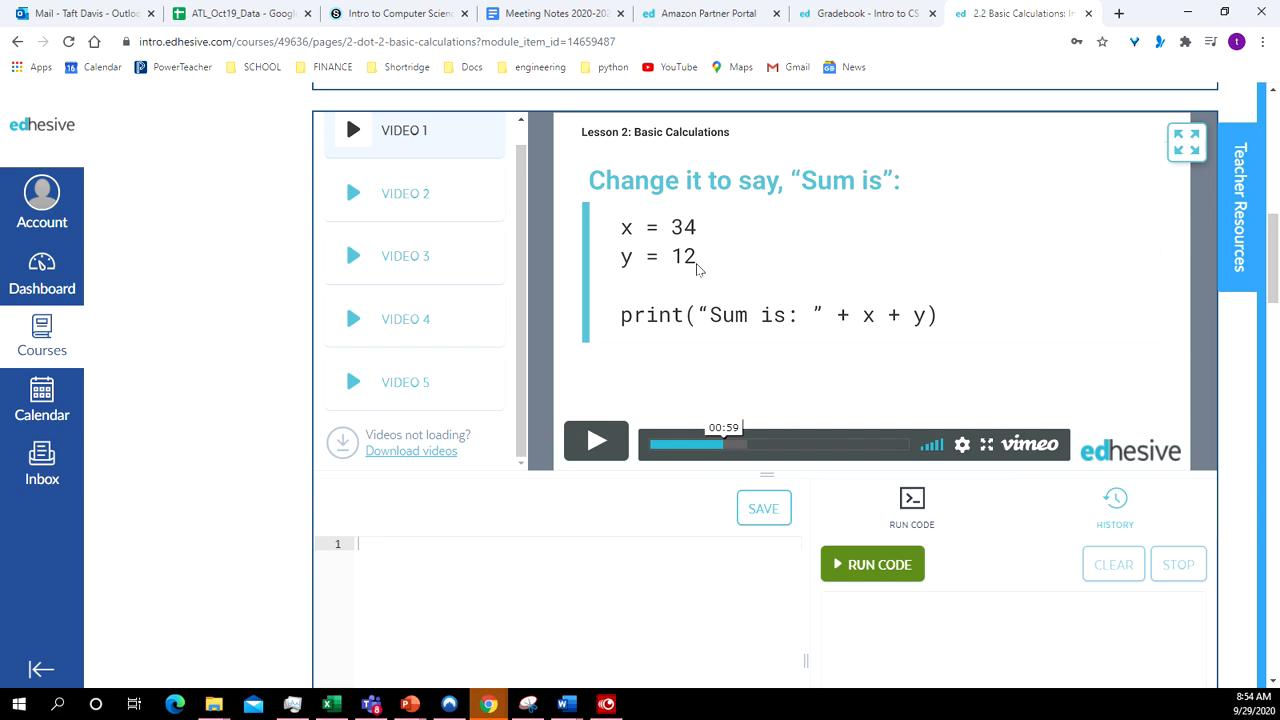
pyautogui.moveTo(560, 404)
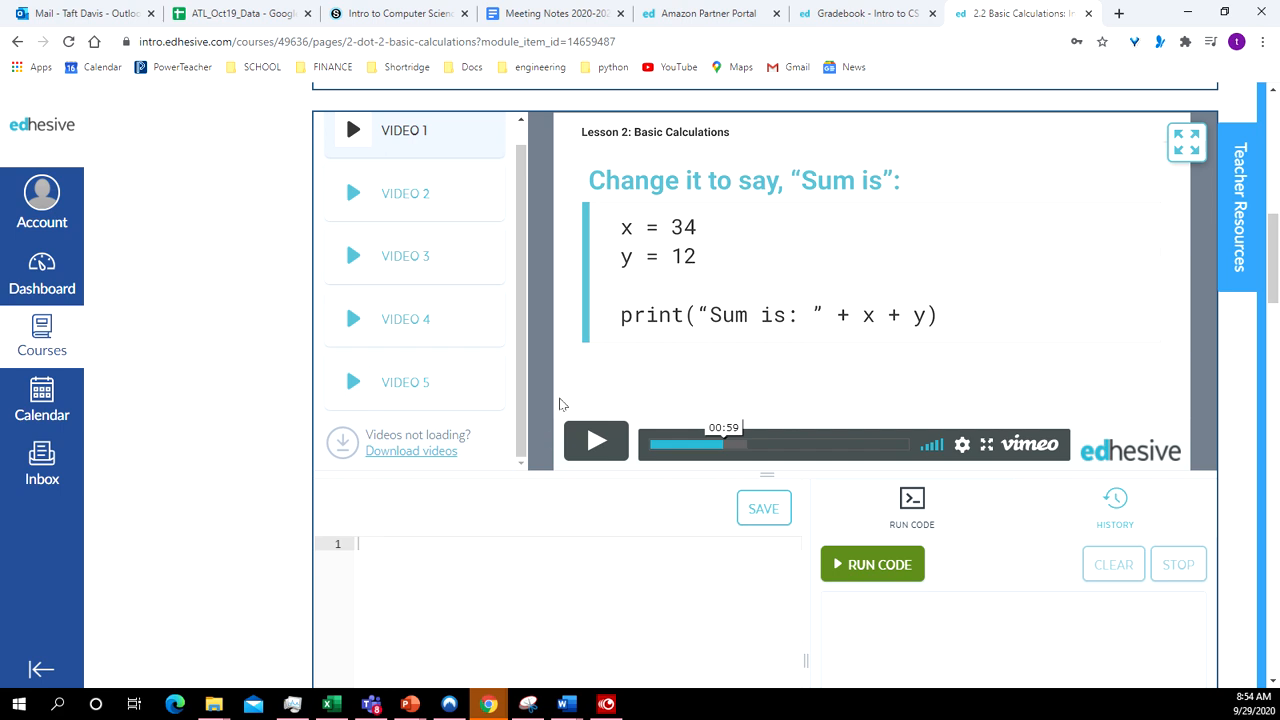
pyautogui.scroll(-3)
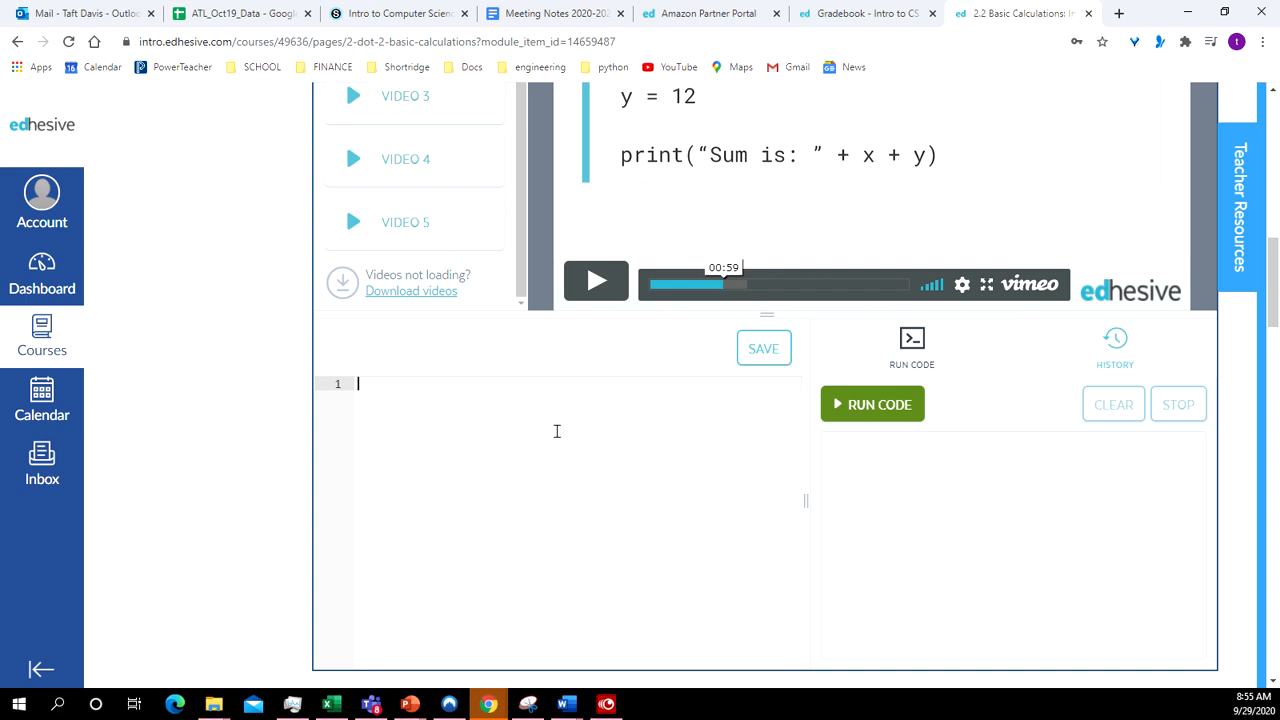
# Step: Enter a = 22 and b = 15 as the first two lines of the practice code
pyautogui.write('x')
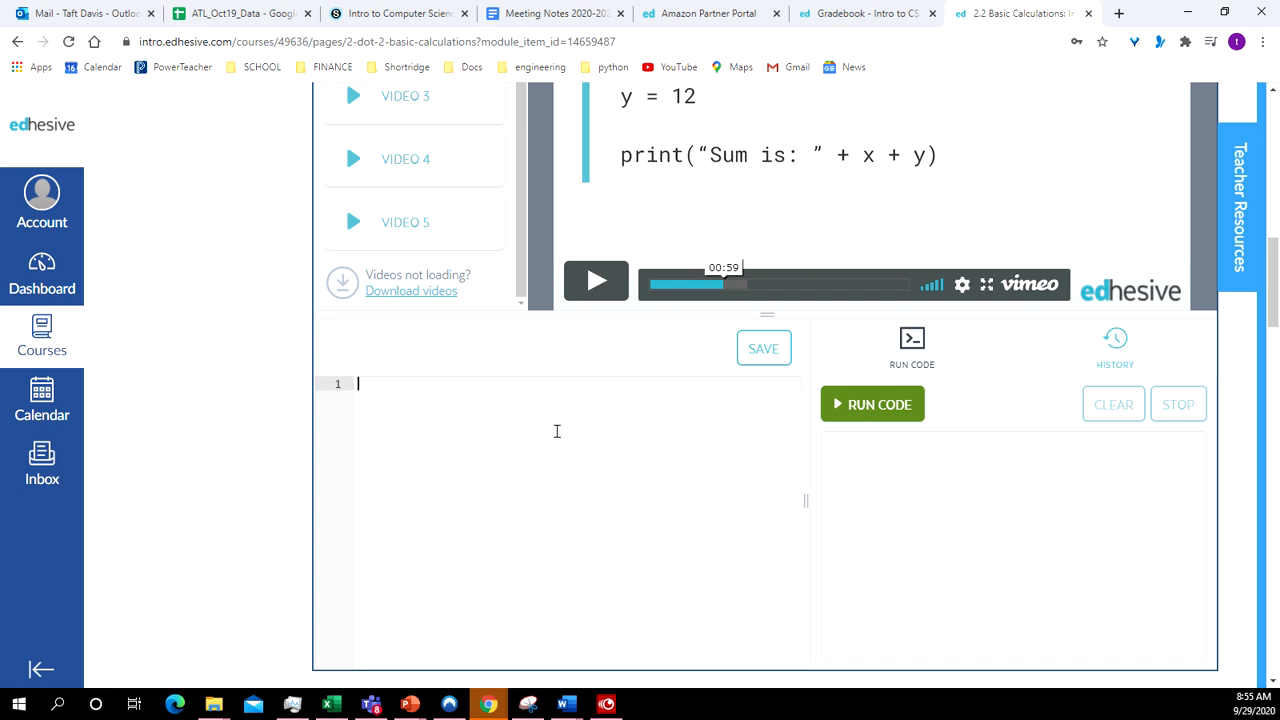
pyautogui.write('a =')
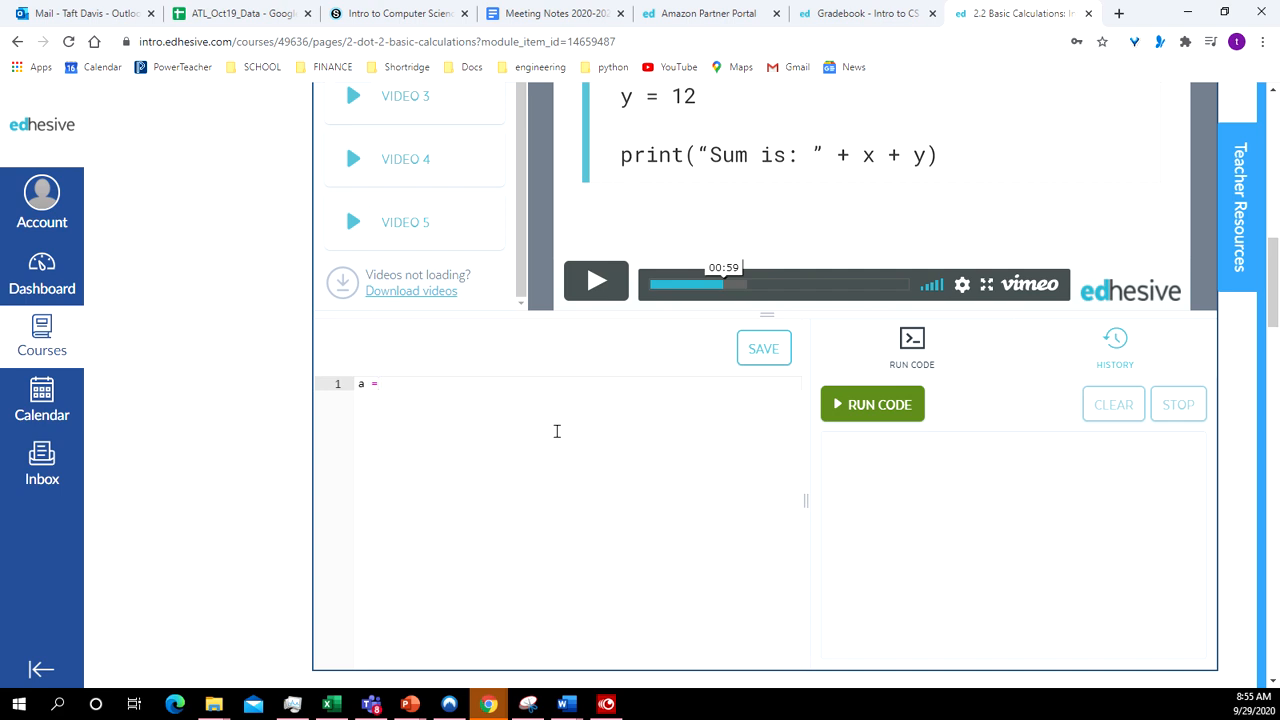
pyautogui.write('22')
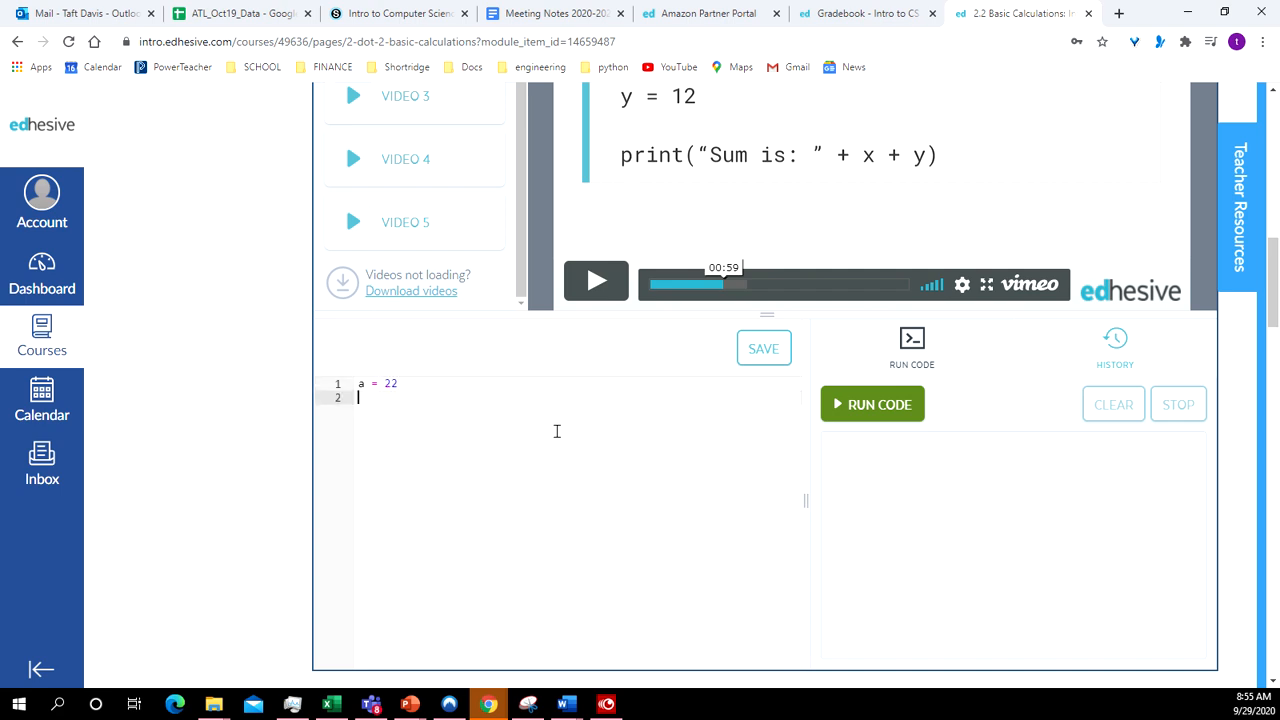
pyautogui.write('b =')
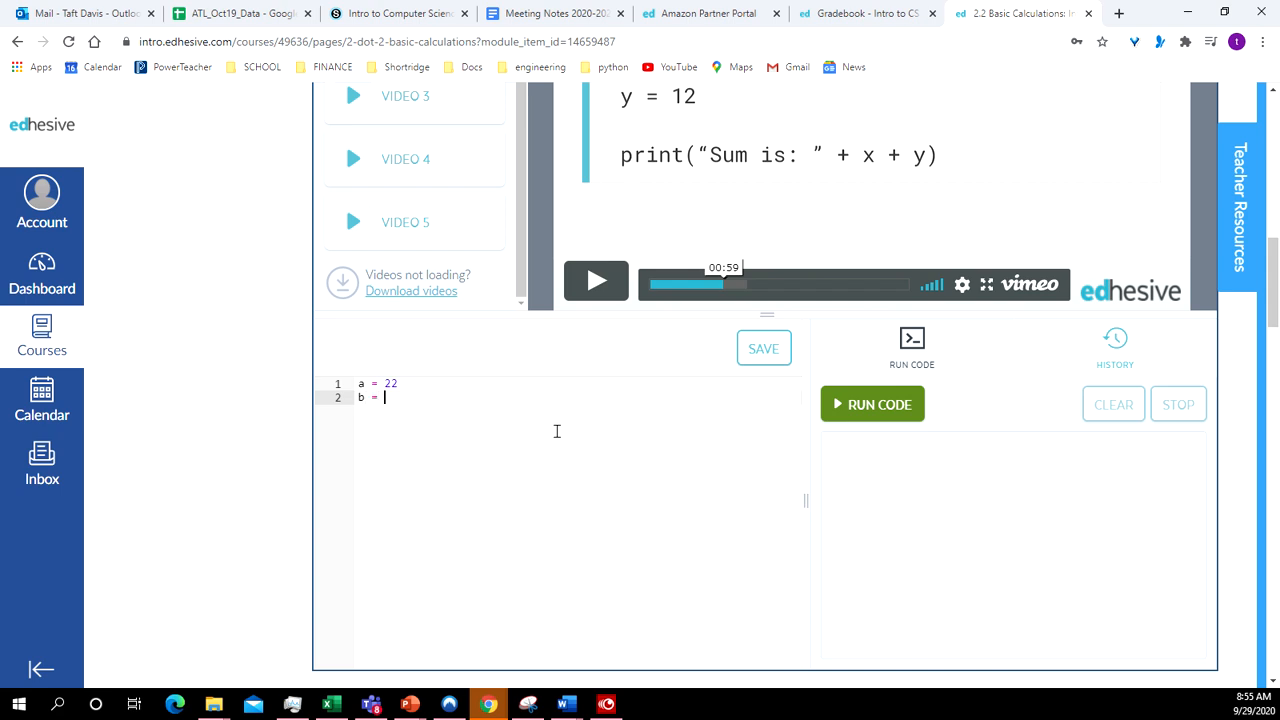
pyautogui.write('1')
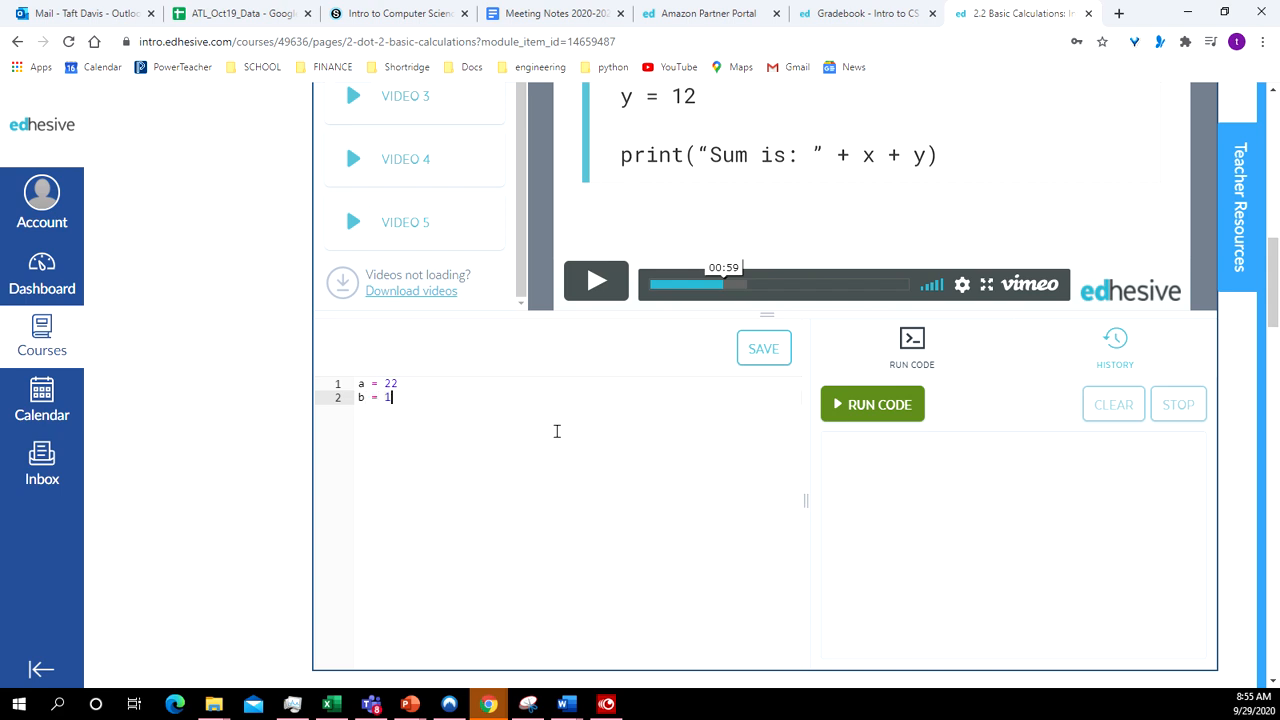
pyautogui.write('5')
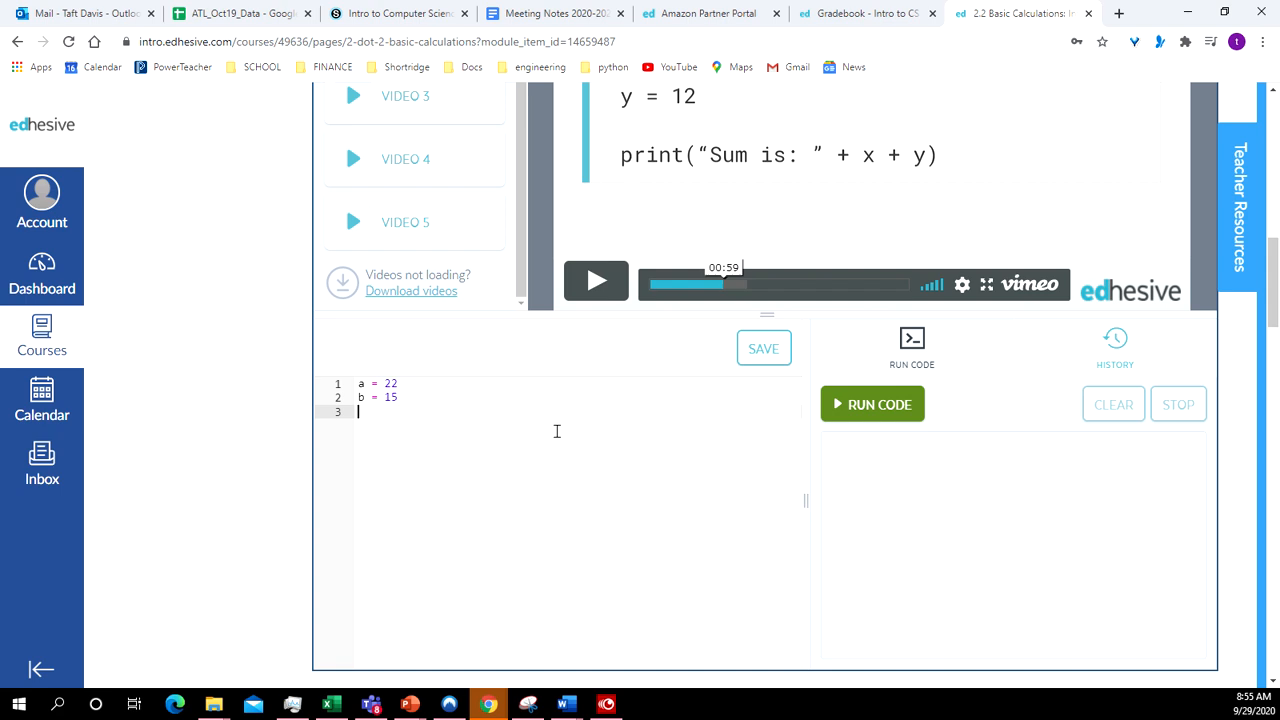
# Step: Add a third line print(a + b) to output the sum
pyautogui.write('p')
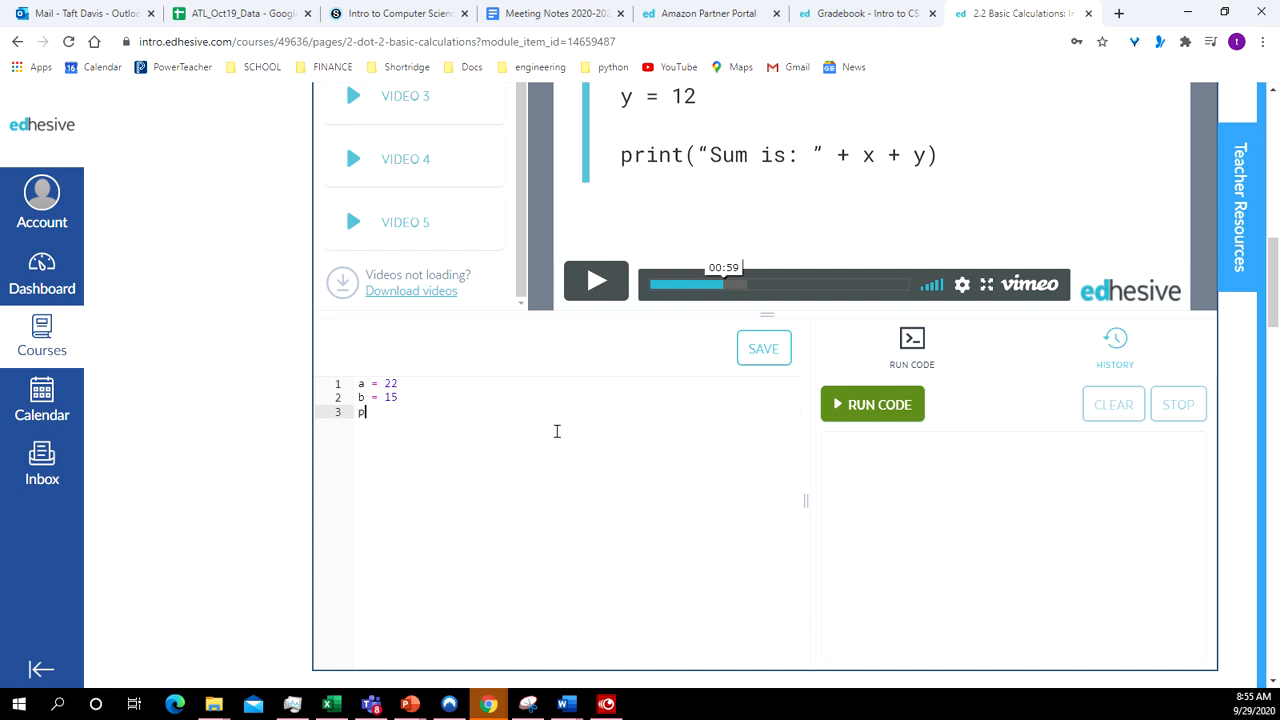
pyautogui.write('ring')
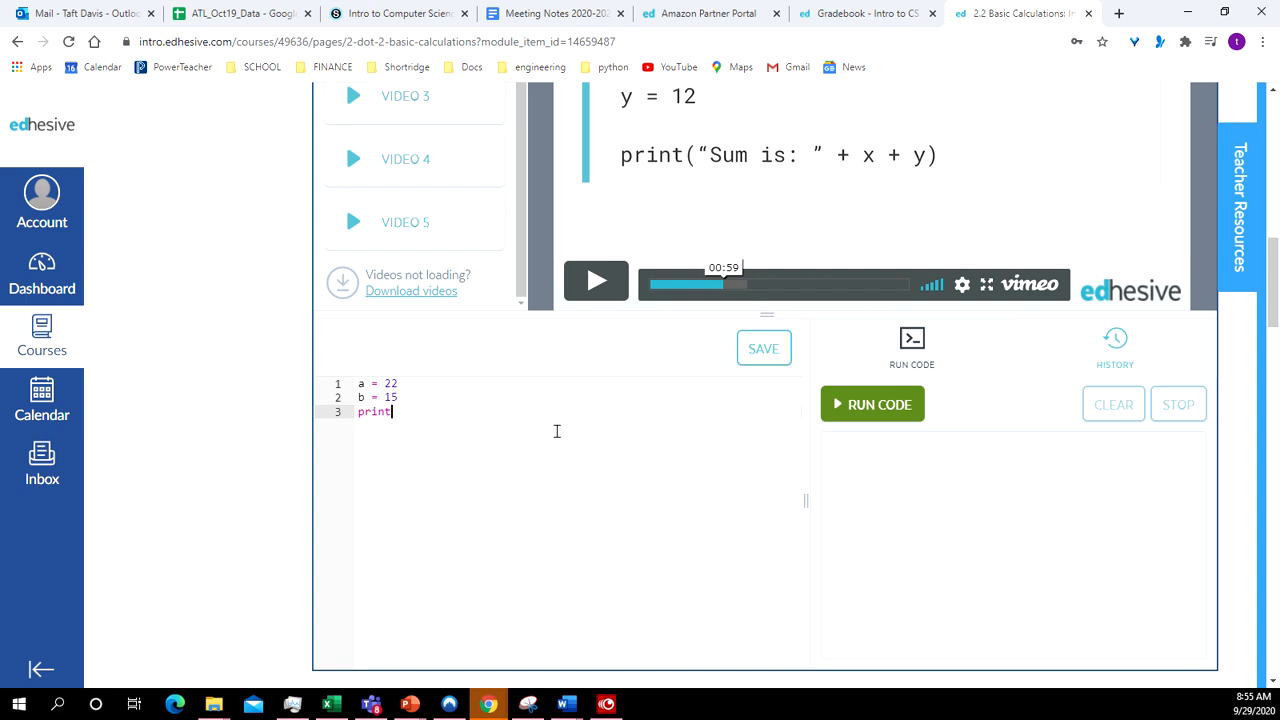
pyautogui.write('()')
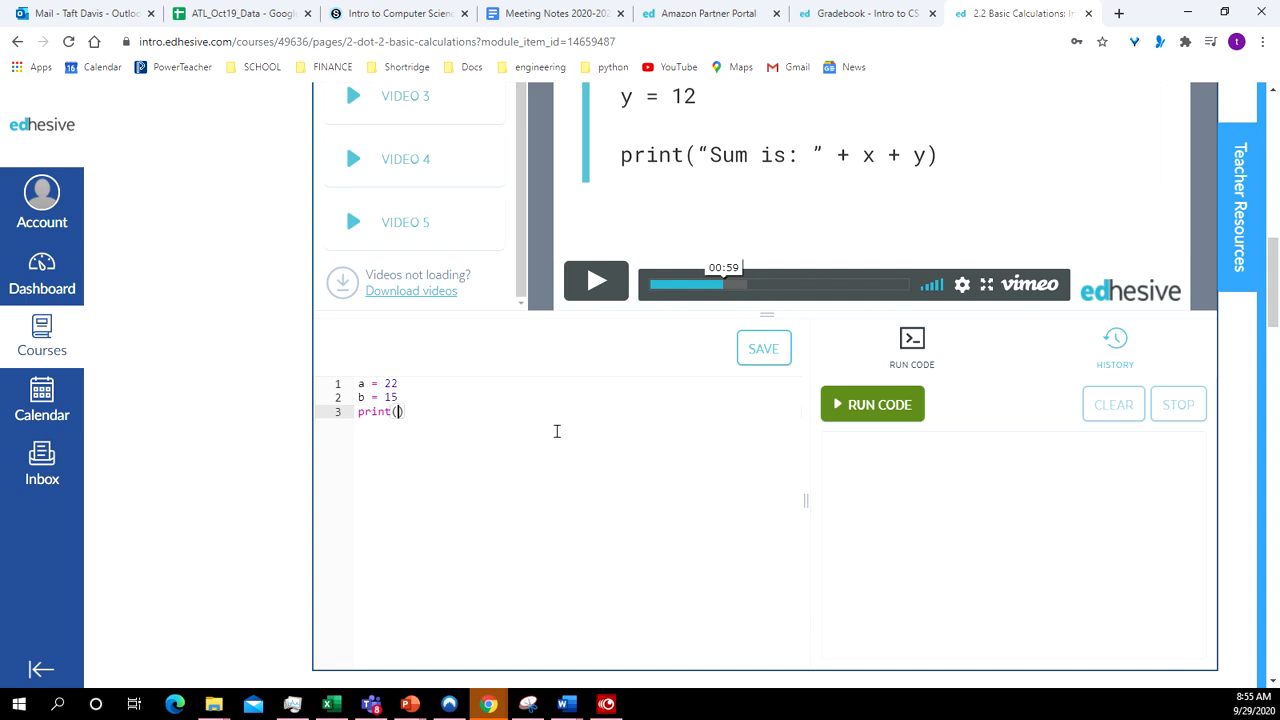
pyautogui.write('a + b')
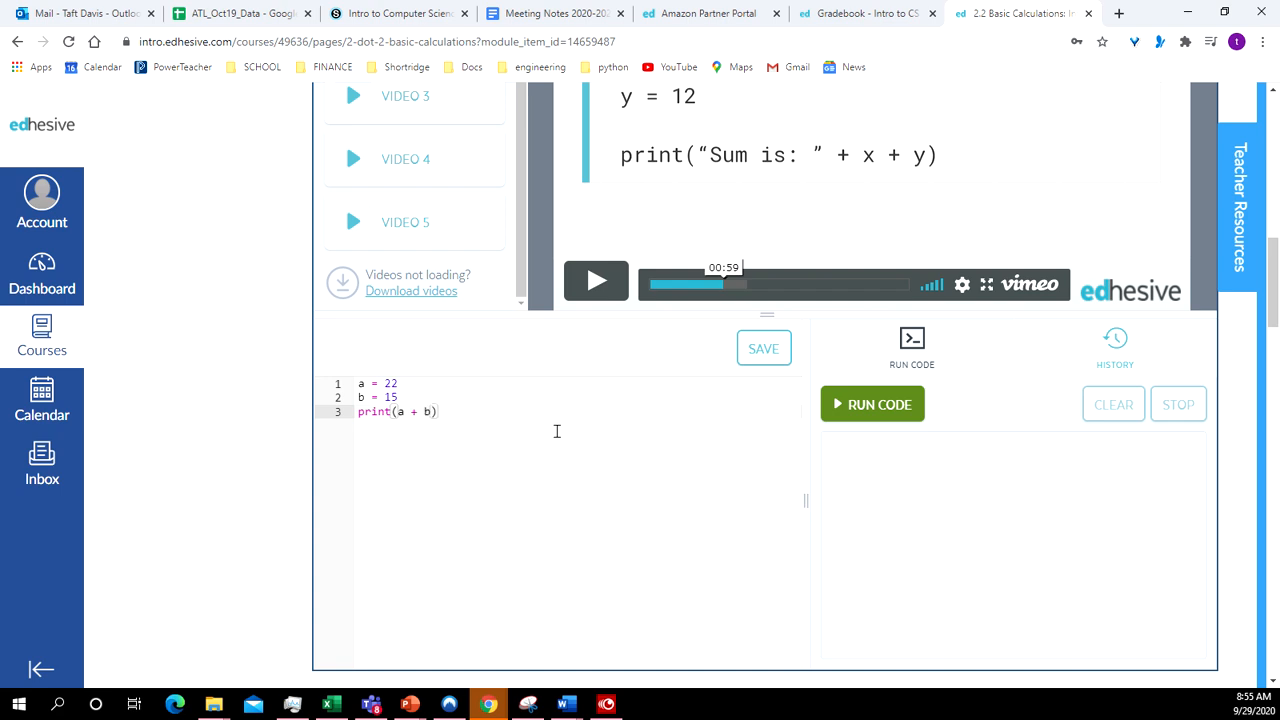
# Step: Run the sum program, then add print(a * b) and run again to see the product
pyautogui.click(872, 404)
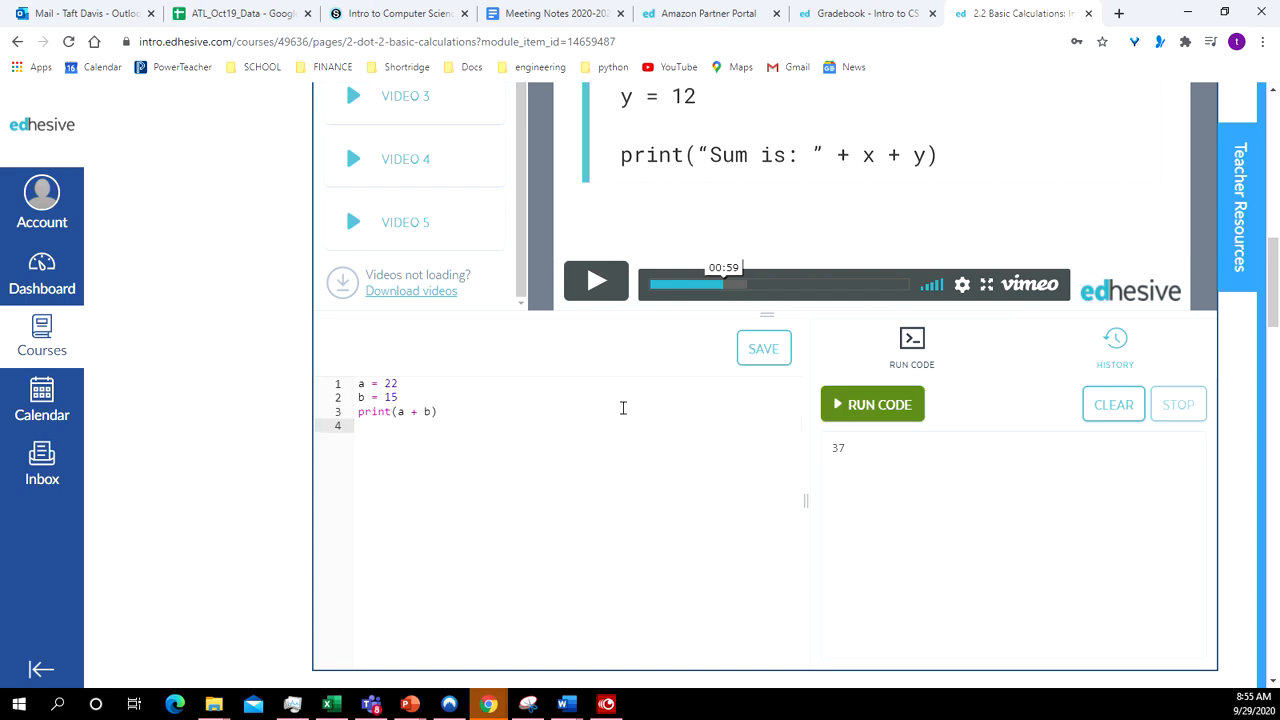
pyautogui.write('print')
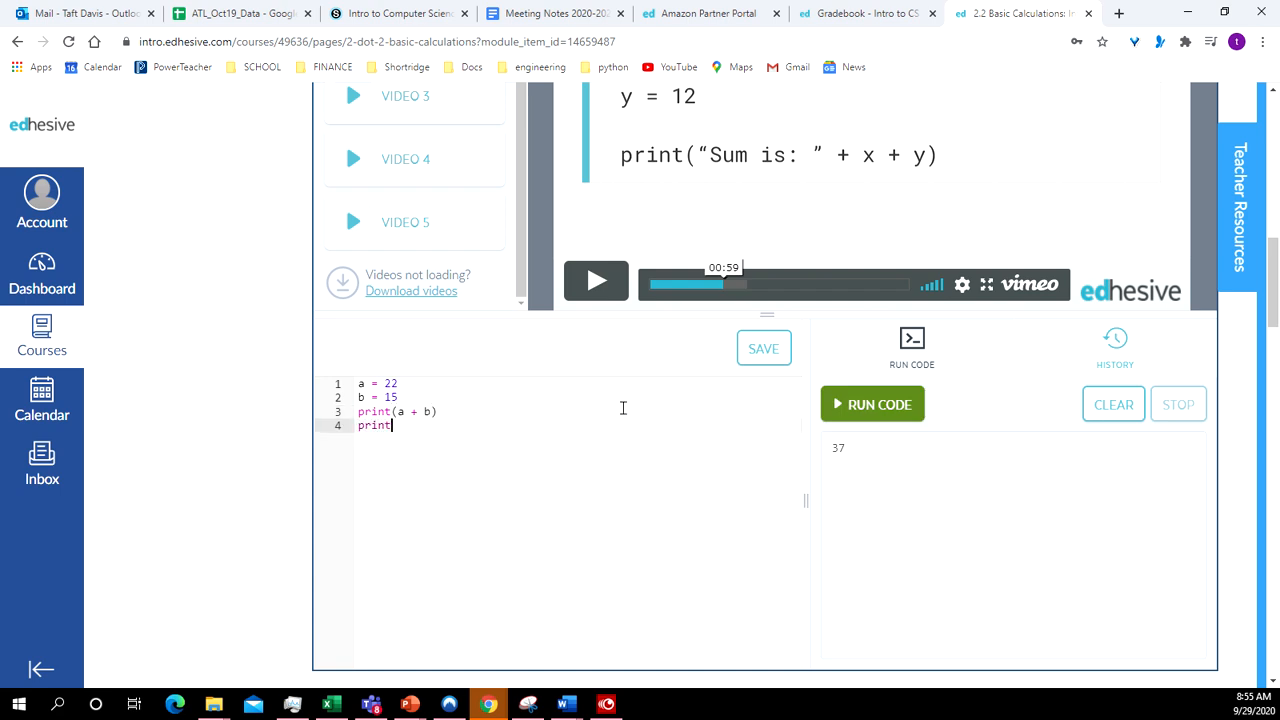
pyautogui.write('(')
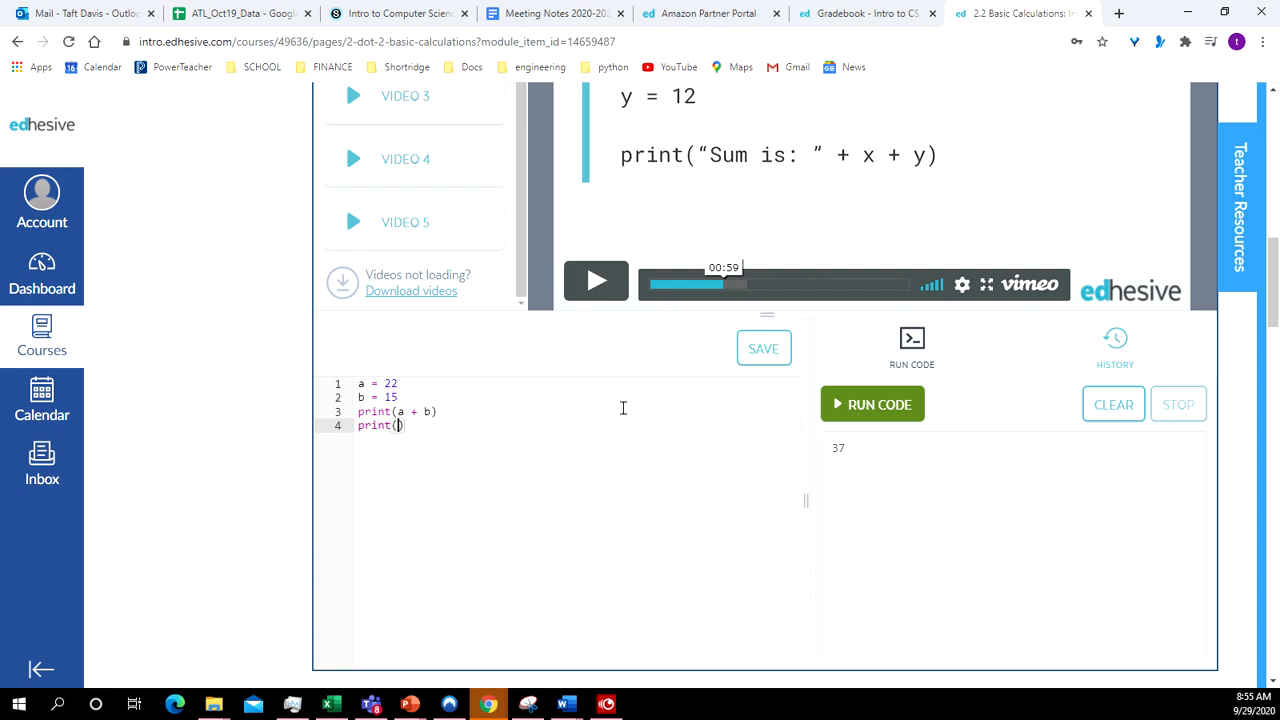
pyautogui.write('a * b')
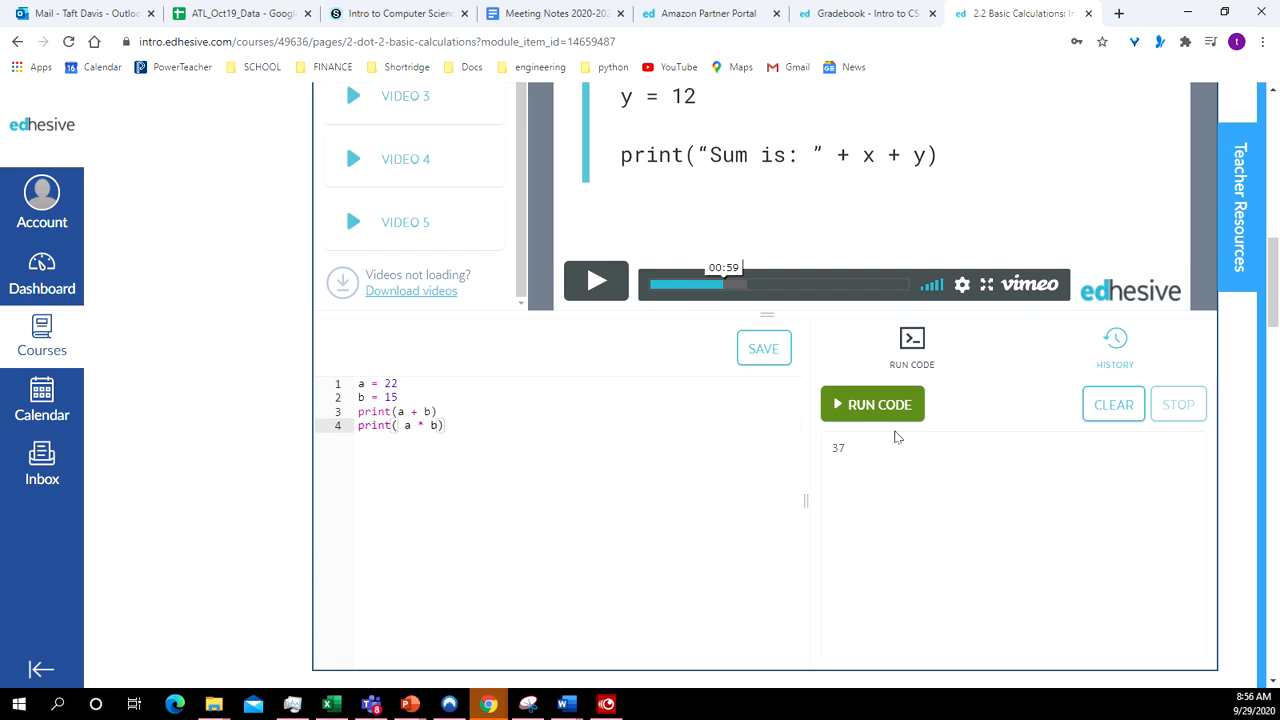
pyautogui.click(872, 404)
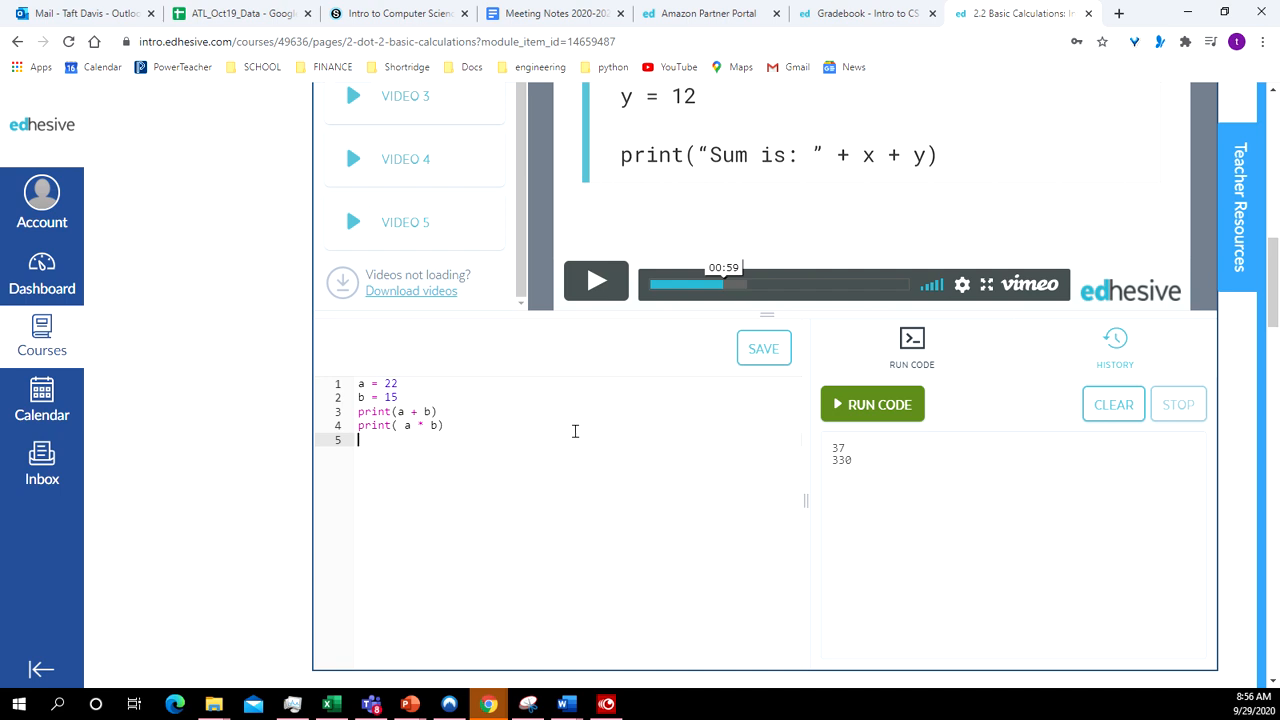
# Step: Add print(a ** 2) and run to see a squared
pyautogui.write('prin')
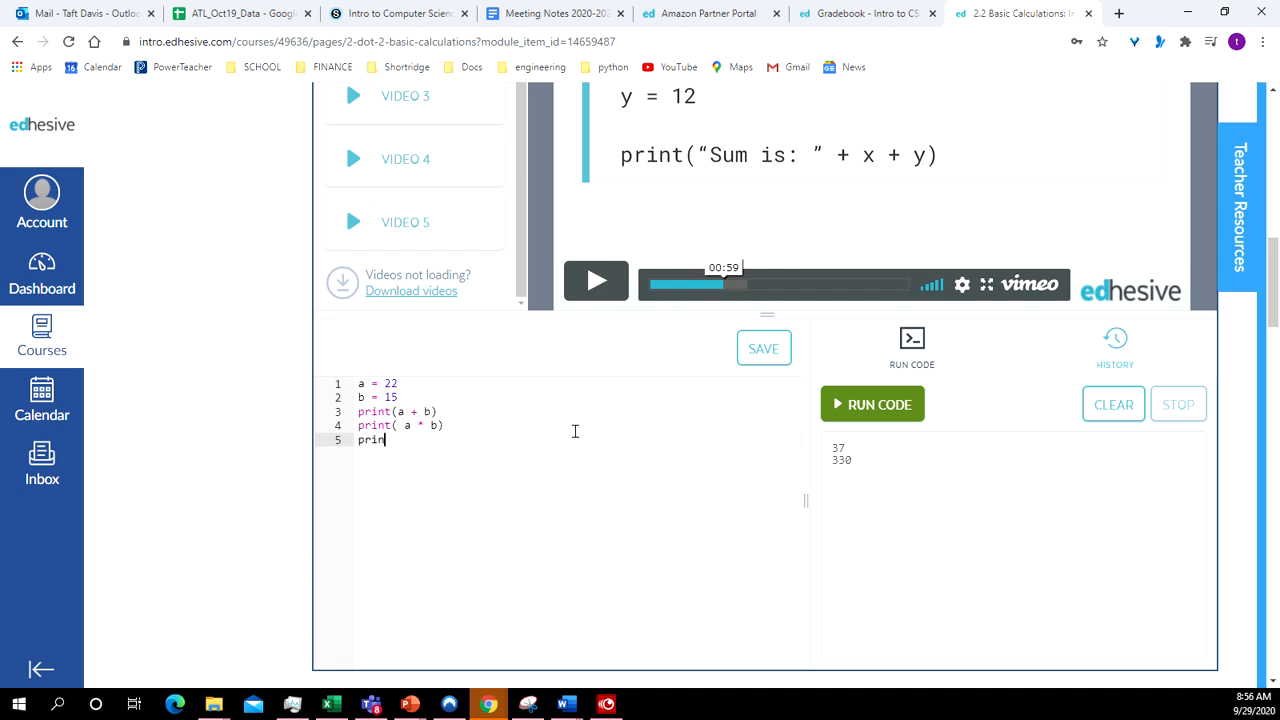
pyautogui.write('t')
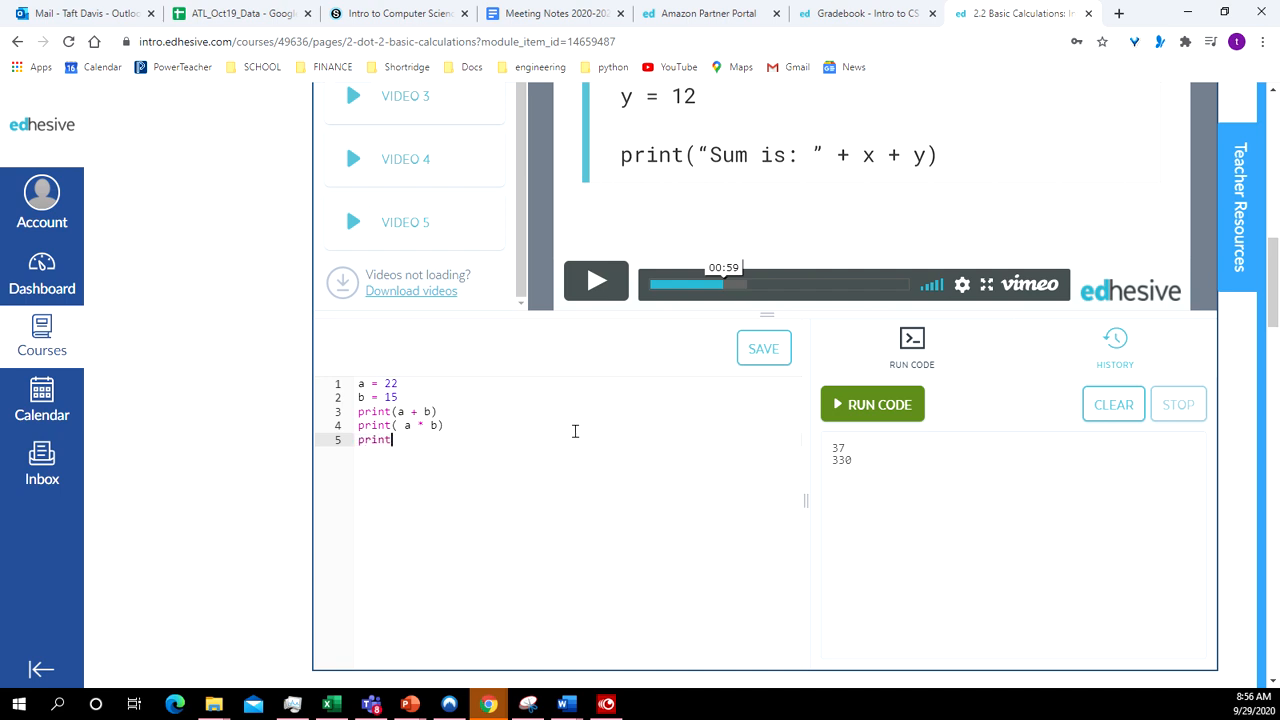
pyautogui.write('()')
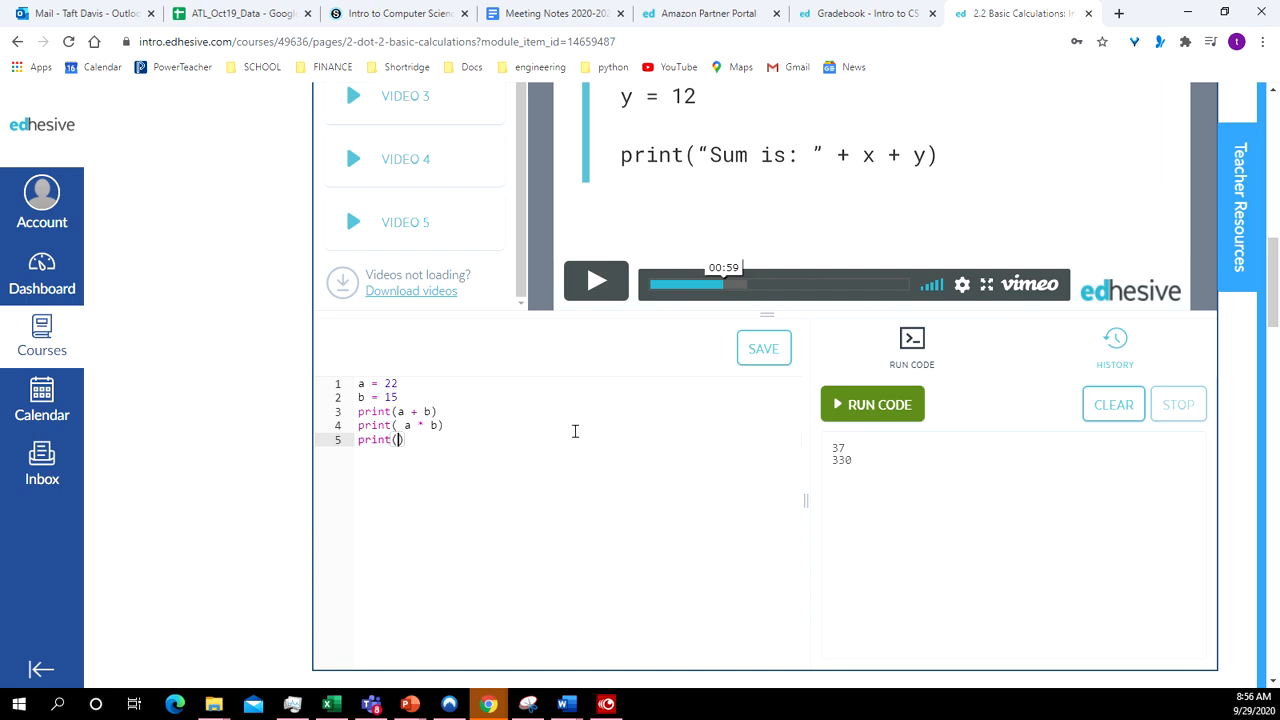
pyautogui.write('a')
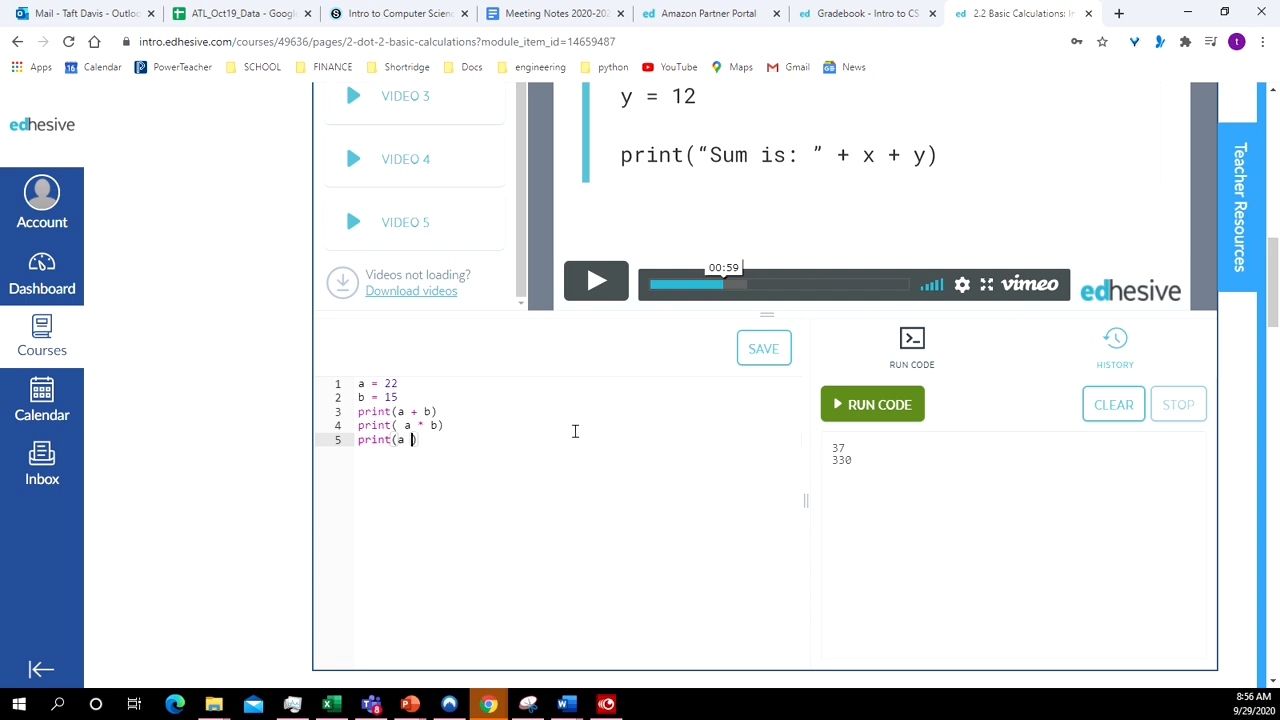
pyautogui.write('^')
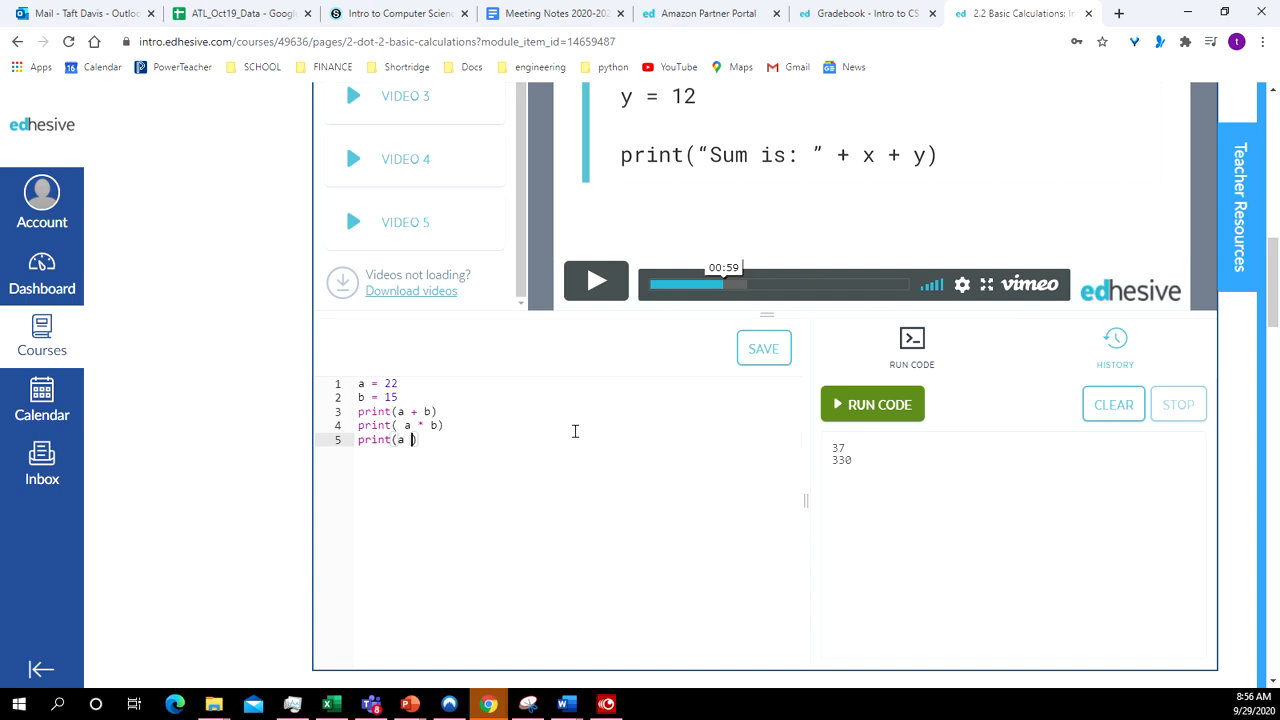
pyautogui.write('*')
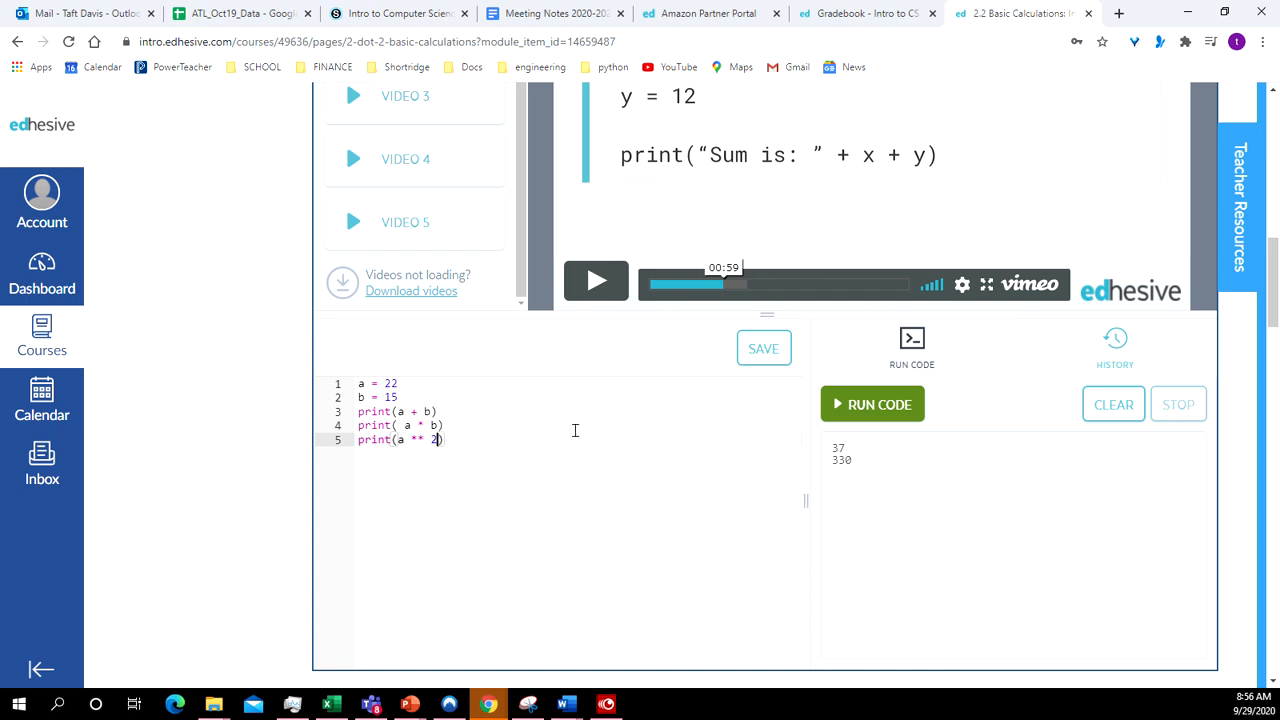
pyautogui.click(872, 404)
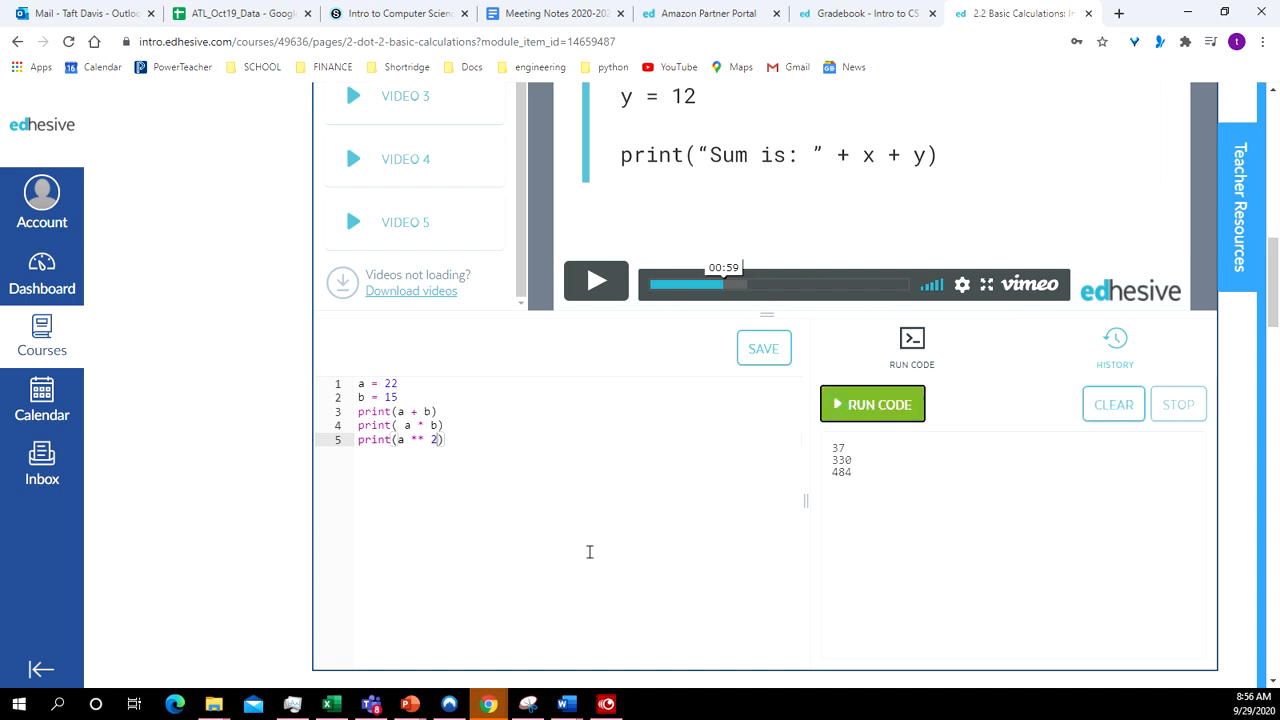
pyautogui.moveTo(460, 502)
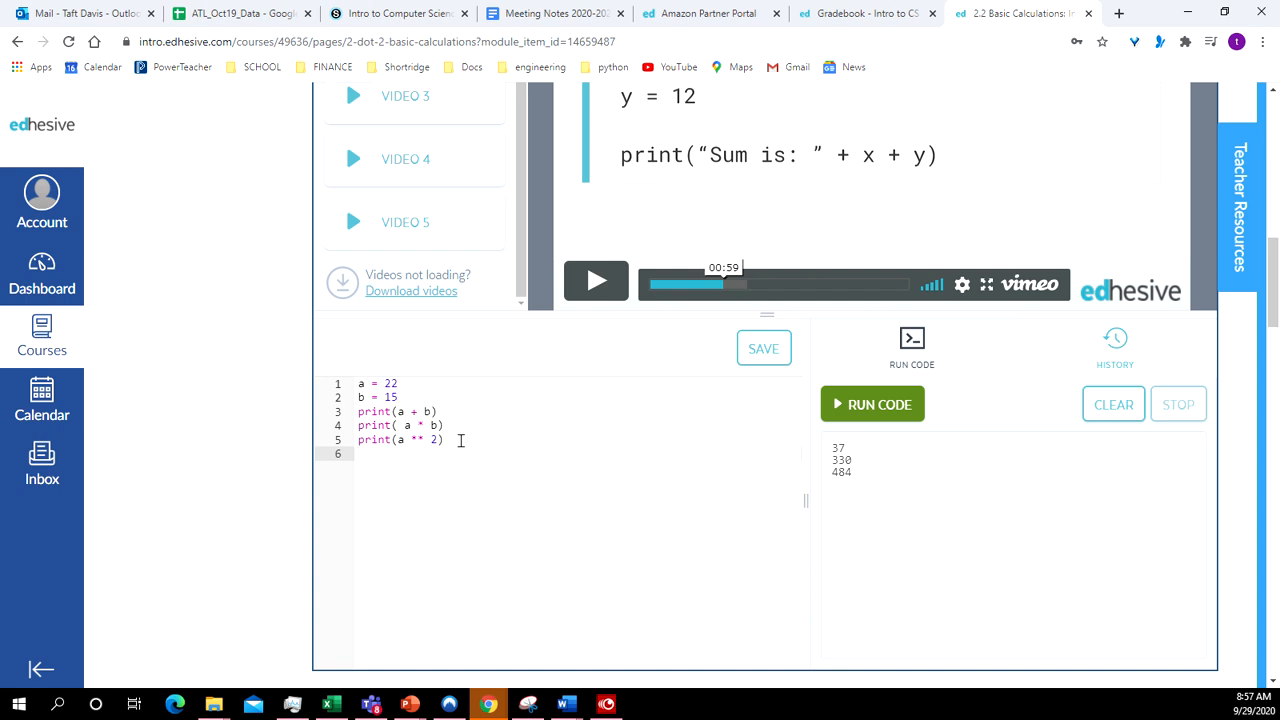
# Step: Add print(a + b * a) and run, getting outputs 37, 330 and 484
pyautogui.write('print')
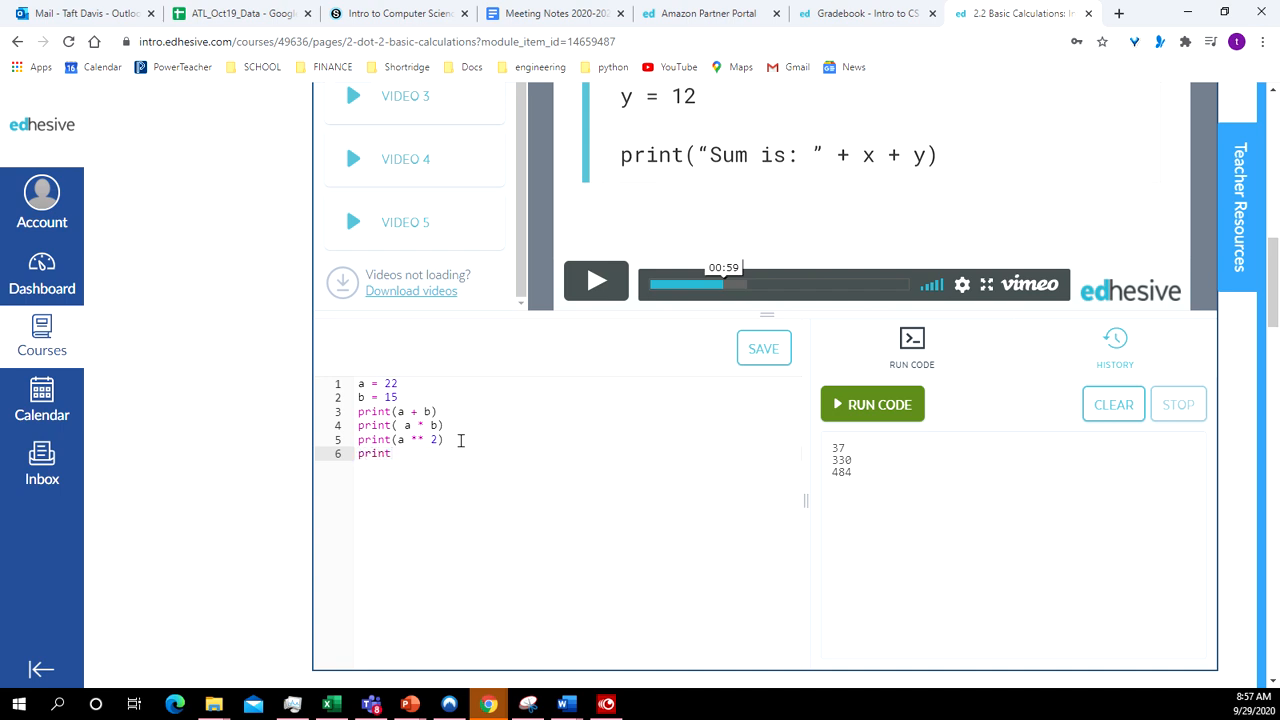
pyautogui.write('()')
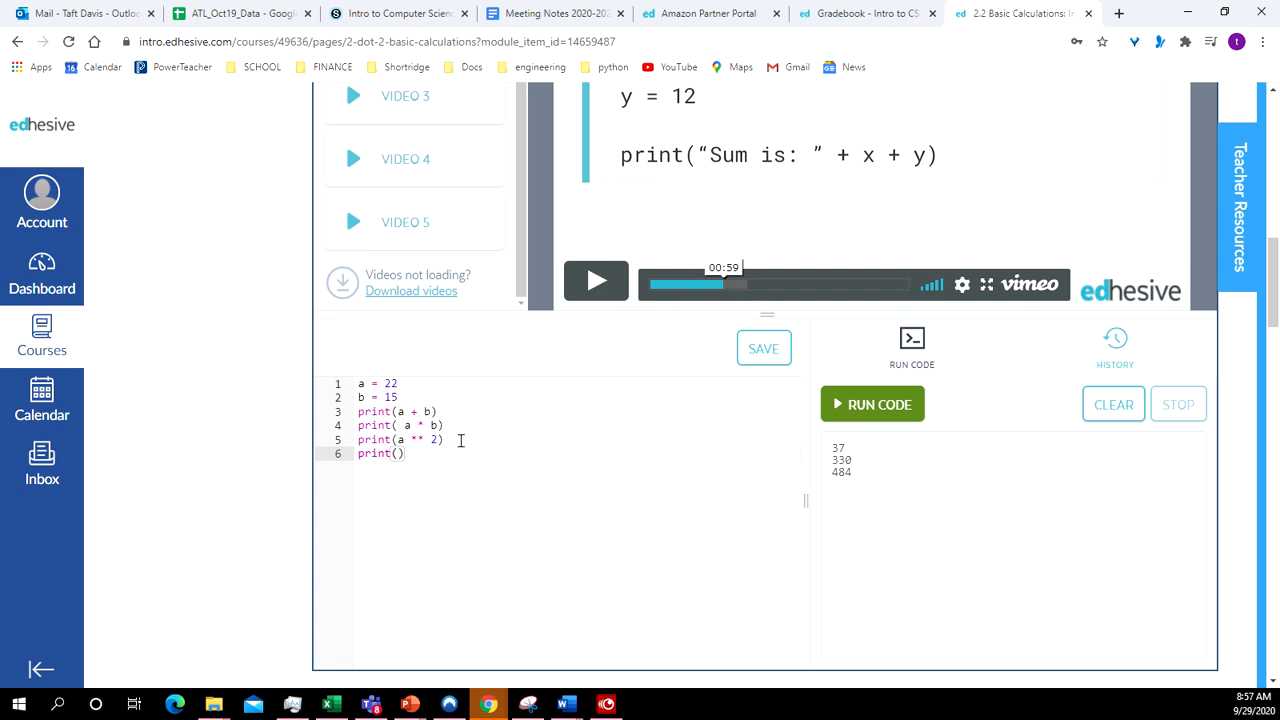
pyautogui.write('a')
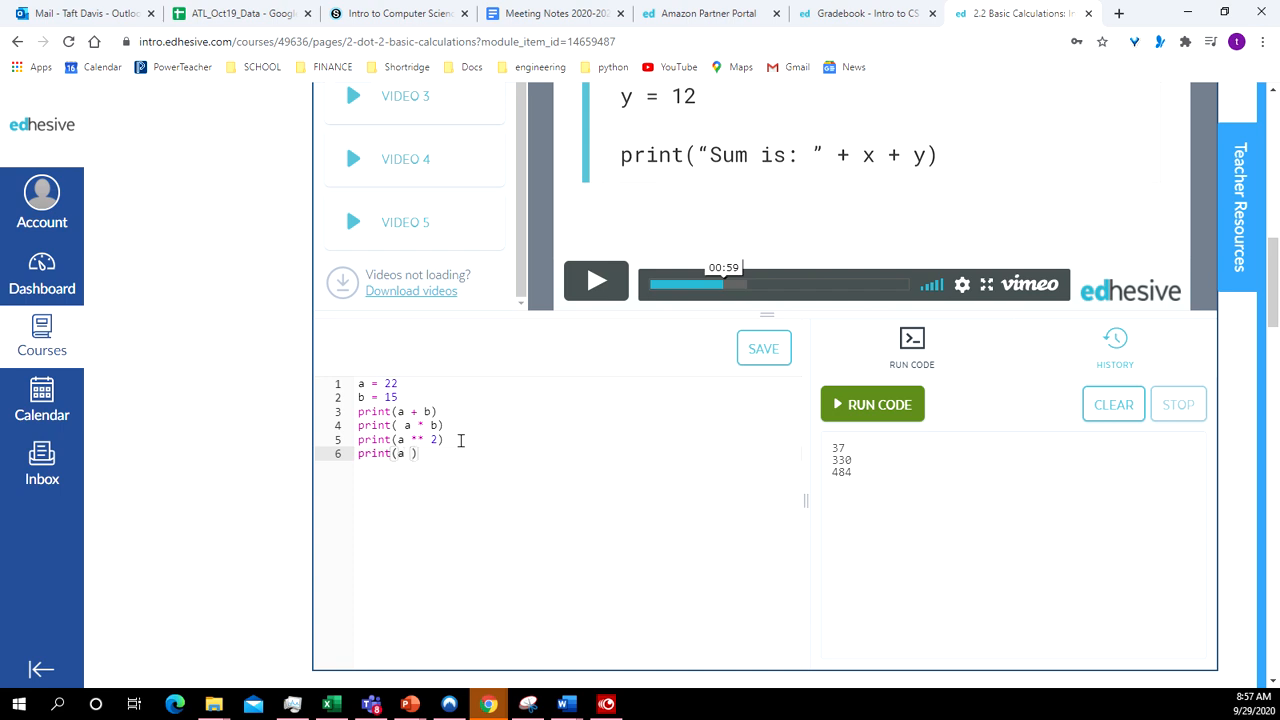
pyautogui.write('+ b *')
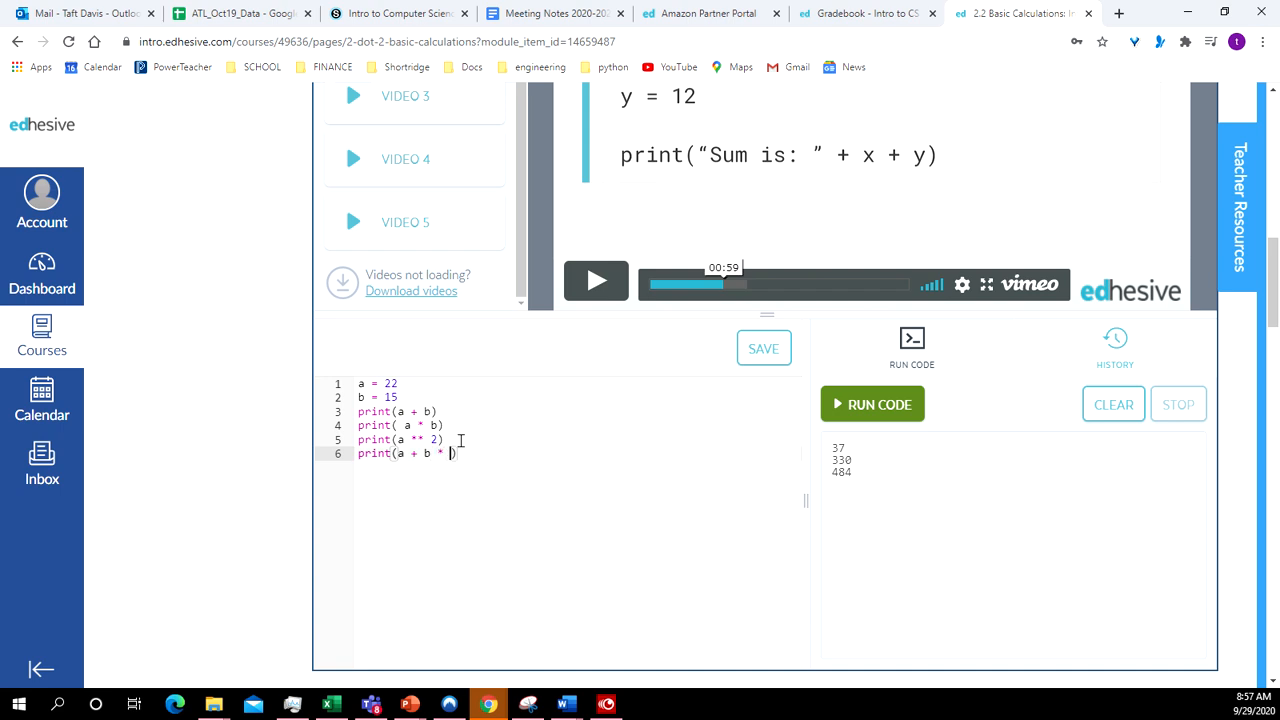
pyautogui.write('a')
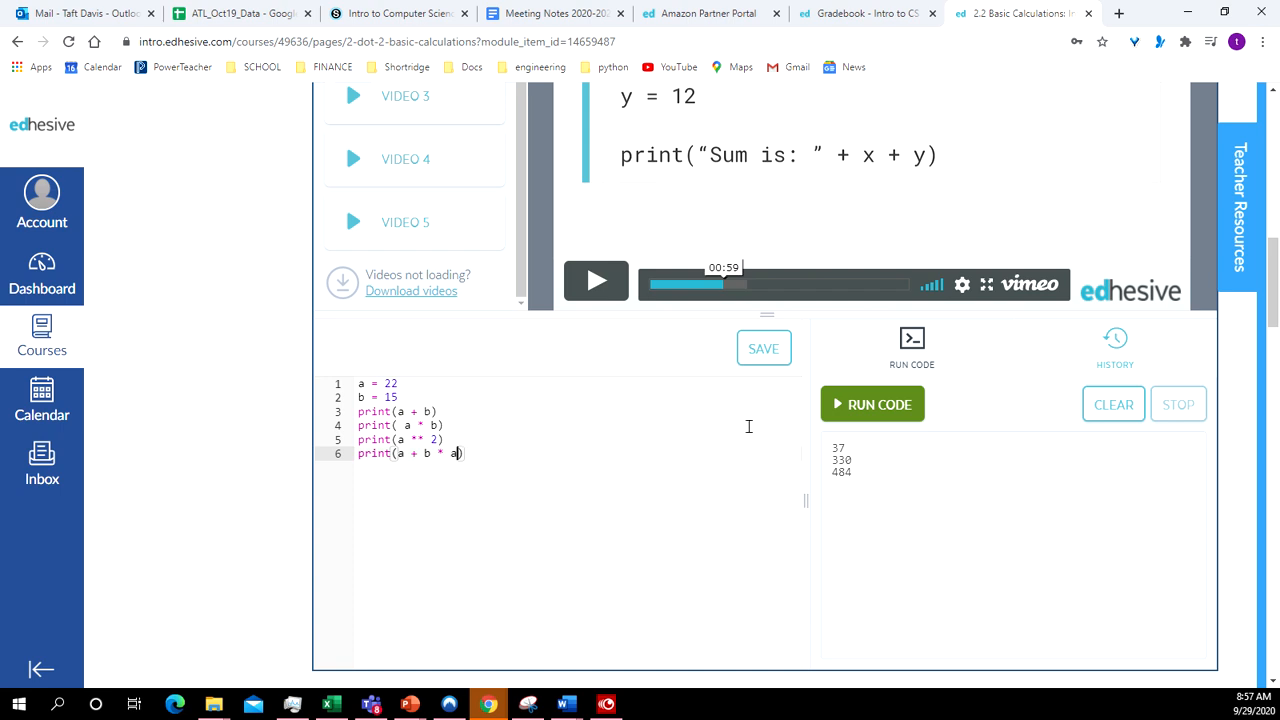
pyautogui.click(872, 404)
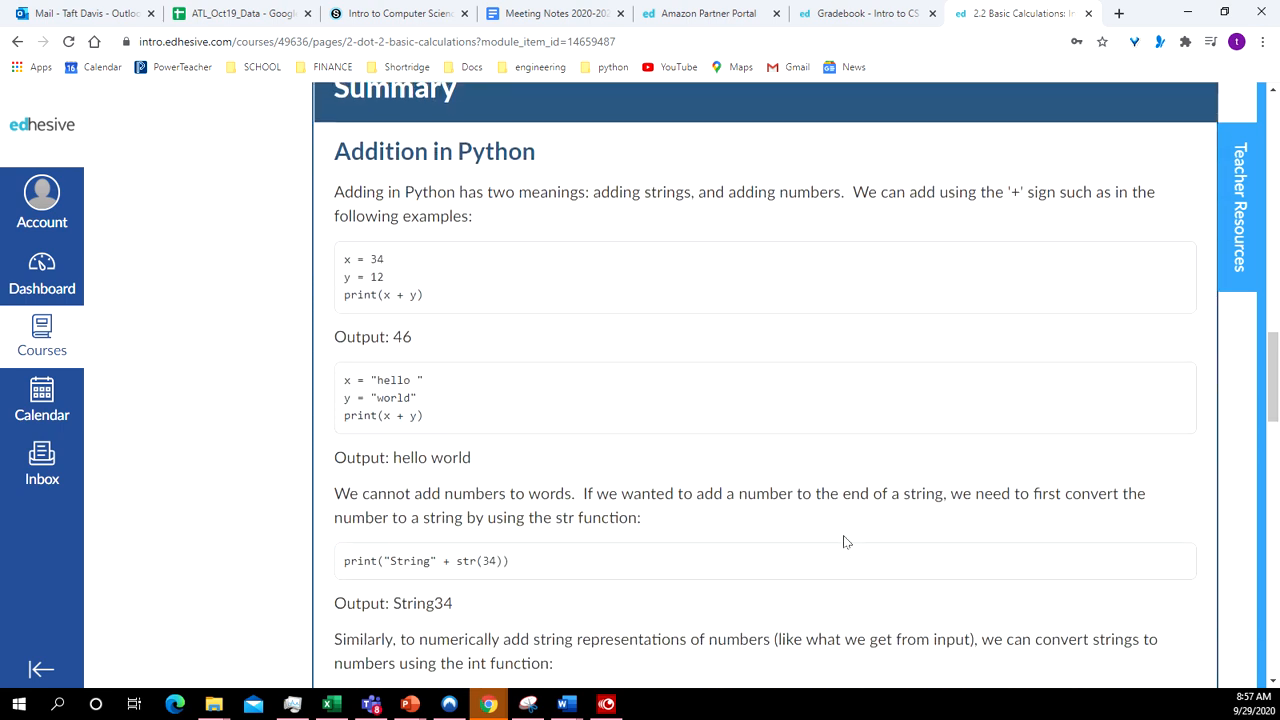
pyautogui.scroll(-3)
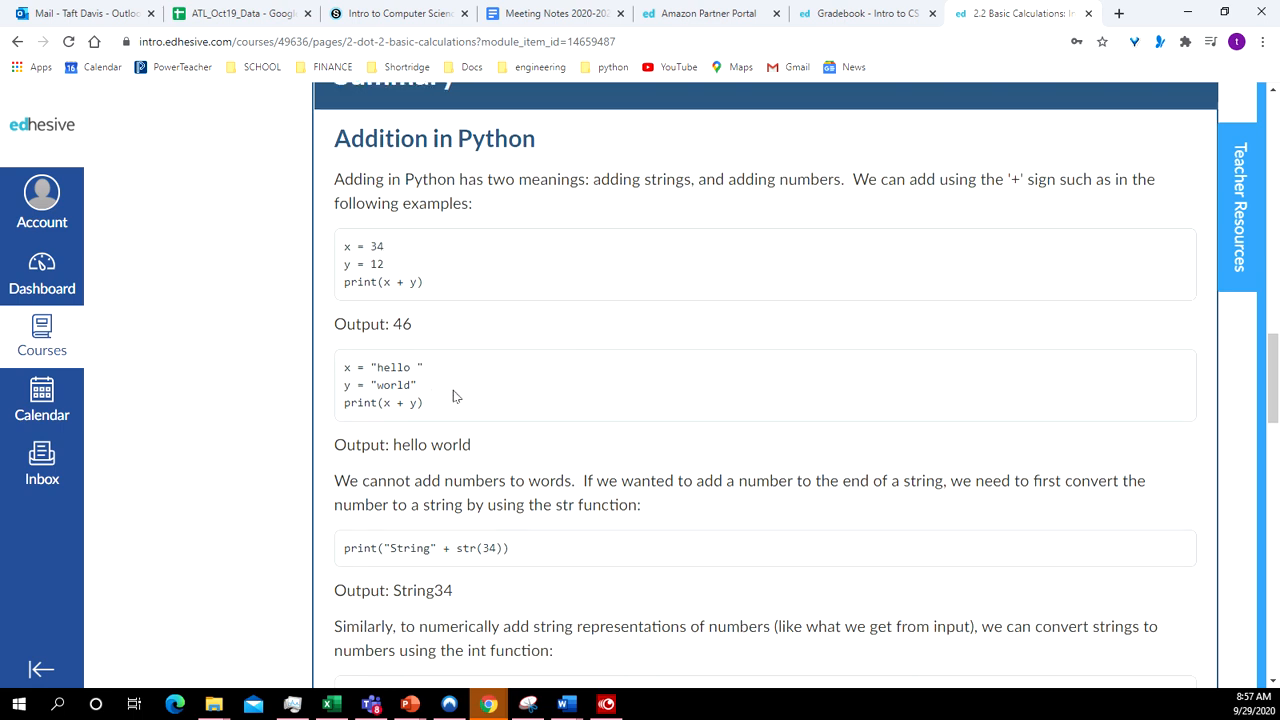
pyautogui.scroll(-3)
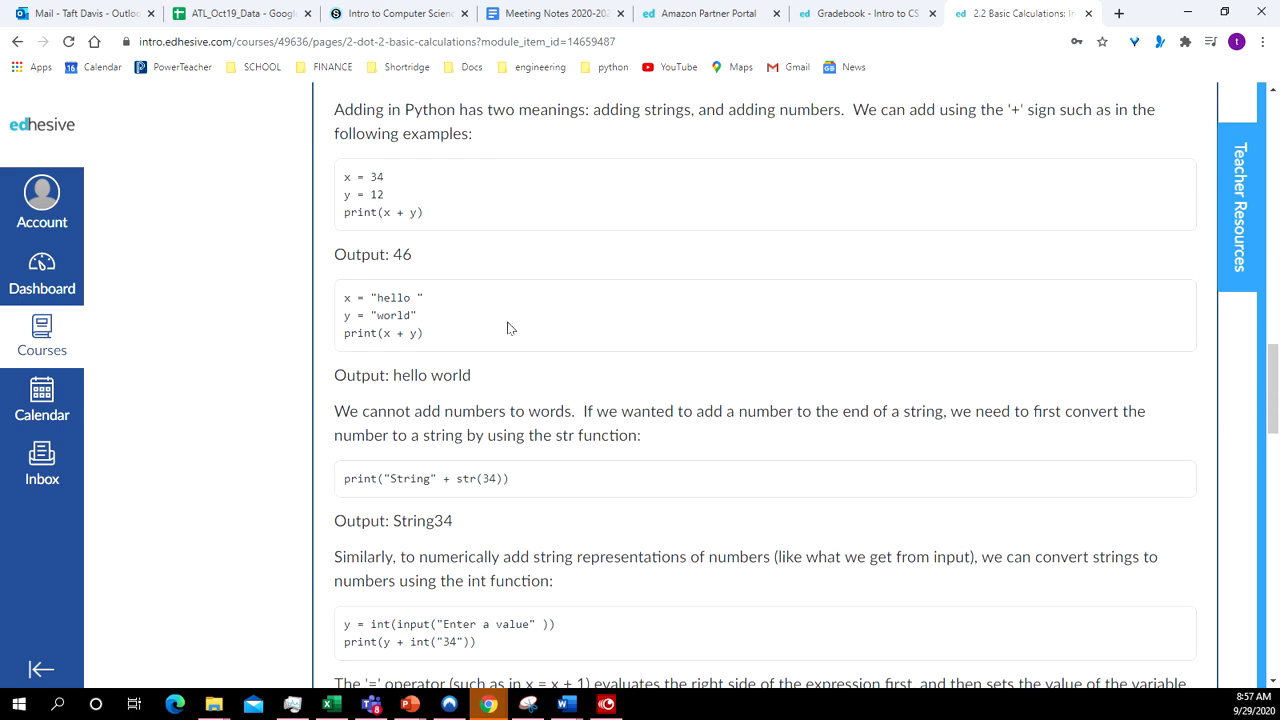
pyautogui.moveTo(520, 310)
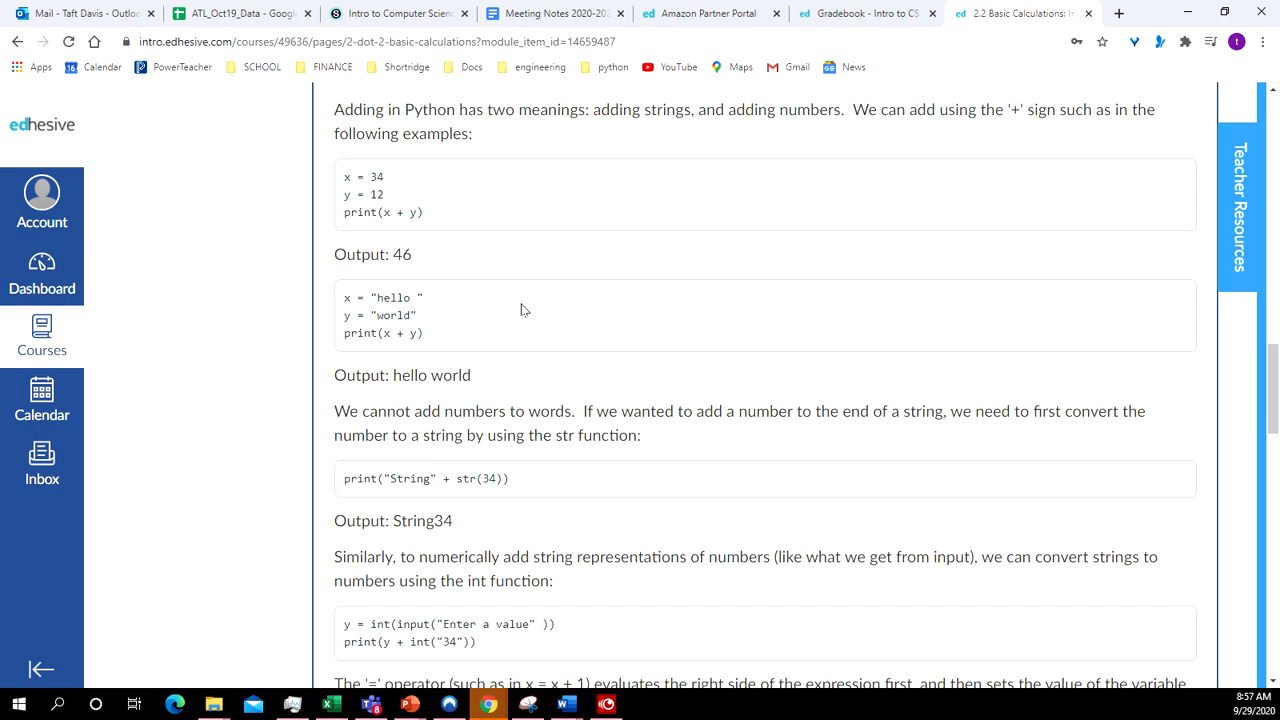
pyautogui.scroll(-3)
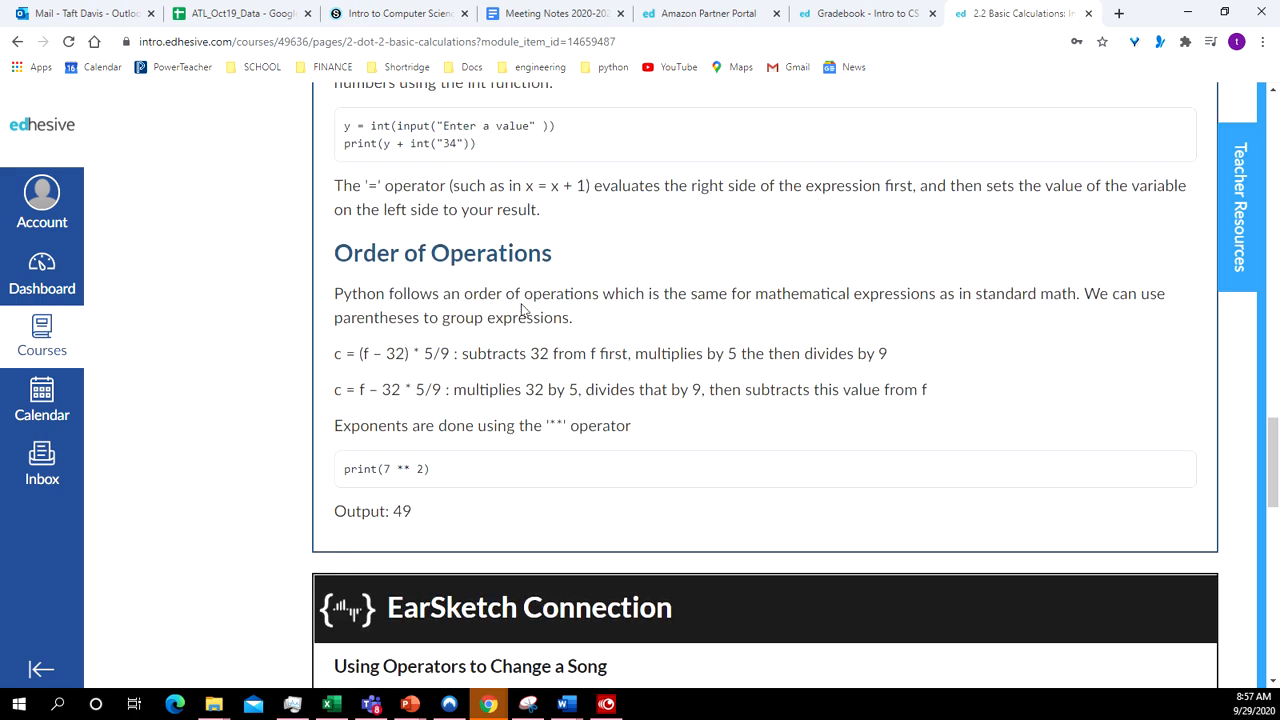
pyautogui.scroll(-3)
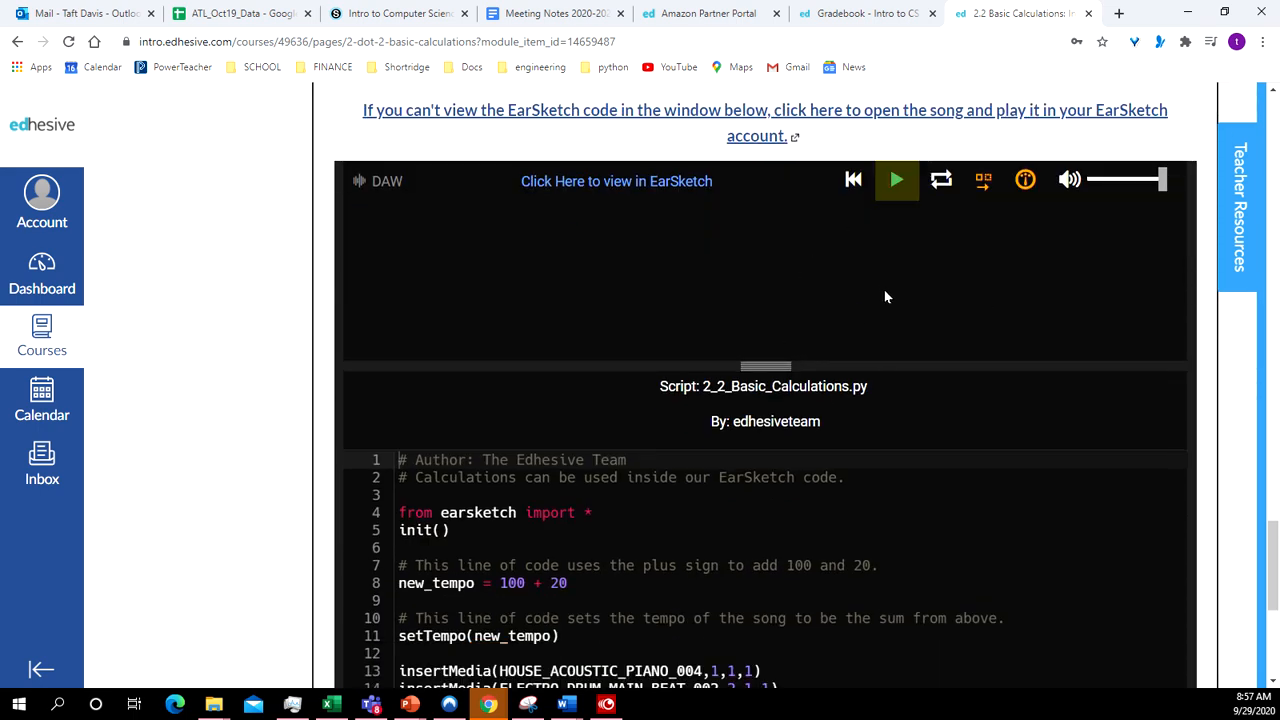
pyautogui.scroll(-3)
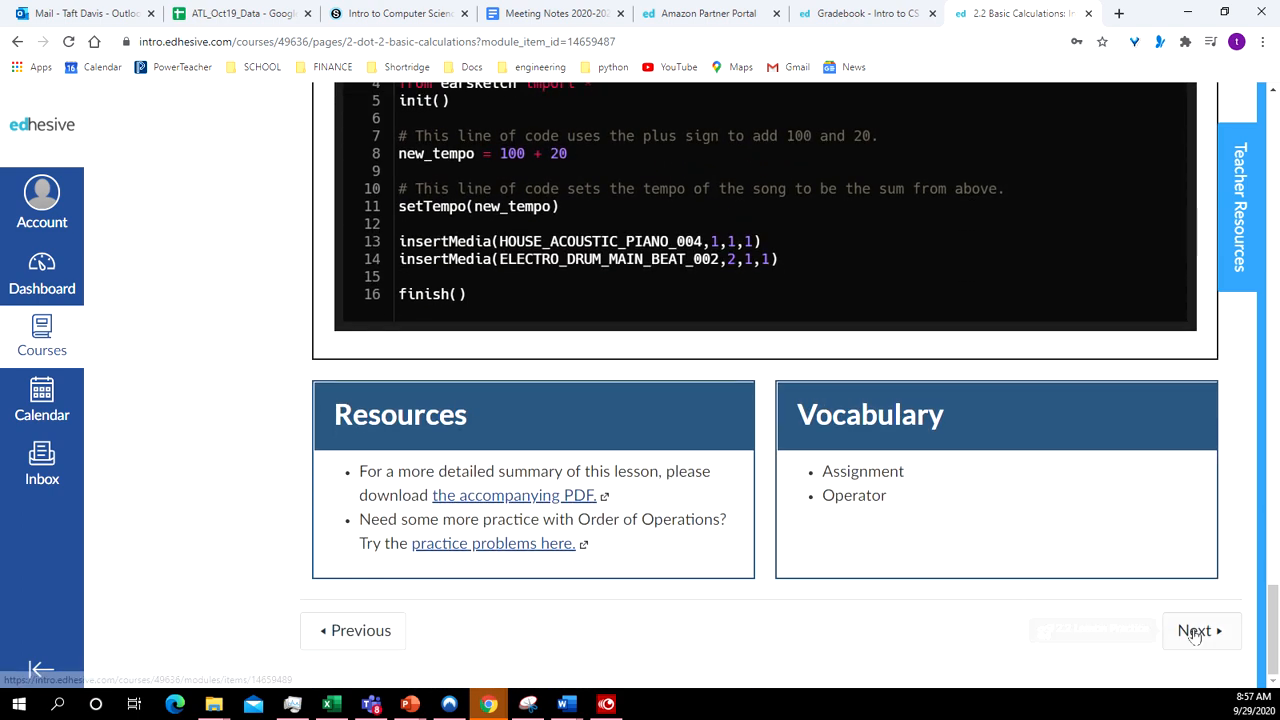
# Step: Open the 2.2 Lesson Practice graded quiz and look over its settings
pyautogui.click(1196, 630)
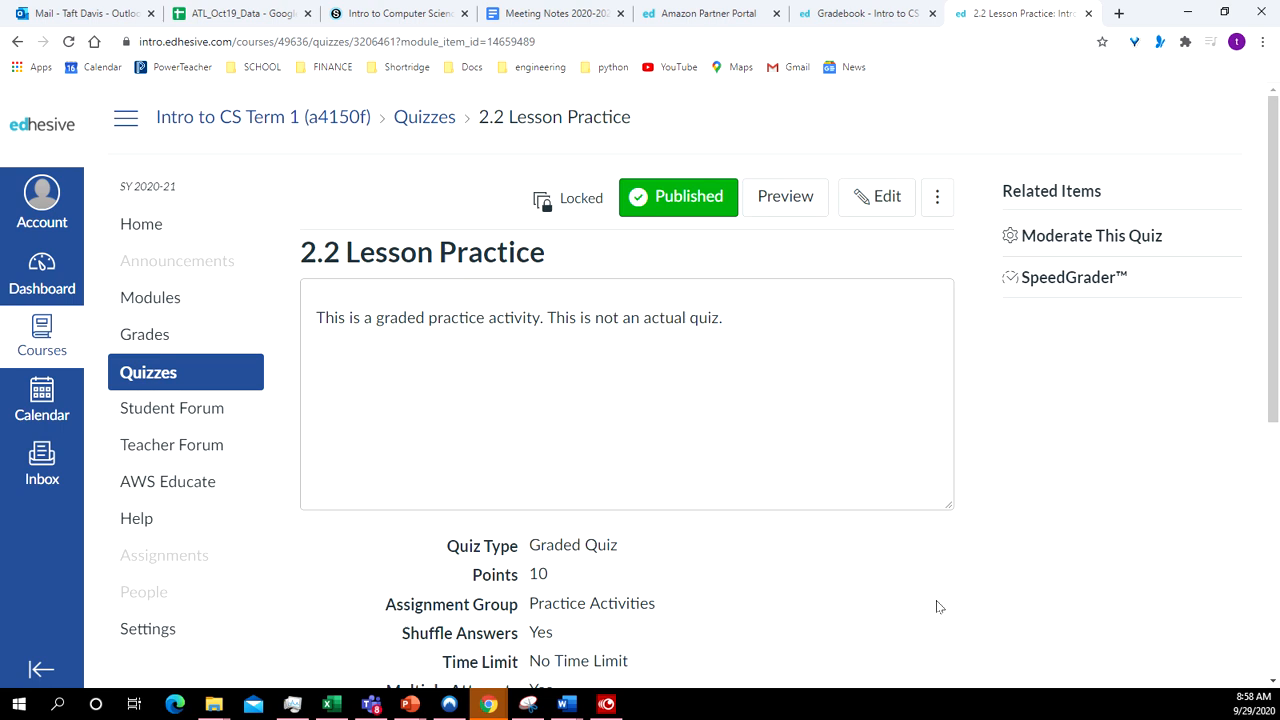
pyautogui.moveTo(808, 434)
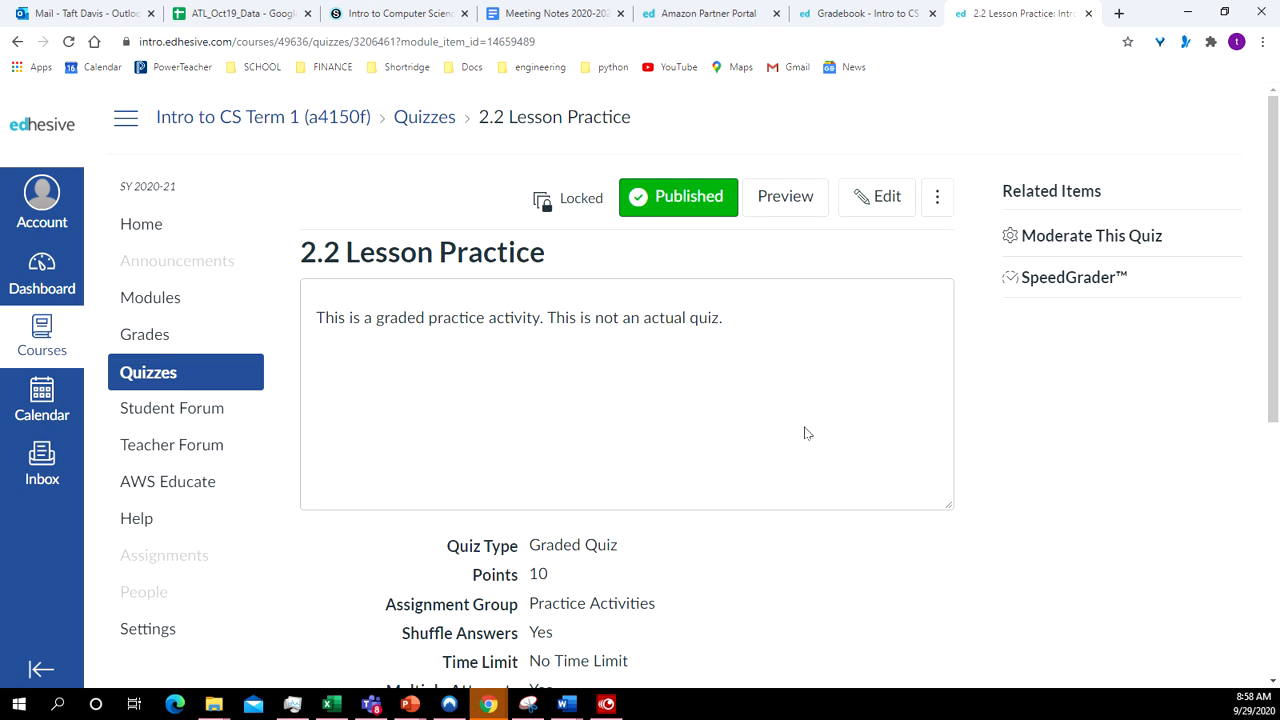
pyautogui.scroll(-3)
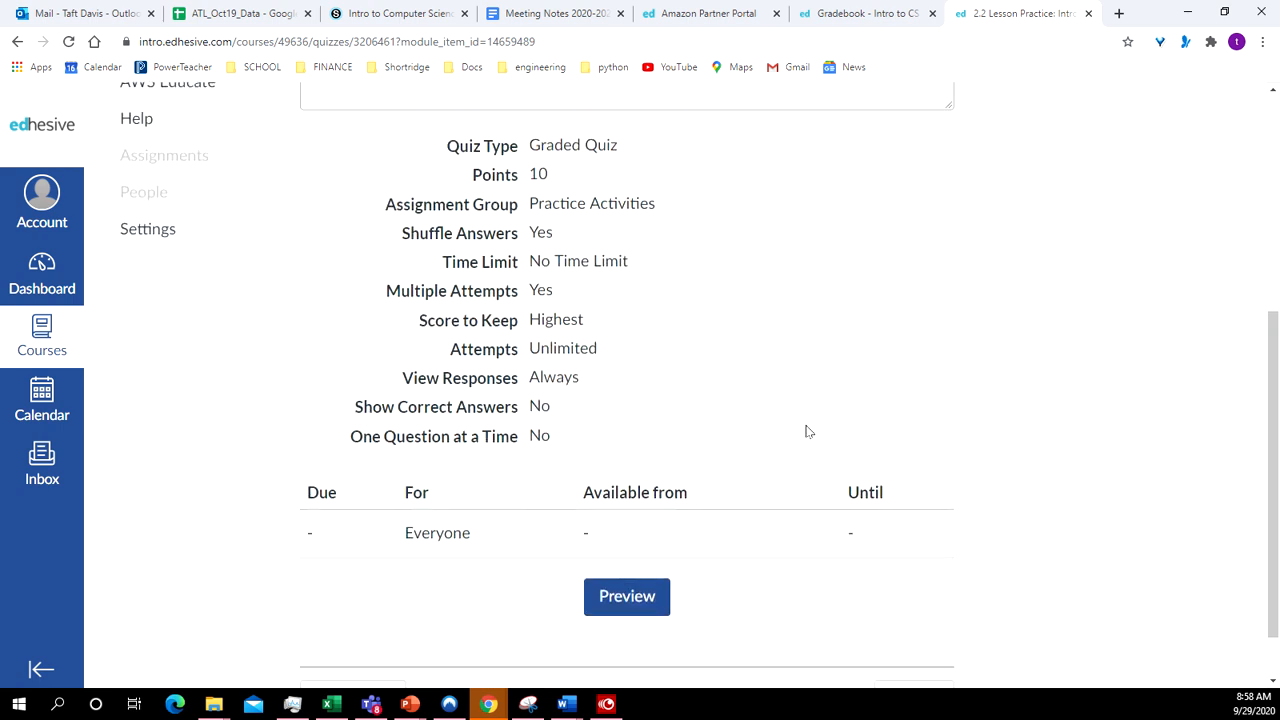
pyautogui.moveTo(1096, 448)
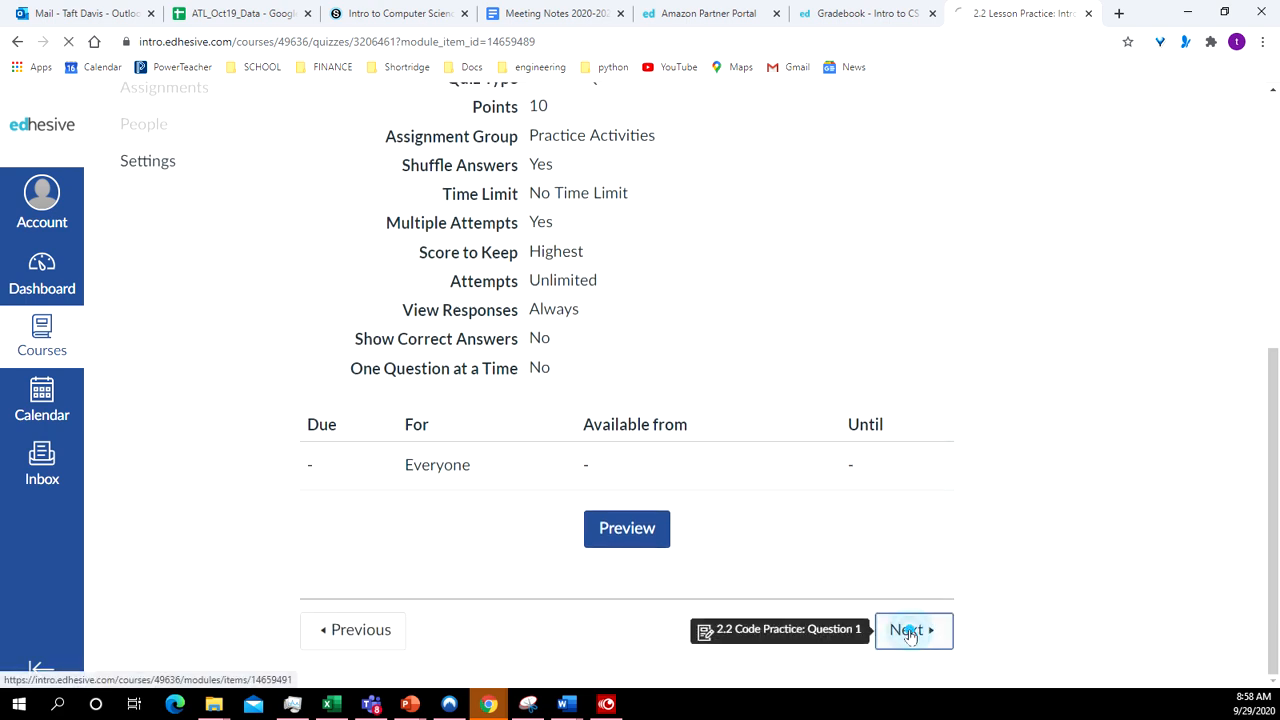
# Step: Open 2.2 Code Practice: Question 1 and reach its empty code editor
pyautogui.click(908, 630)
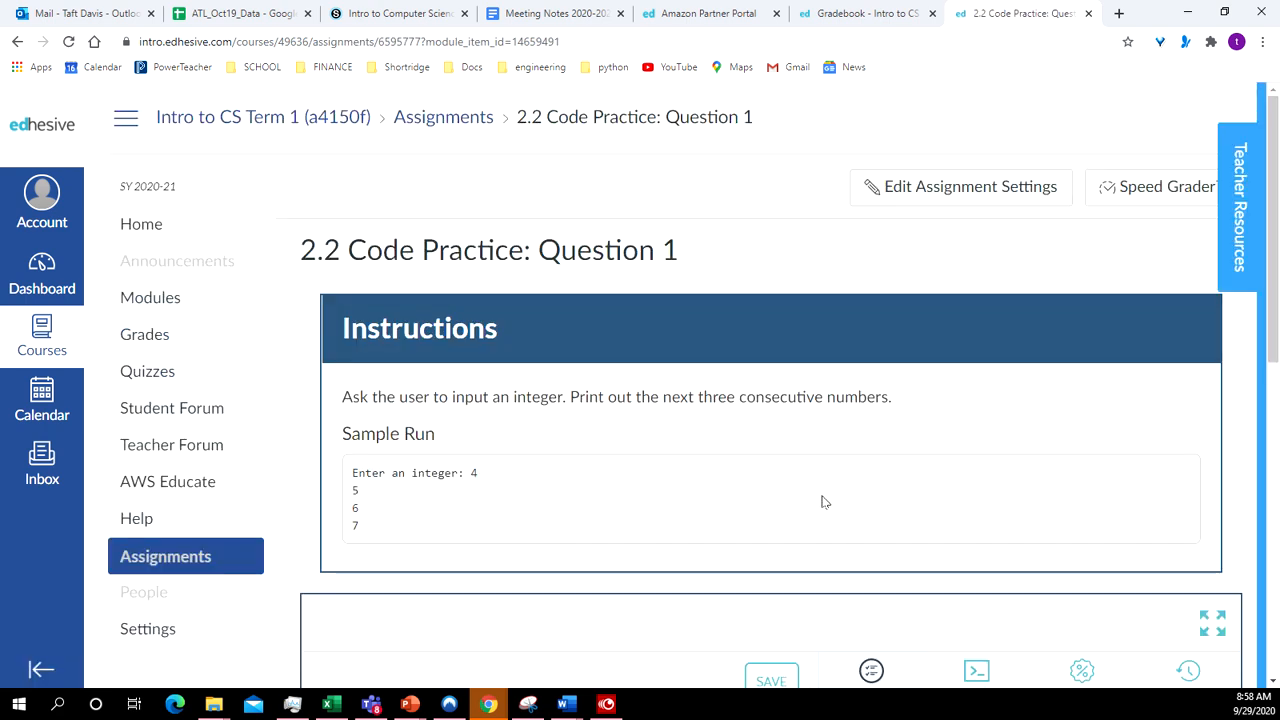
pyautogui.scroll(-3)
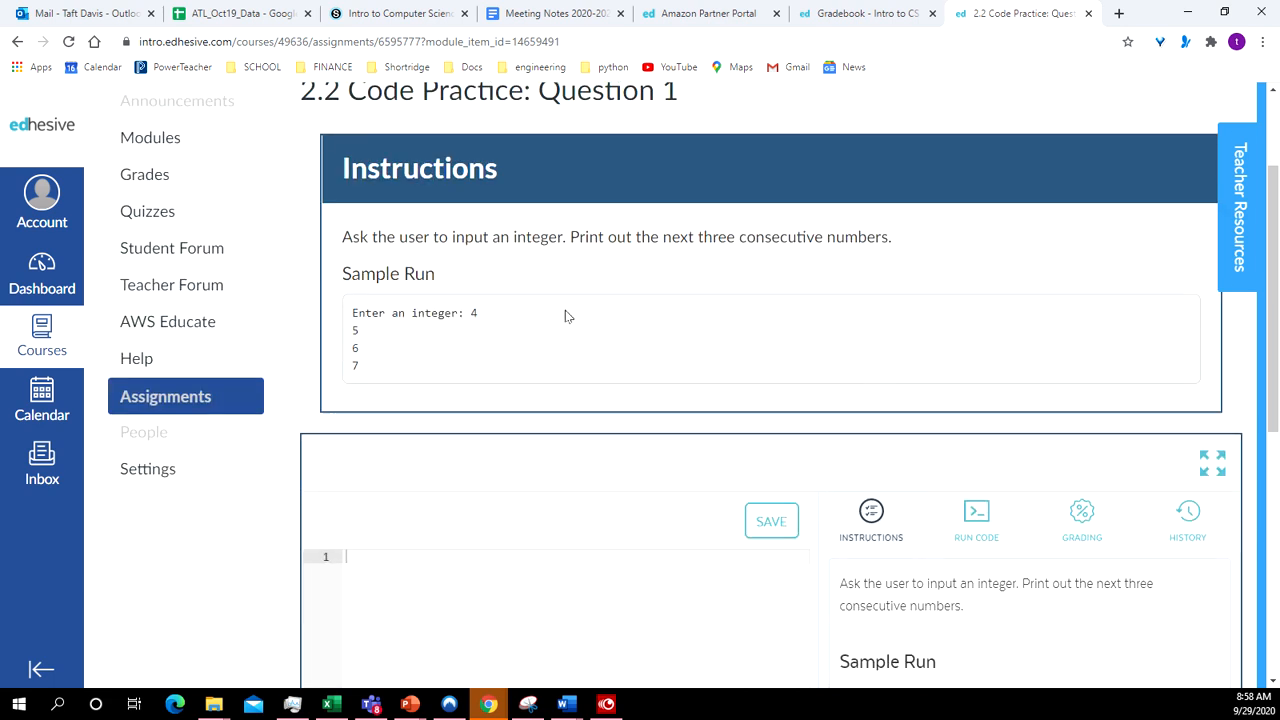
pyautogui.moveTo(524, 296)
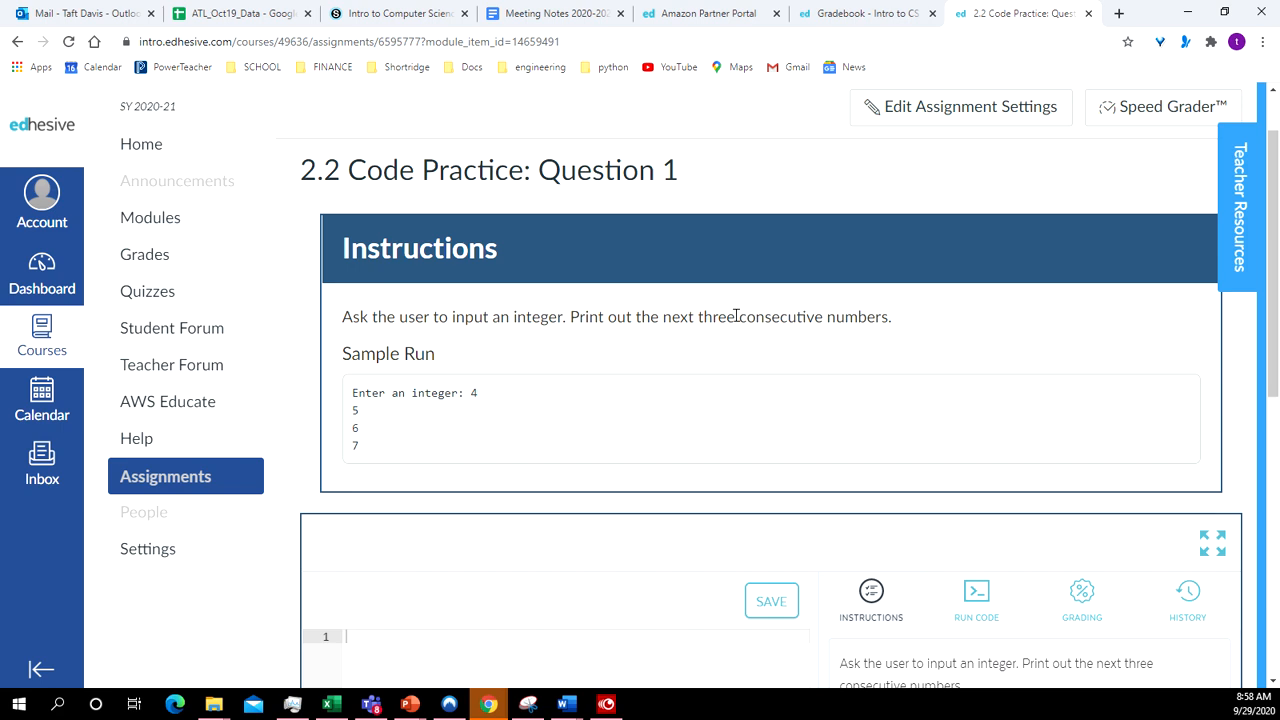
pyautogui.moveTo(688, 382)
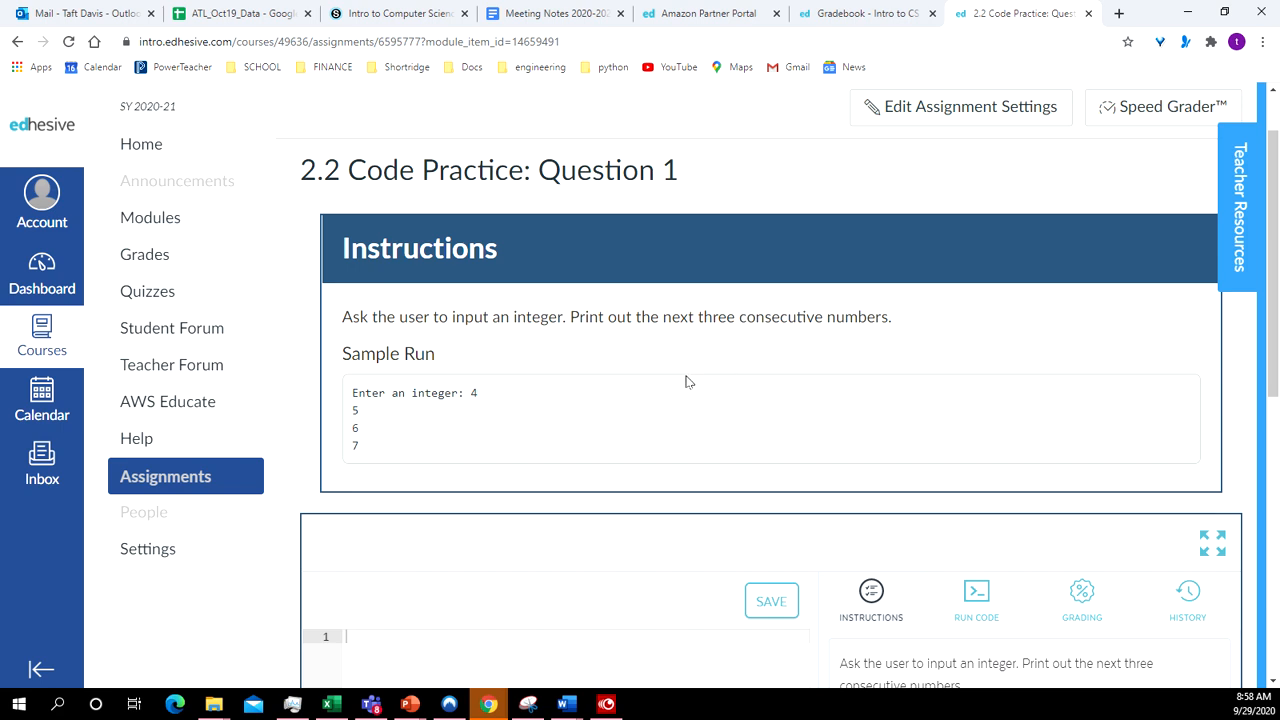
pyautogui.moveTo(656, 348)
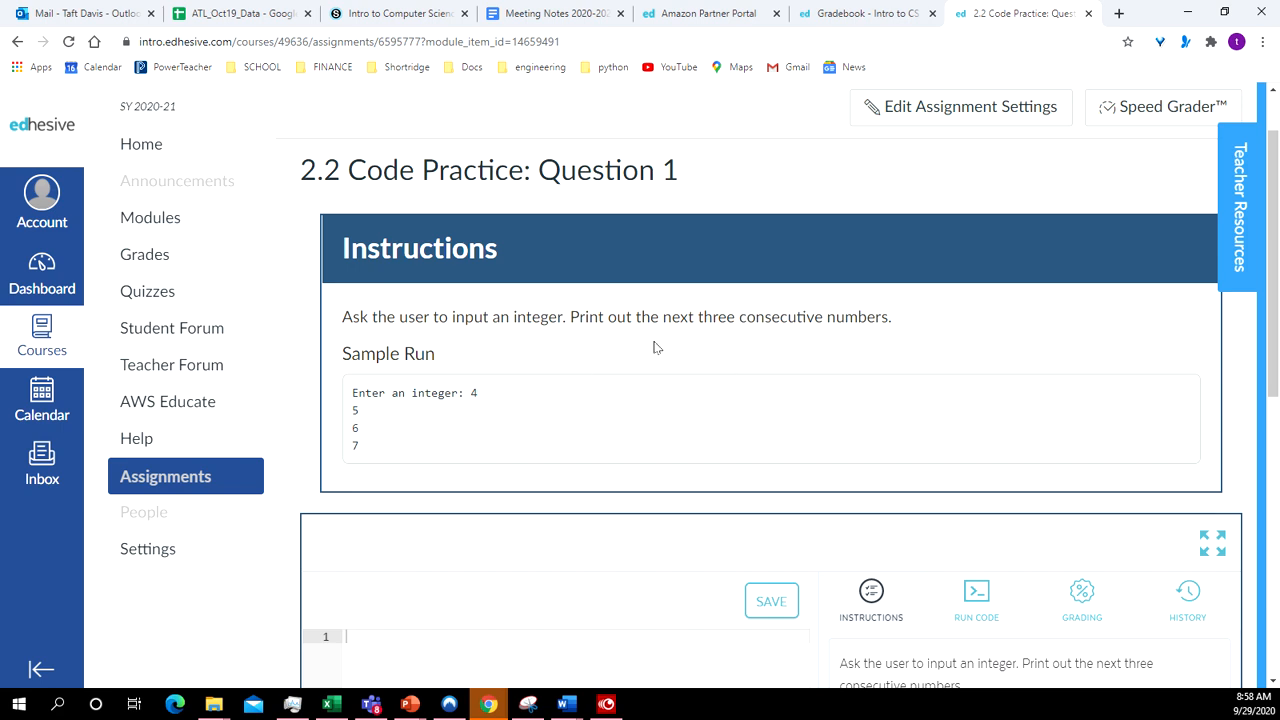
pyautogui.moveTo(800, 340)
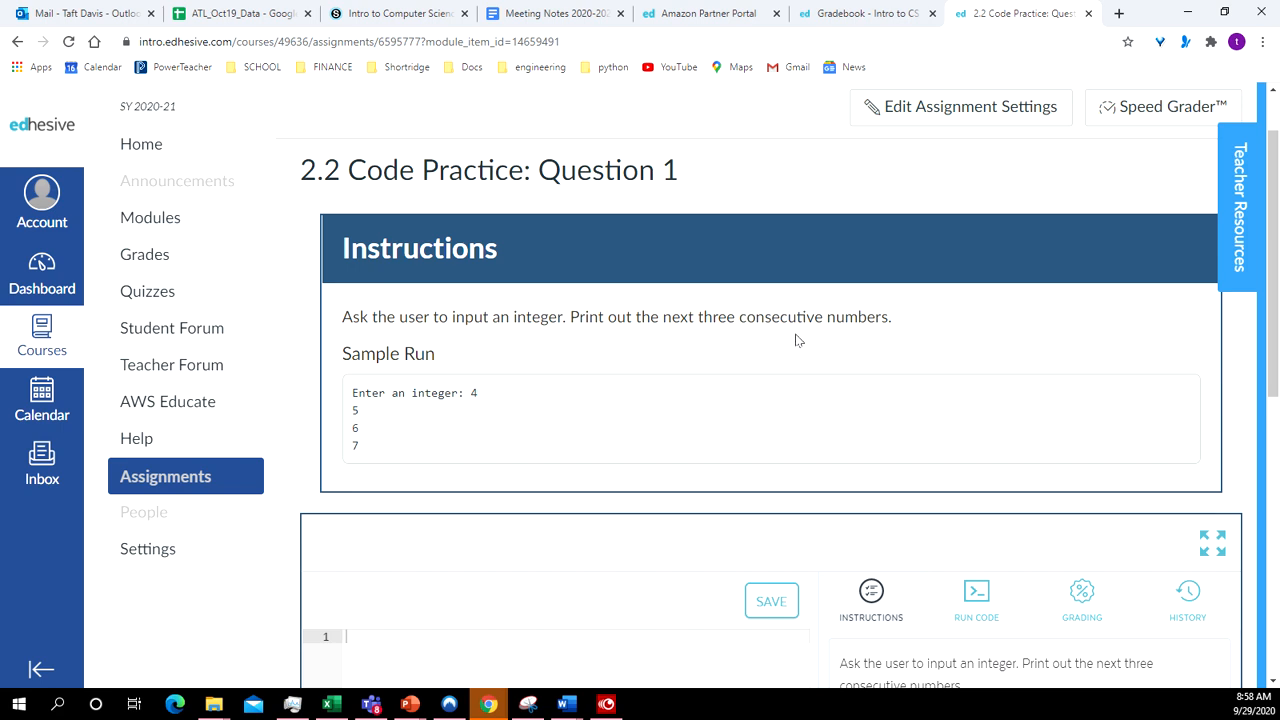
pyautogui.scroll(-3)
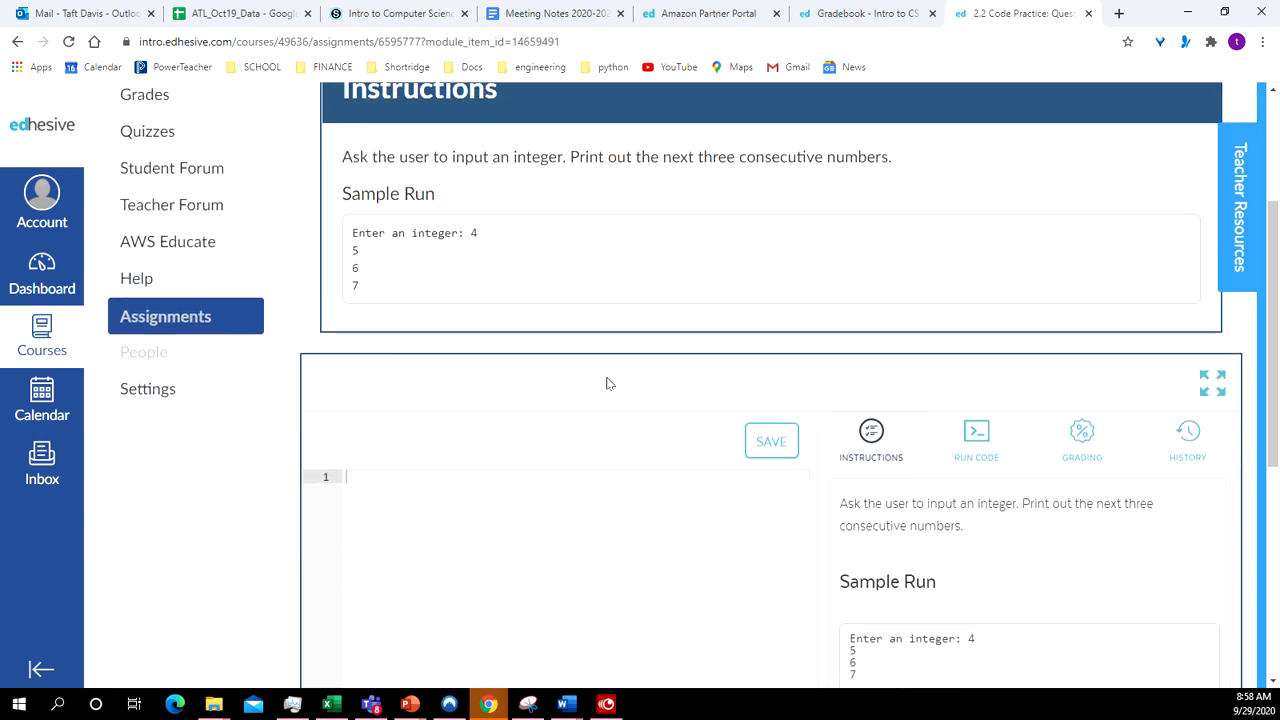
pyautogui.moveTo(464, 256)
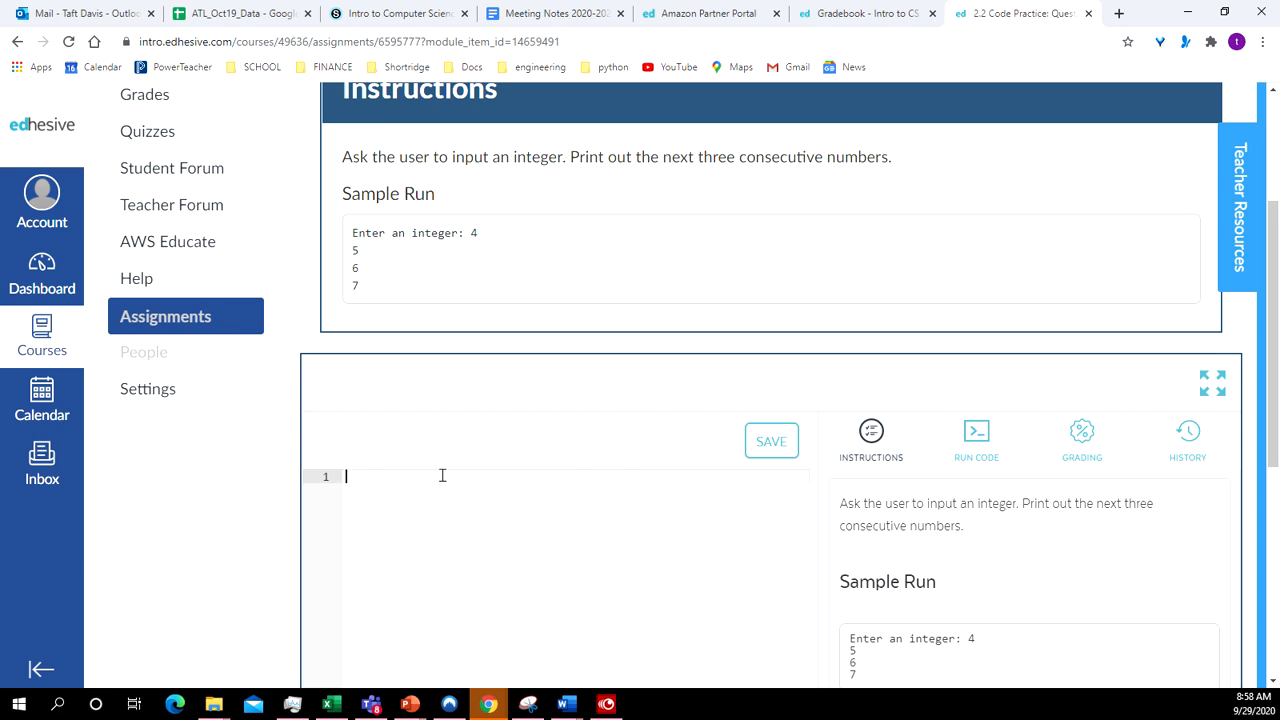
# Step: Write line 1 as num = int(input("Enter and integer "))
pyautogui.write('i')
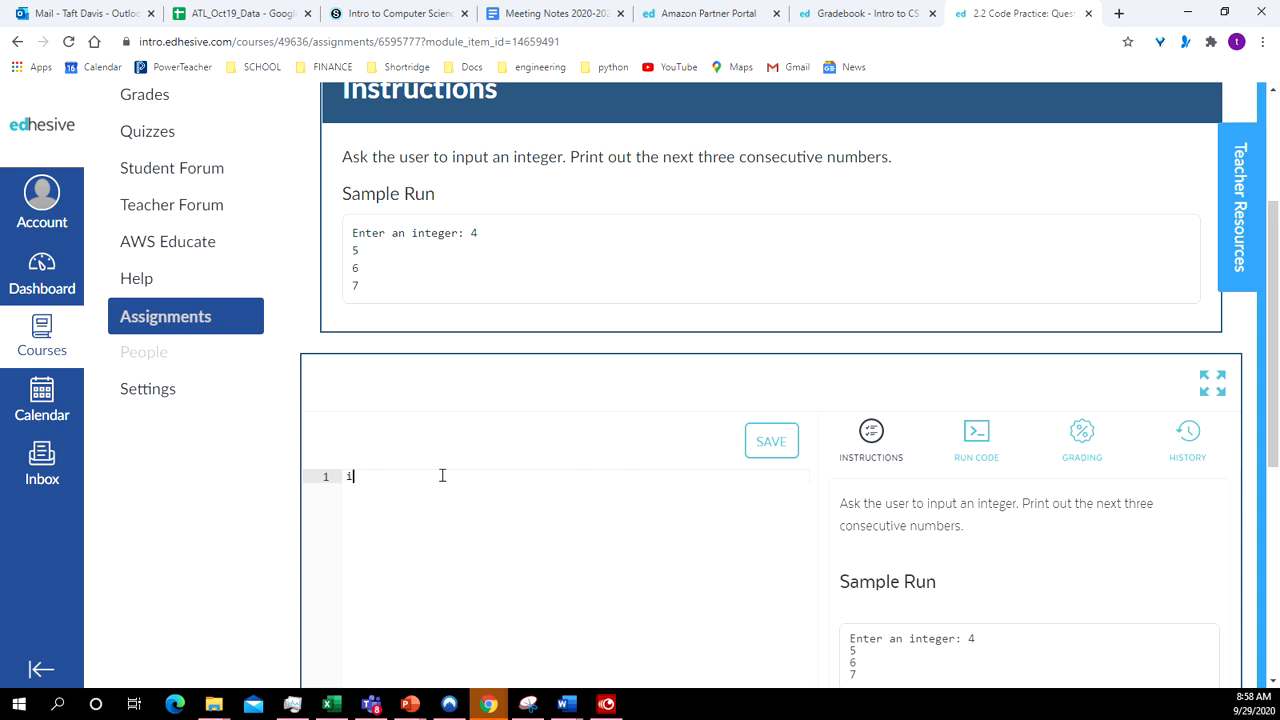
pyautogui.write('n')
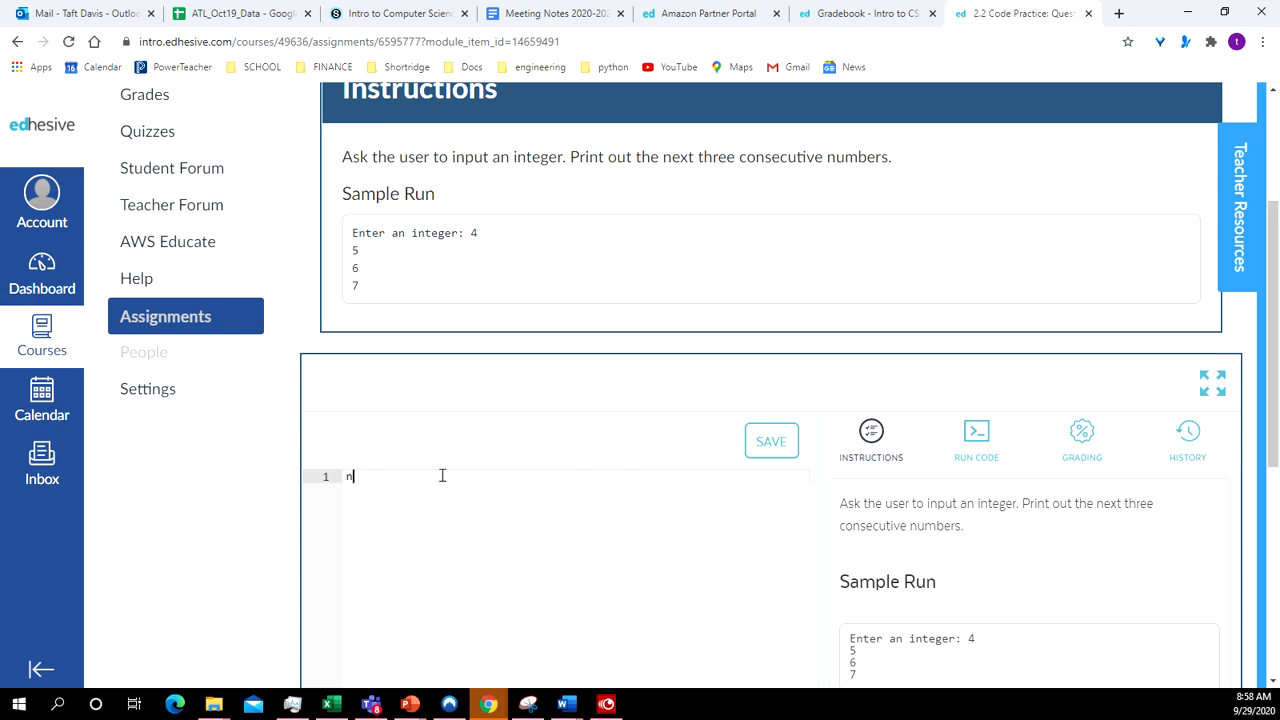
pyautogui.write('um')
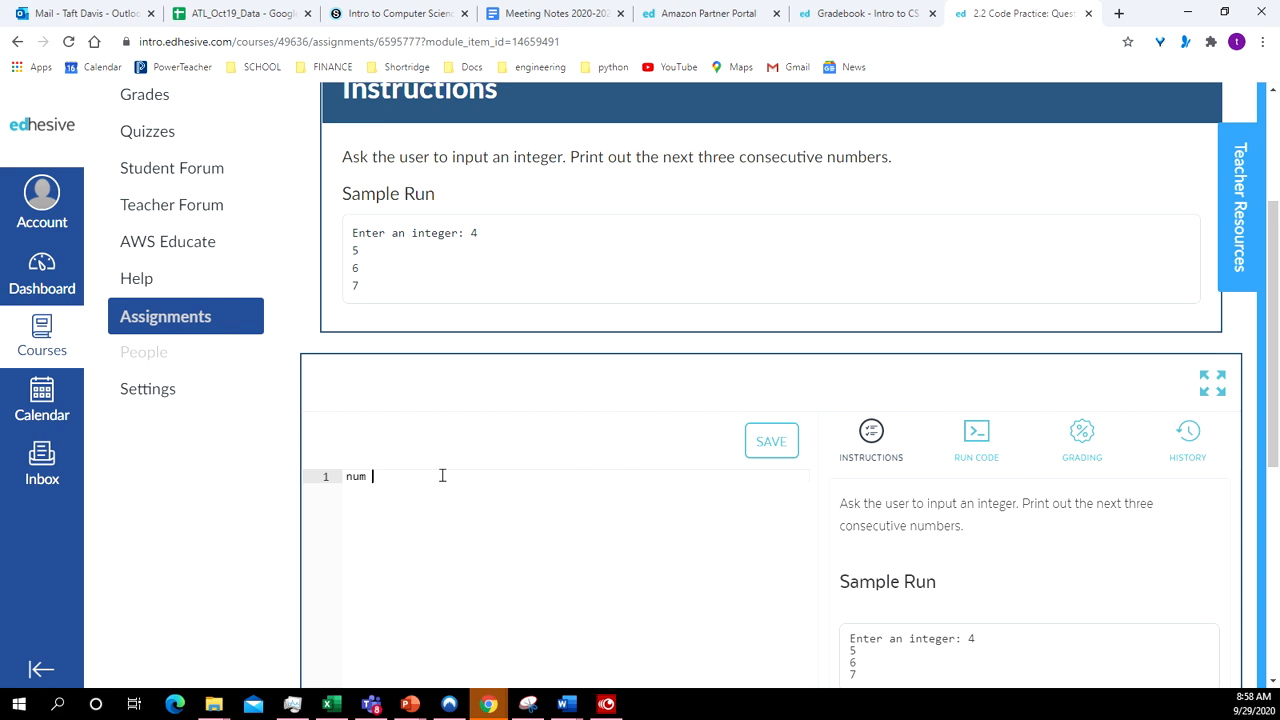
pyautogui.write('=')
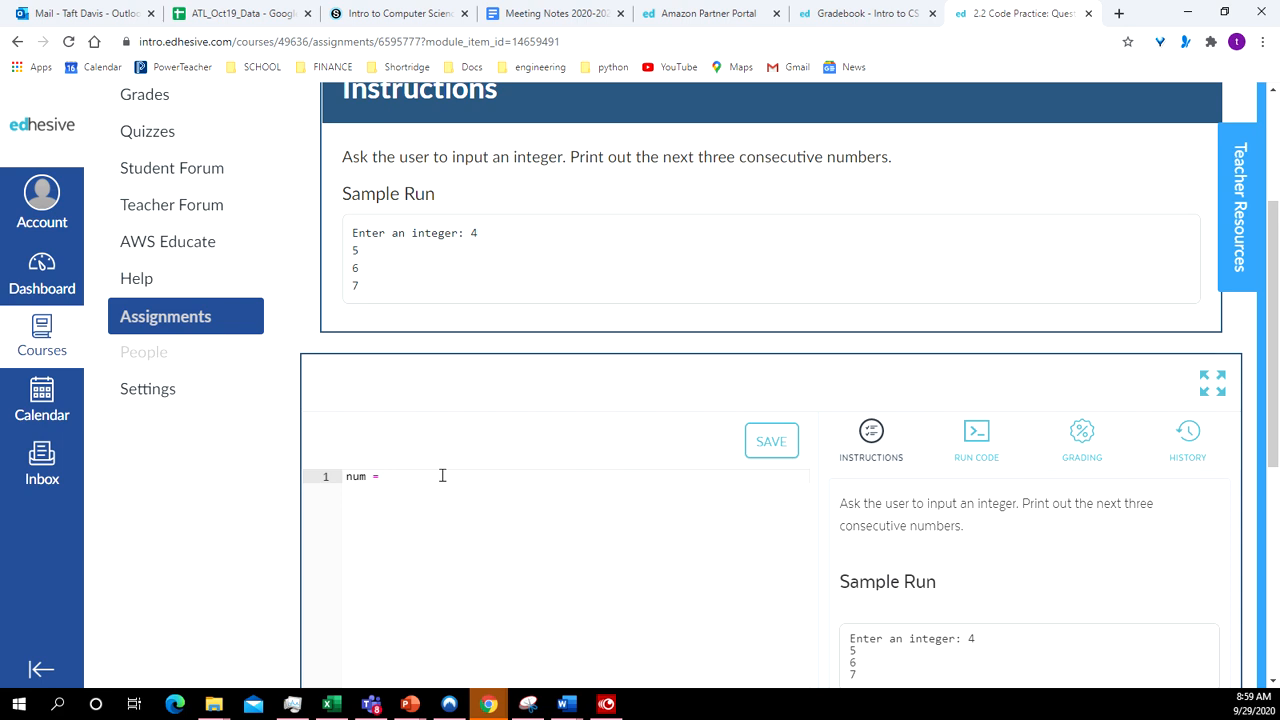
pyautogui.write('in')
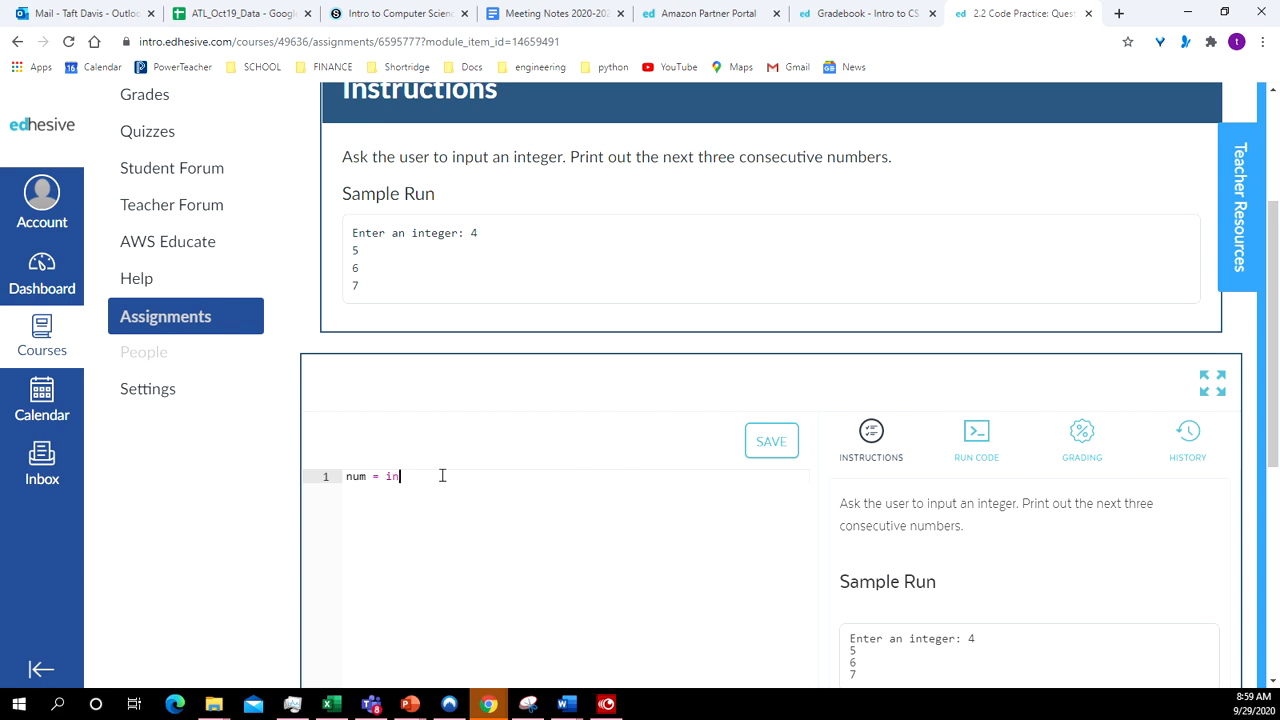
pyautogui.write('t')
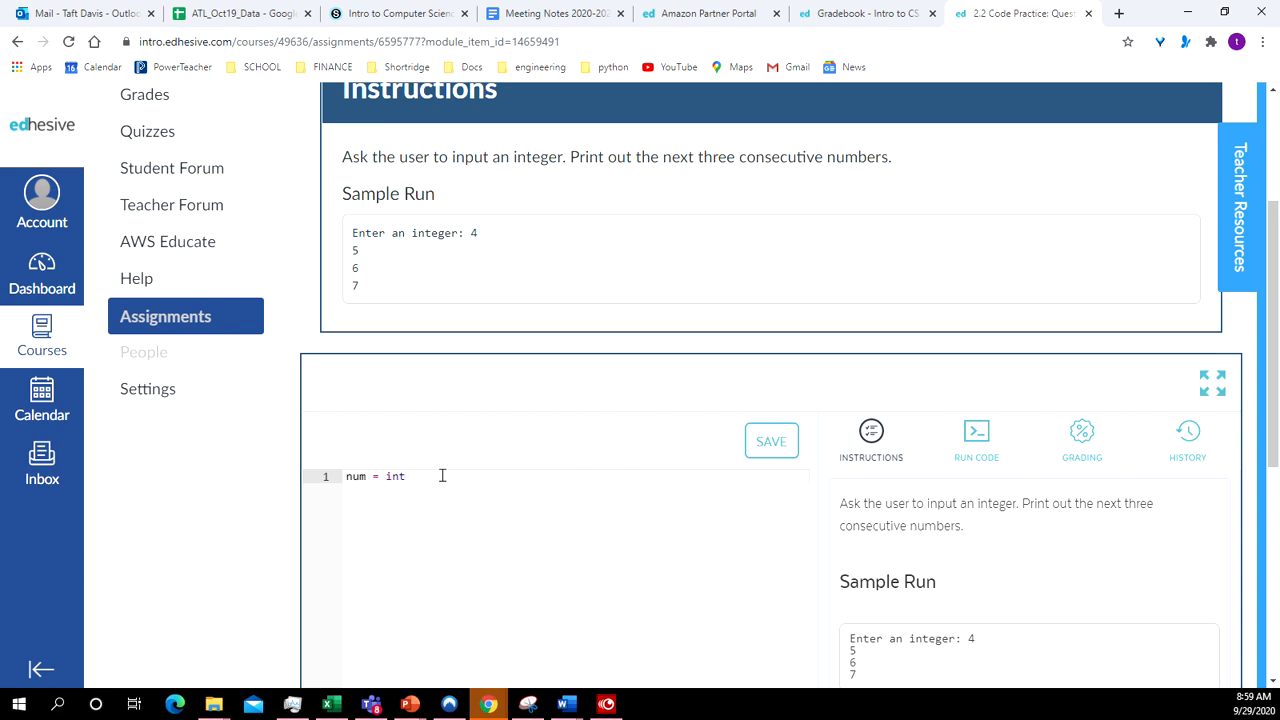
pyautogui.write('()')
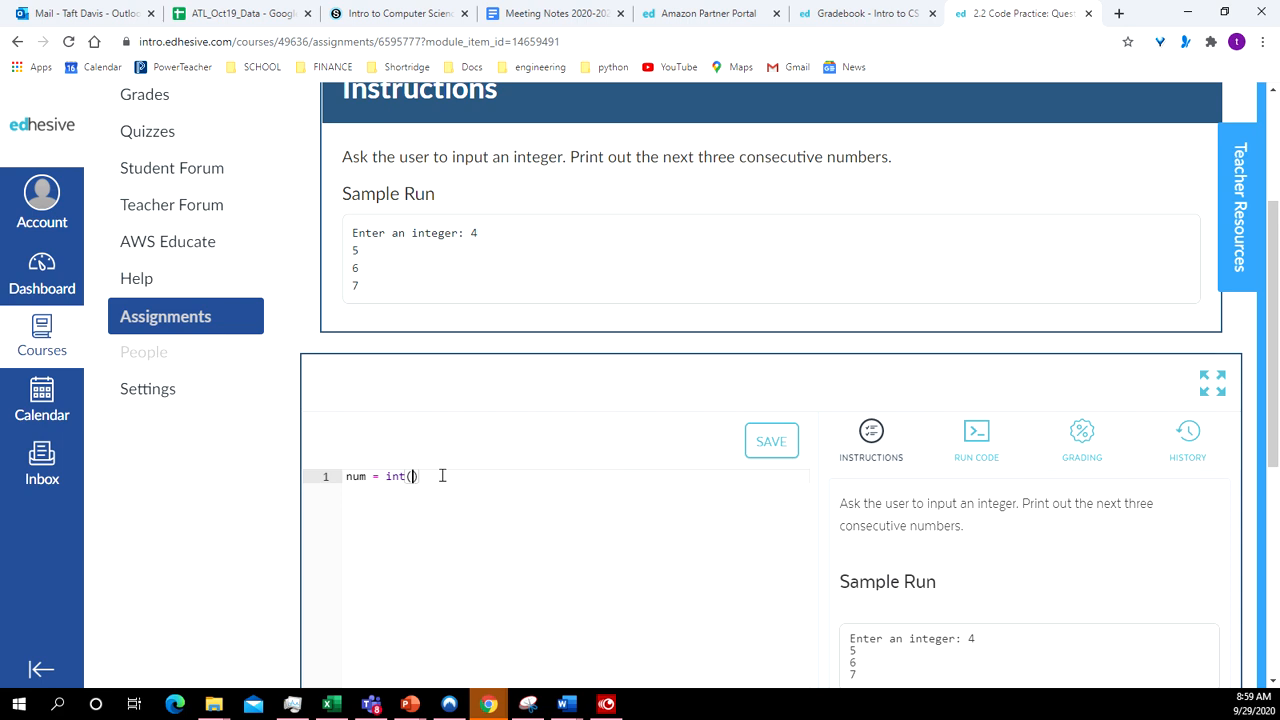
pyautogui.write('input')
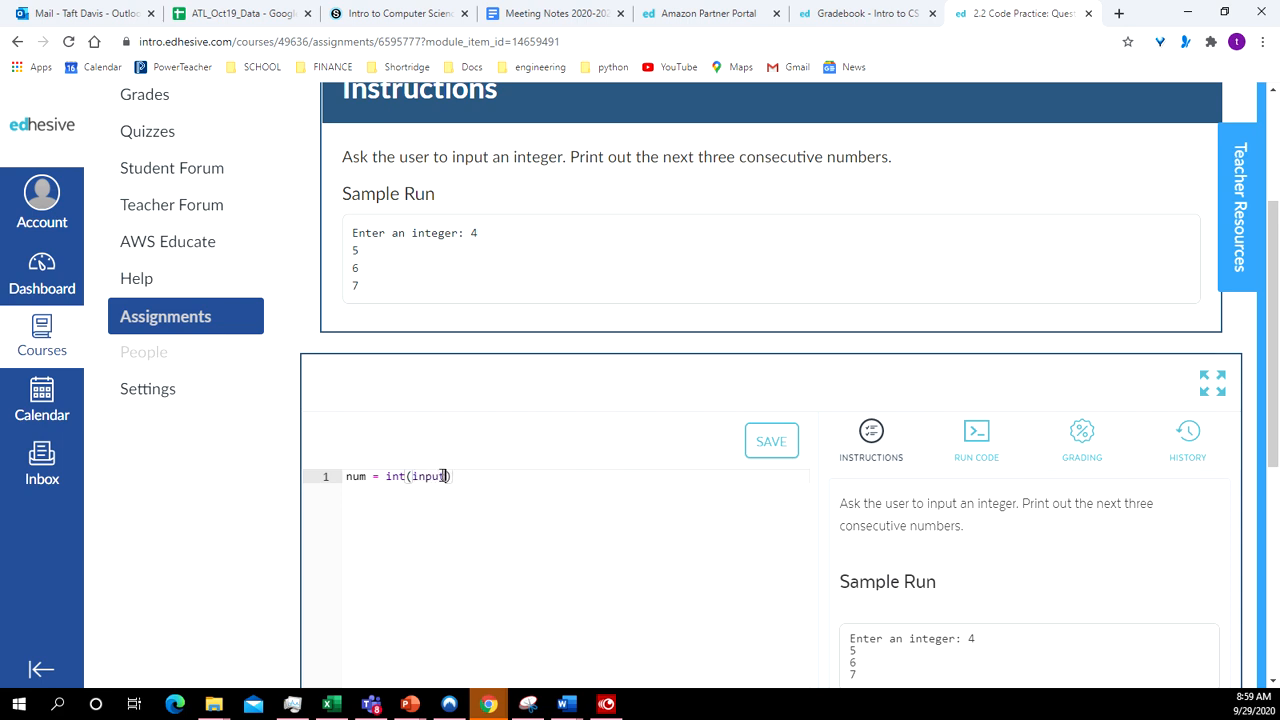
pyautogui.write('()')
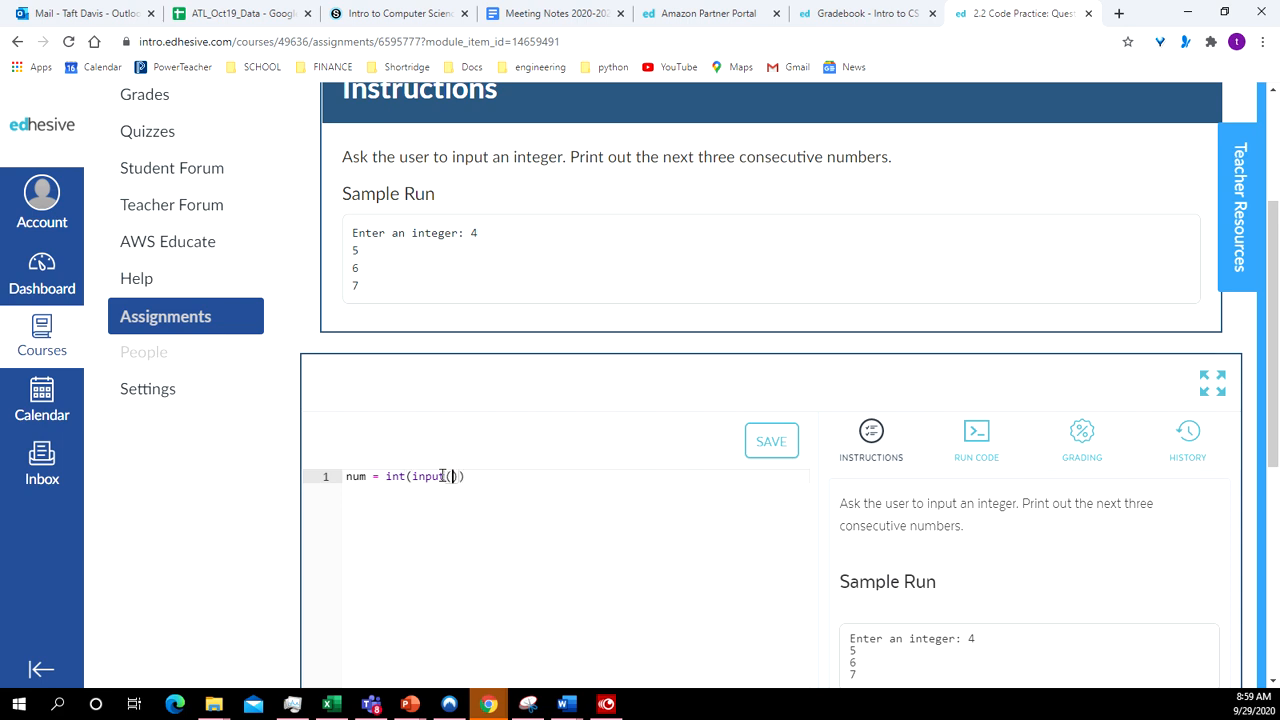
pyautogui.write('""')
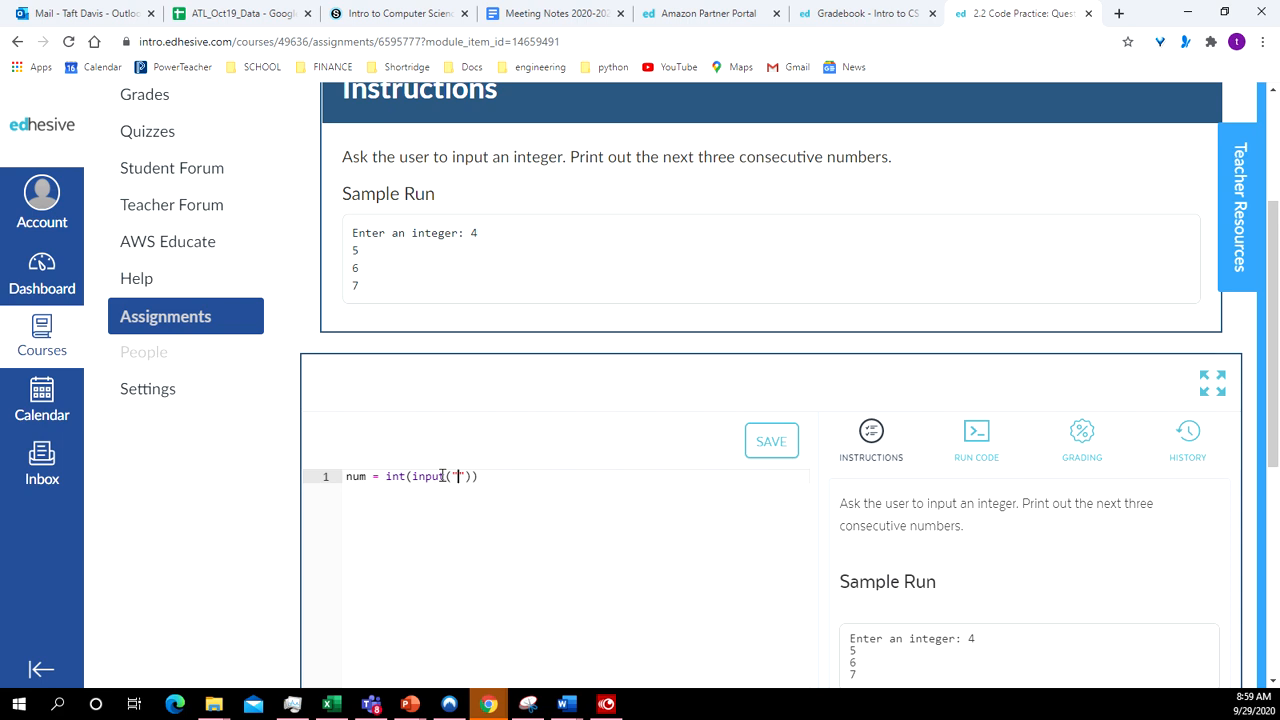
pyautogui.write('Enter and int')
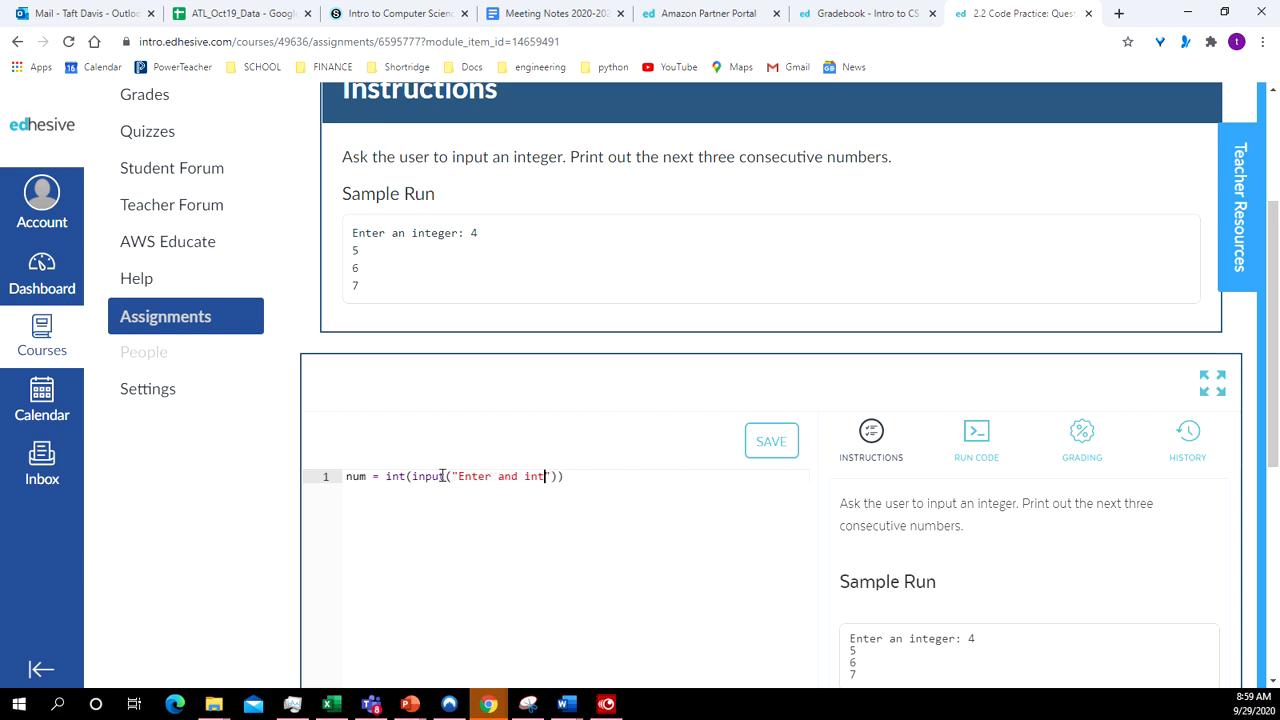
pyautogui.write('eger')
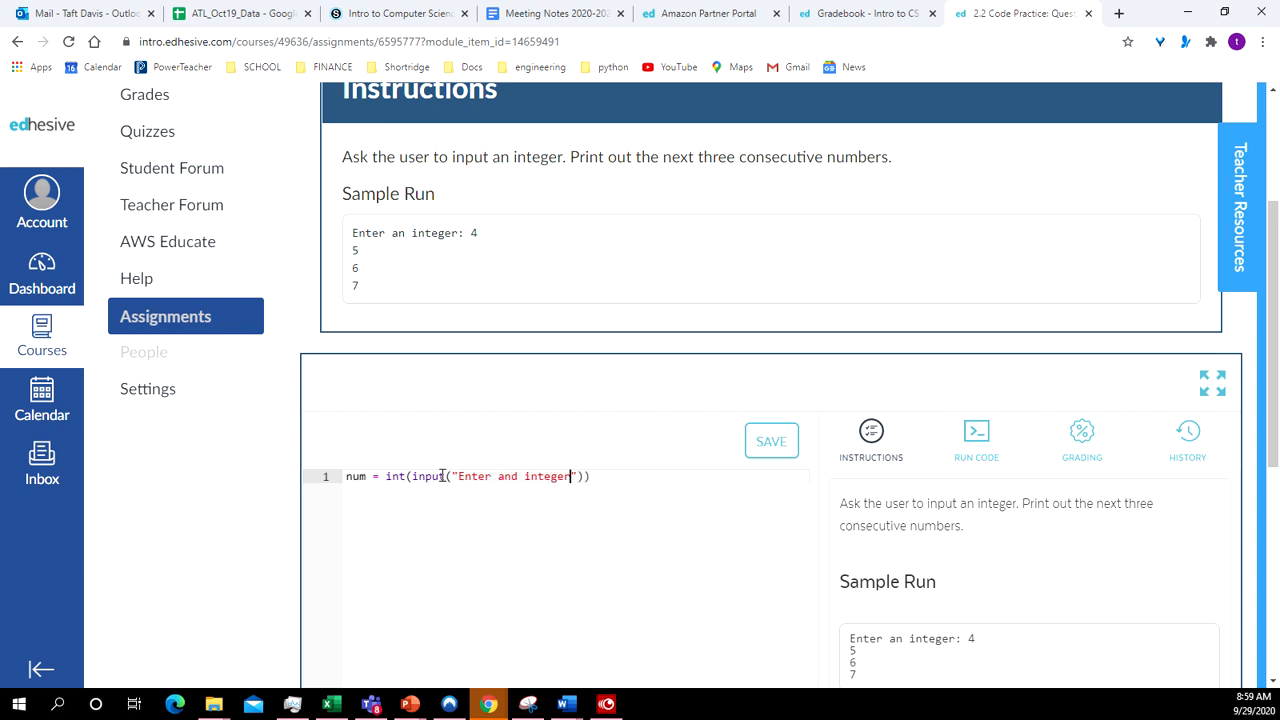
pyautogui.write('" "')
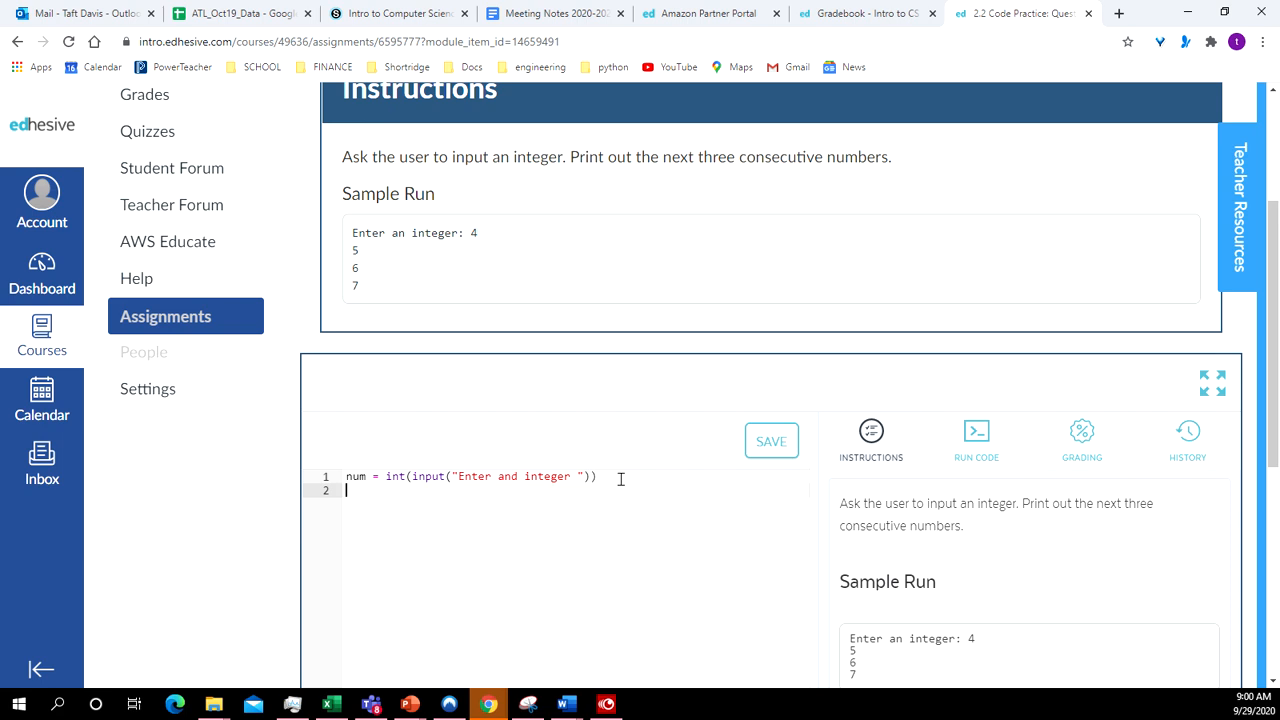
# Step: Add a second line print(num + 2)
pyautogui.write('p')
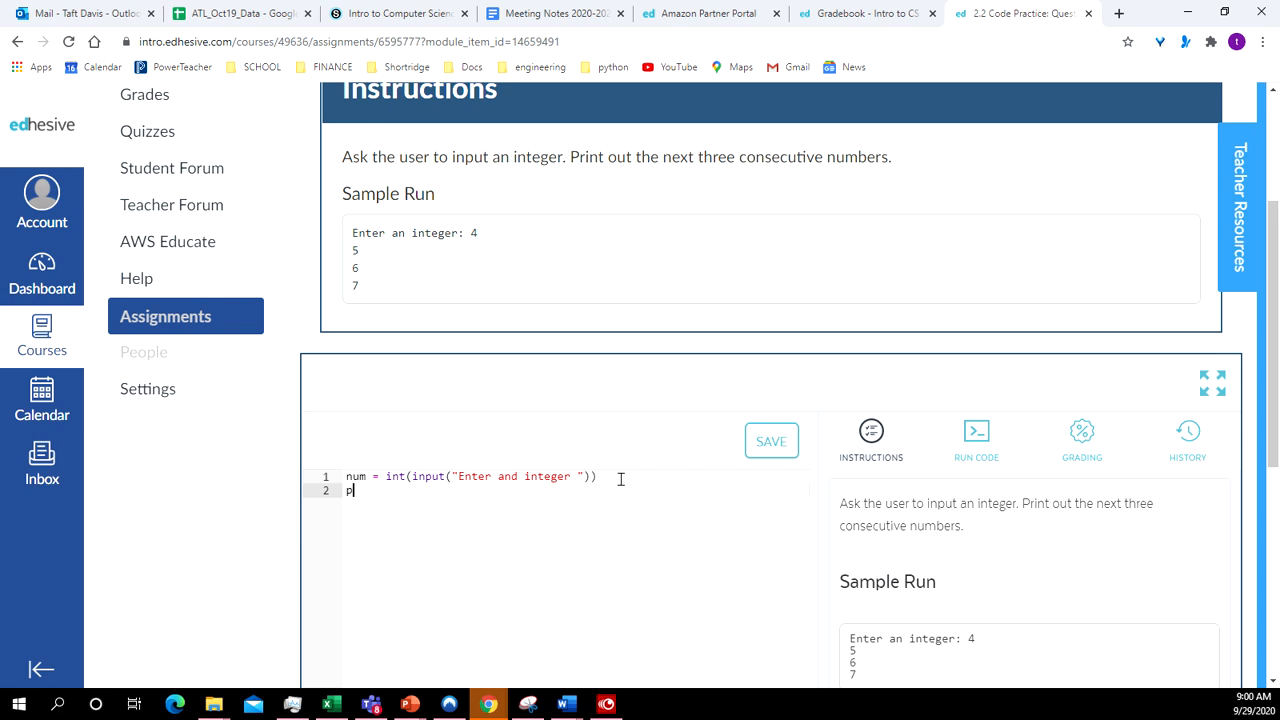
pyautogui.write('rint')
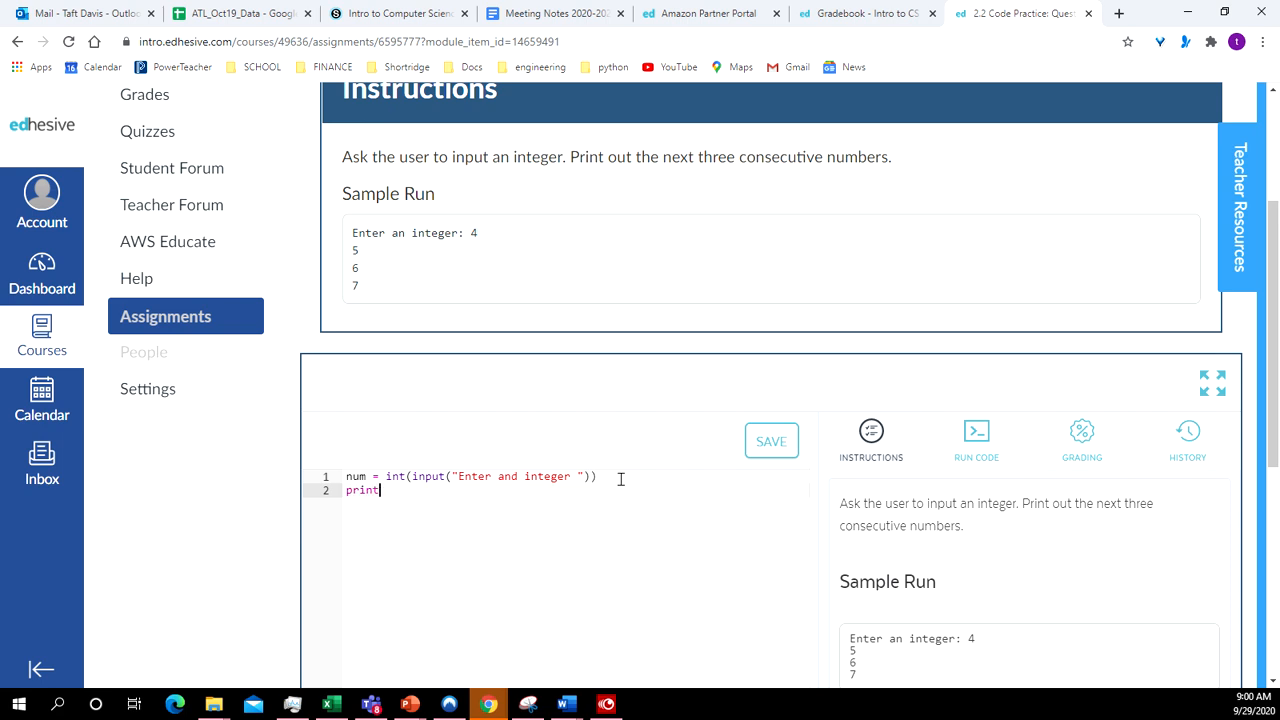
pyautogui.write('()')
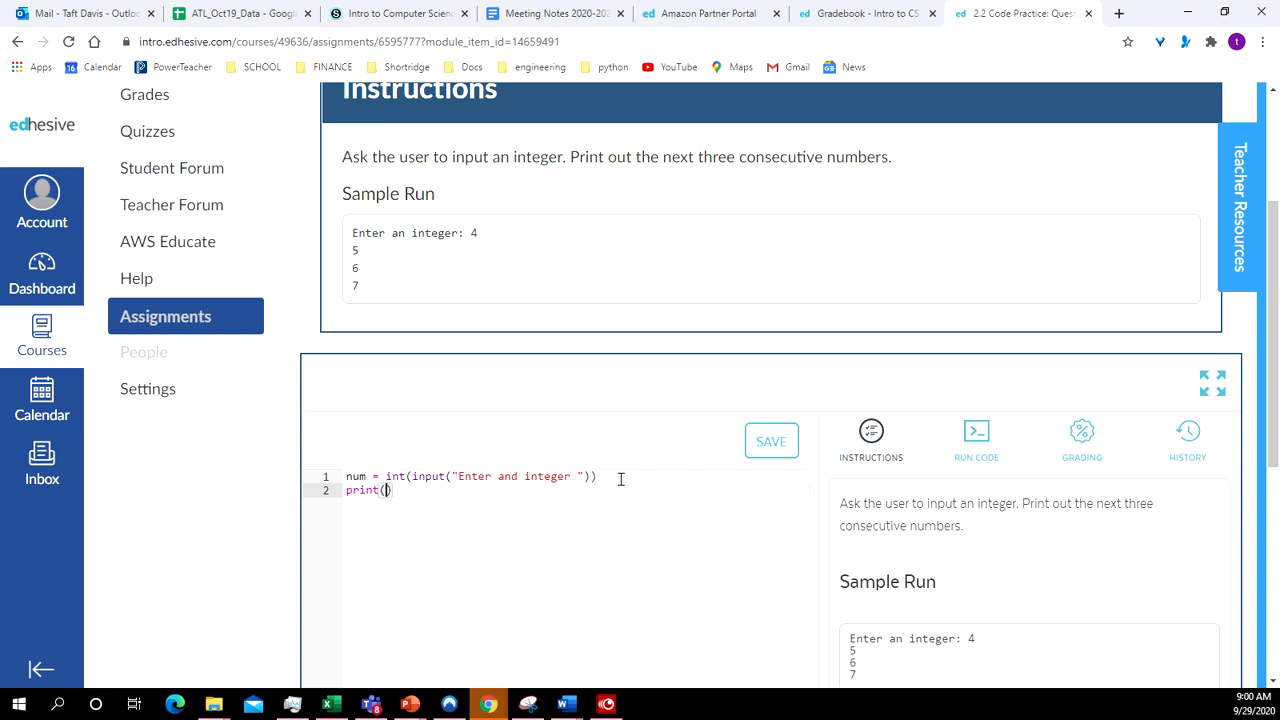
pyautogui.write('num')
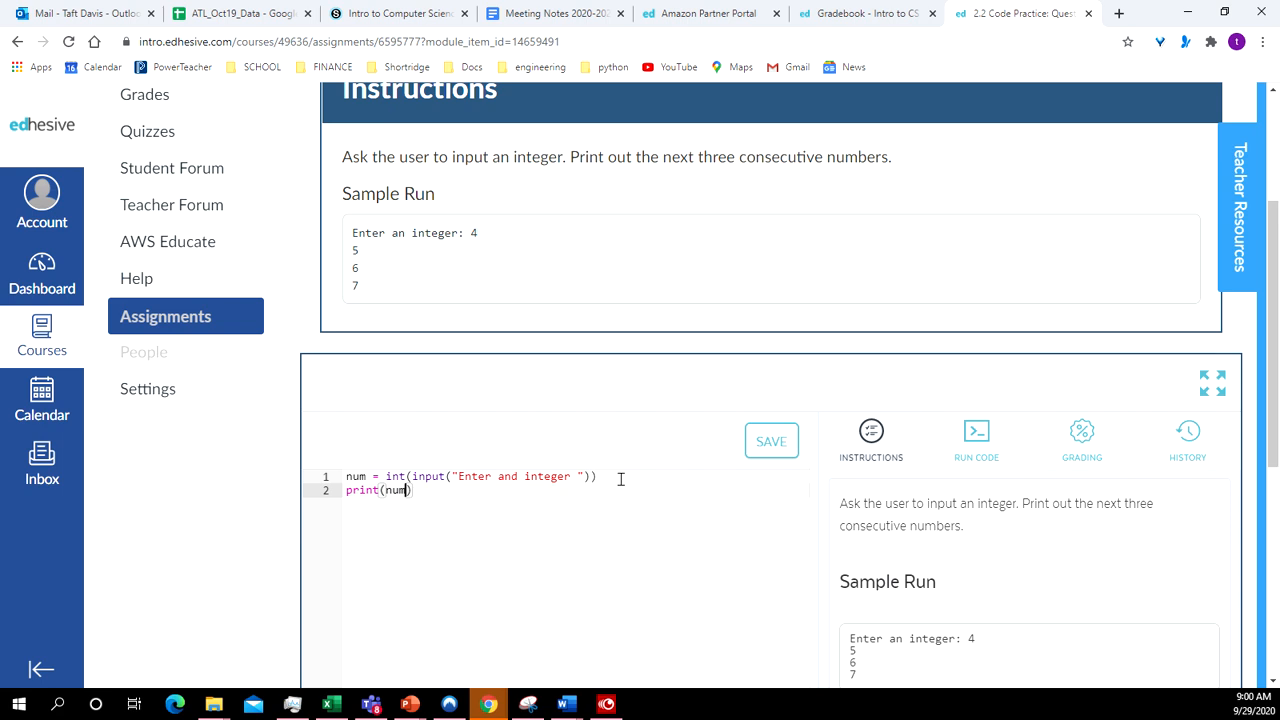
pyautogui.write('+')
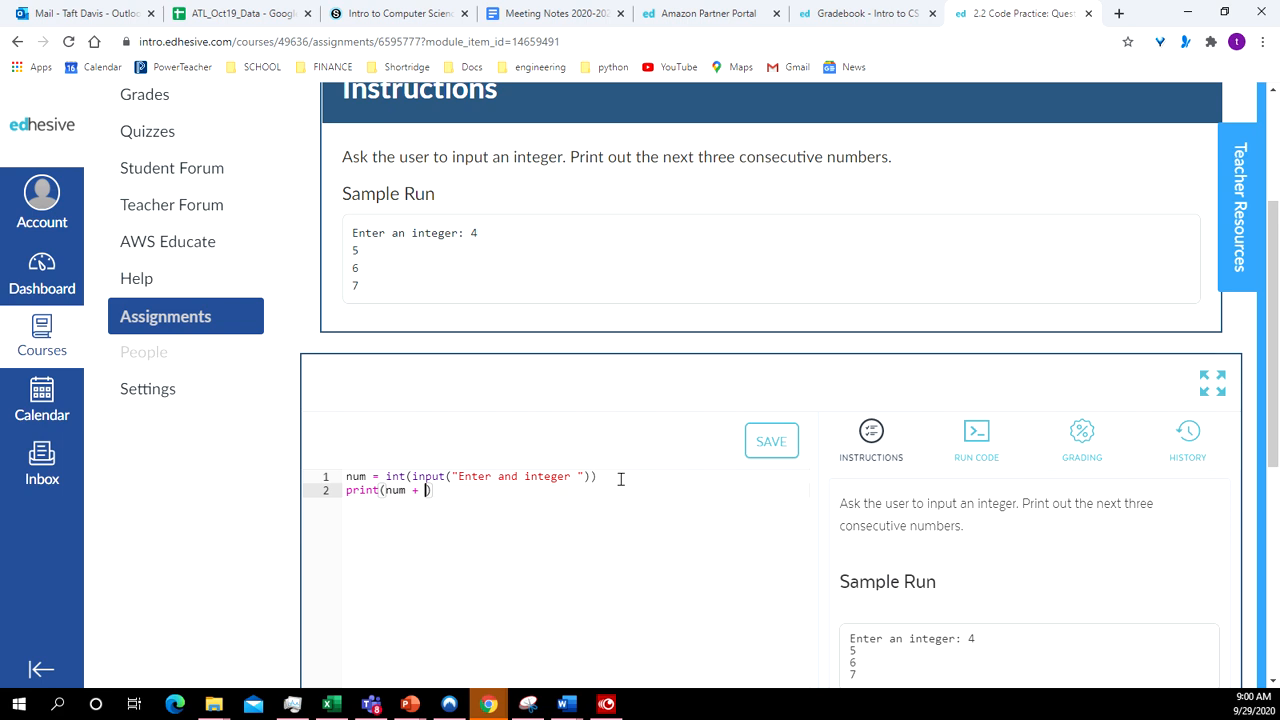
pyautogui.write('2')
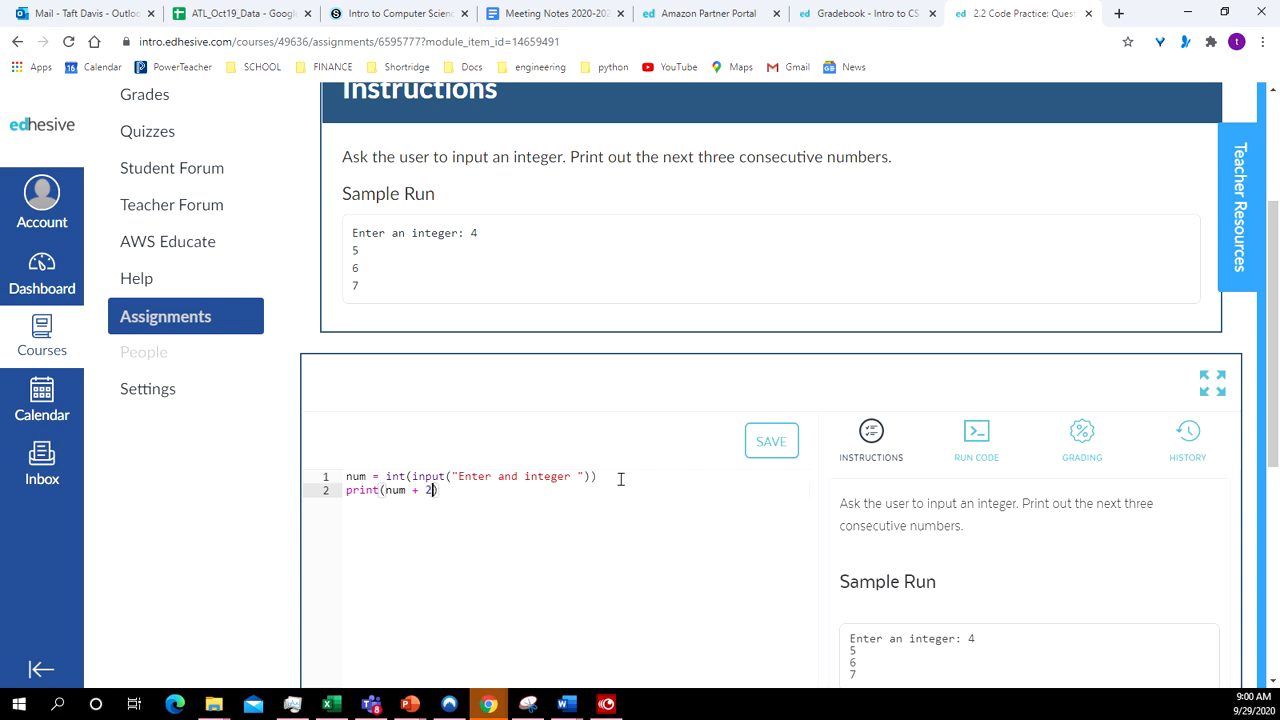
# Step: Run the program with input 6, printing 8
pyautogui.click(976, 440)
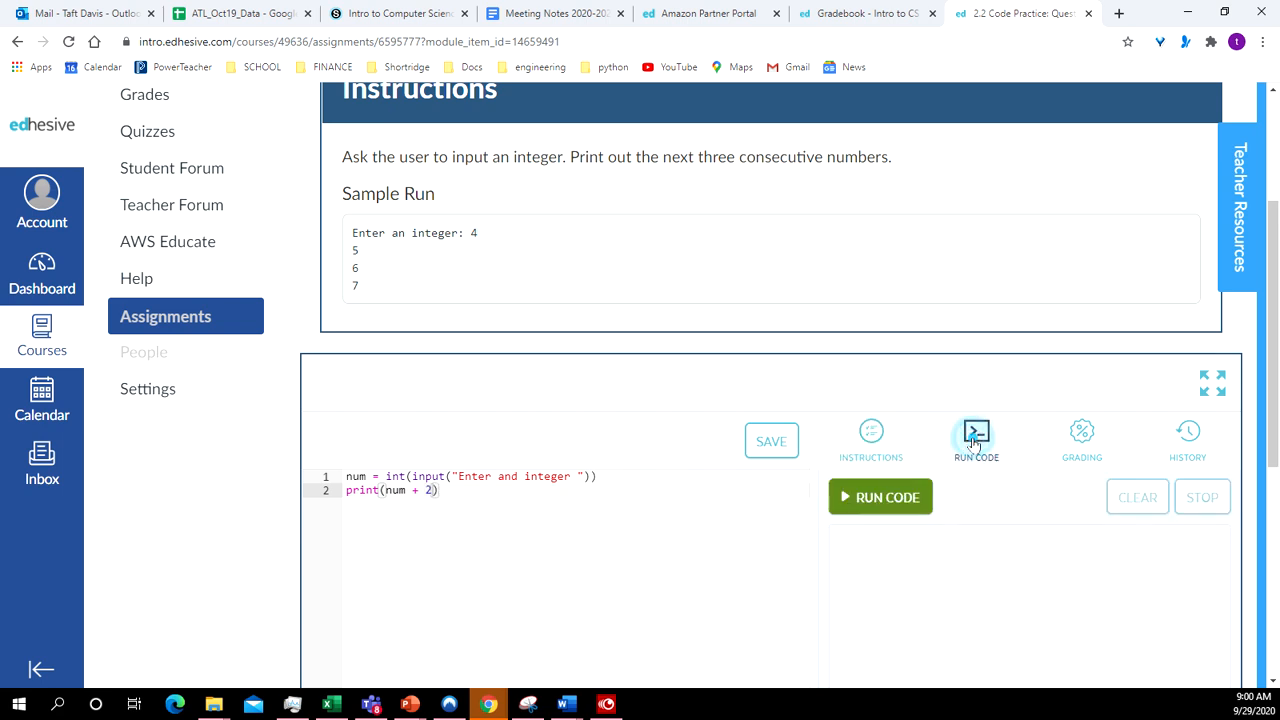
pyautogui.click(880, 496)
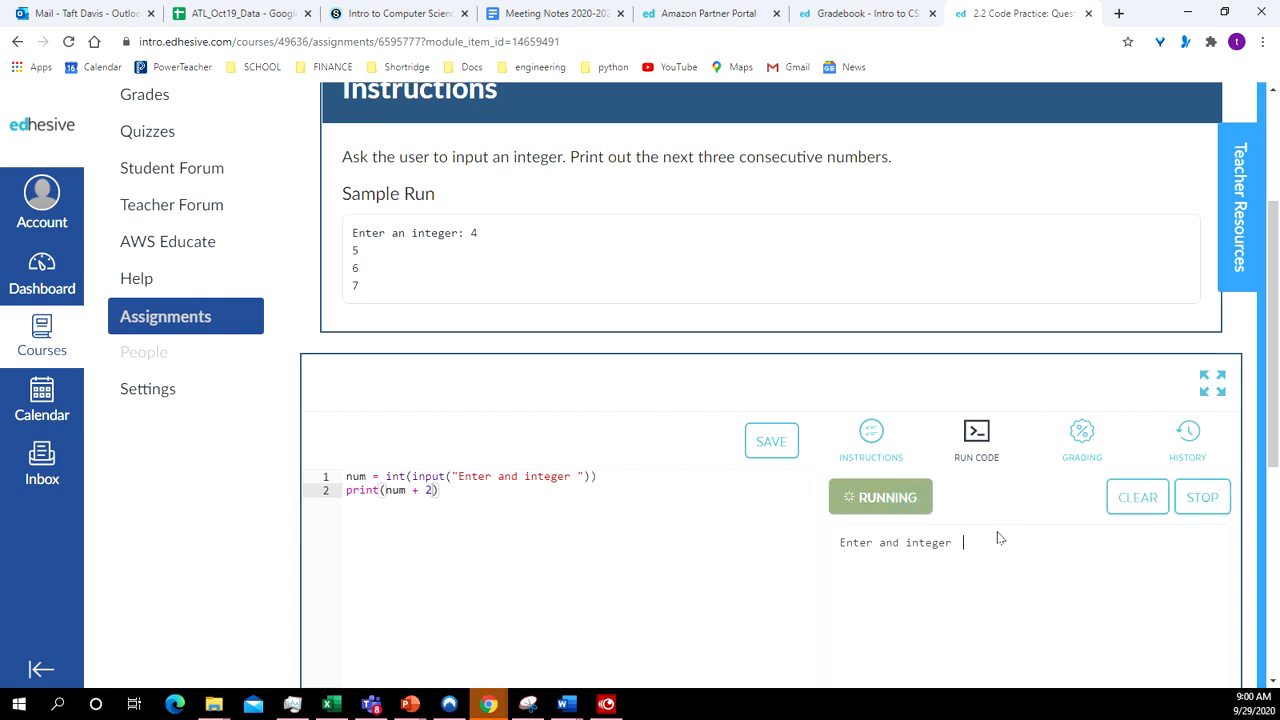
pyautogui.write('6')
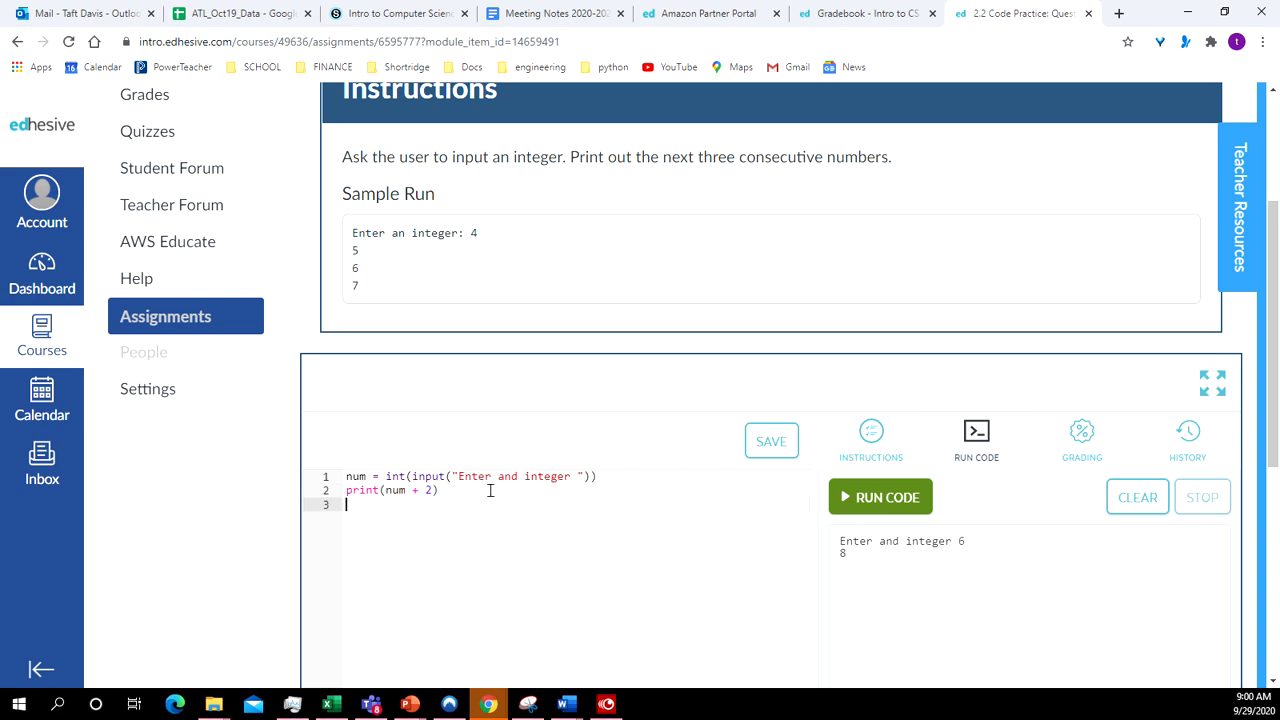
# Step: Add two more print(num + 2) lines and run with input 10, printing 12 three times
pyautogui.write('print(num + 2)')
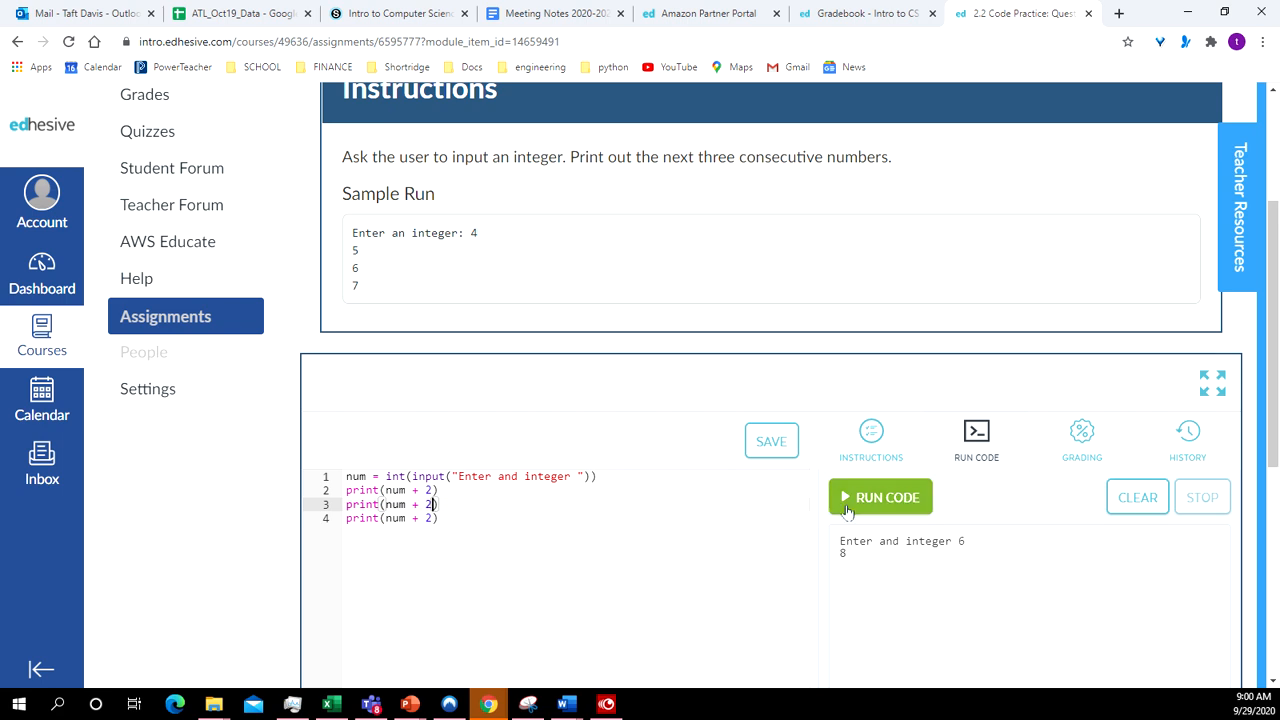
pyautogui.click(880, 496)
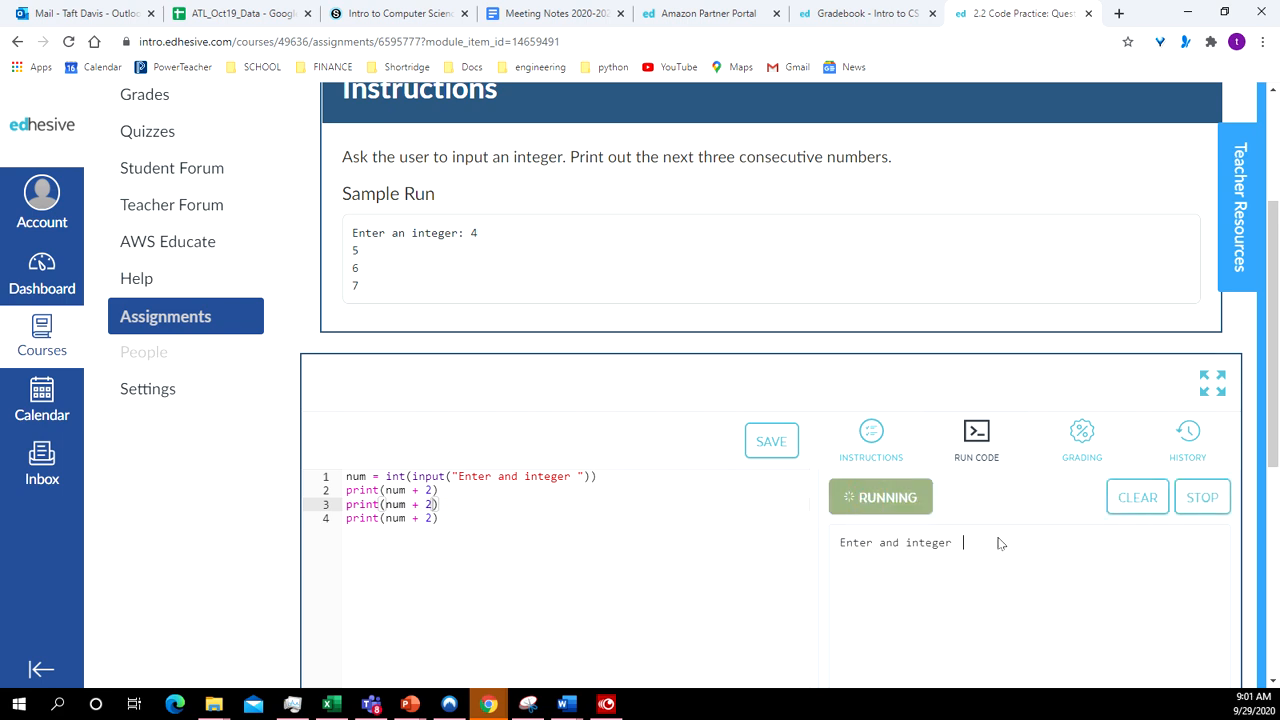
pyautogui.write('10')
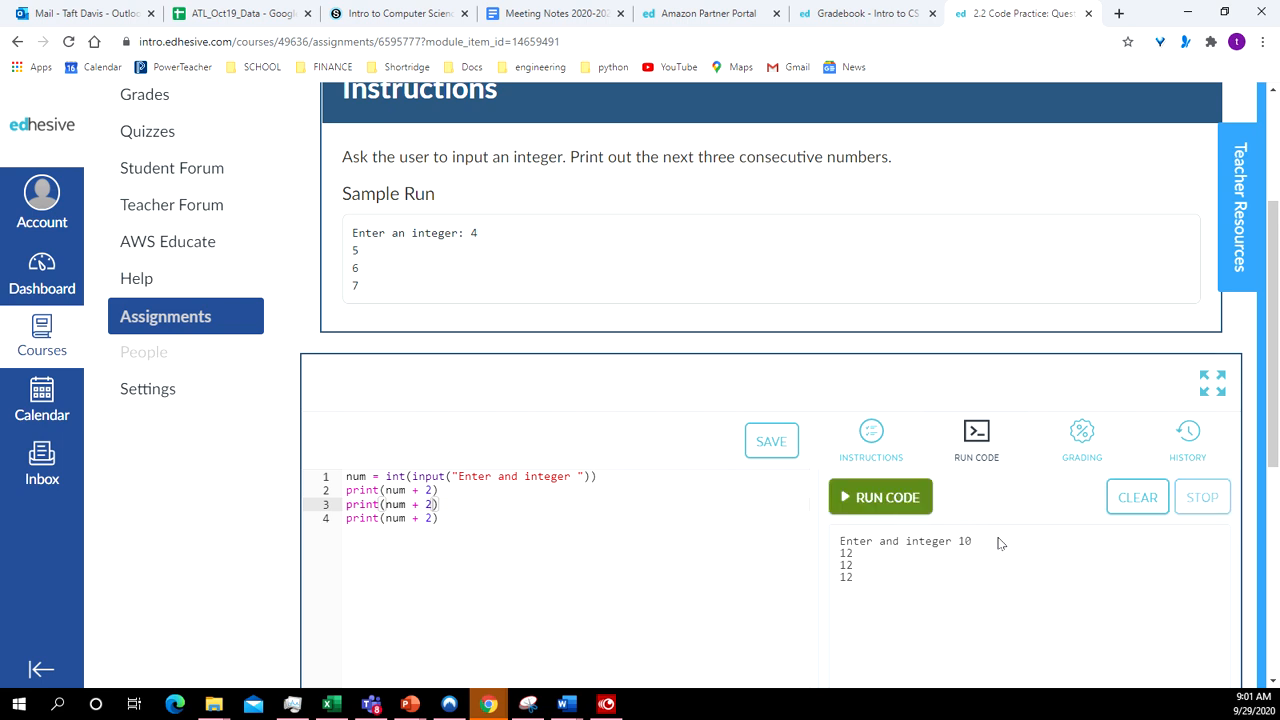
pyautogui.moveTo(990, 500)
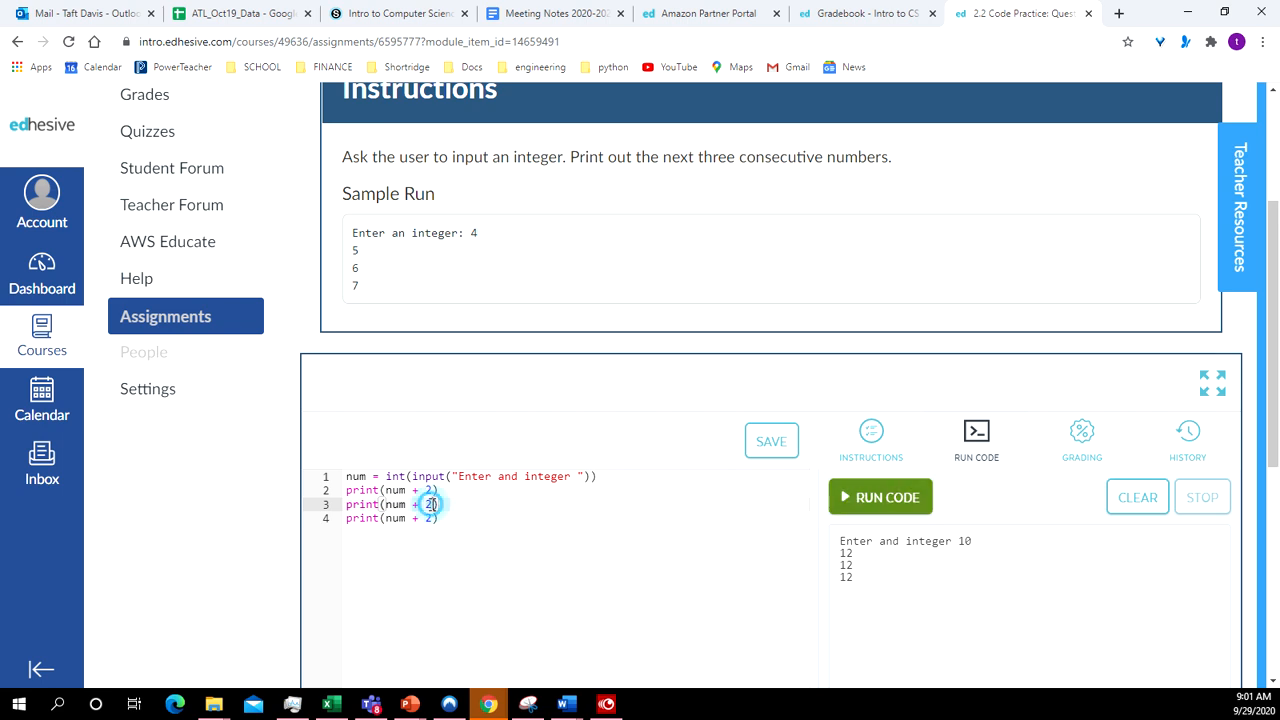
# Step: Change lines 3 and 4 to print num + 4 and num + 6; run with 5 giving 7, 9, 11
pyautogui.press('Backspace')
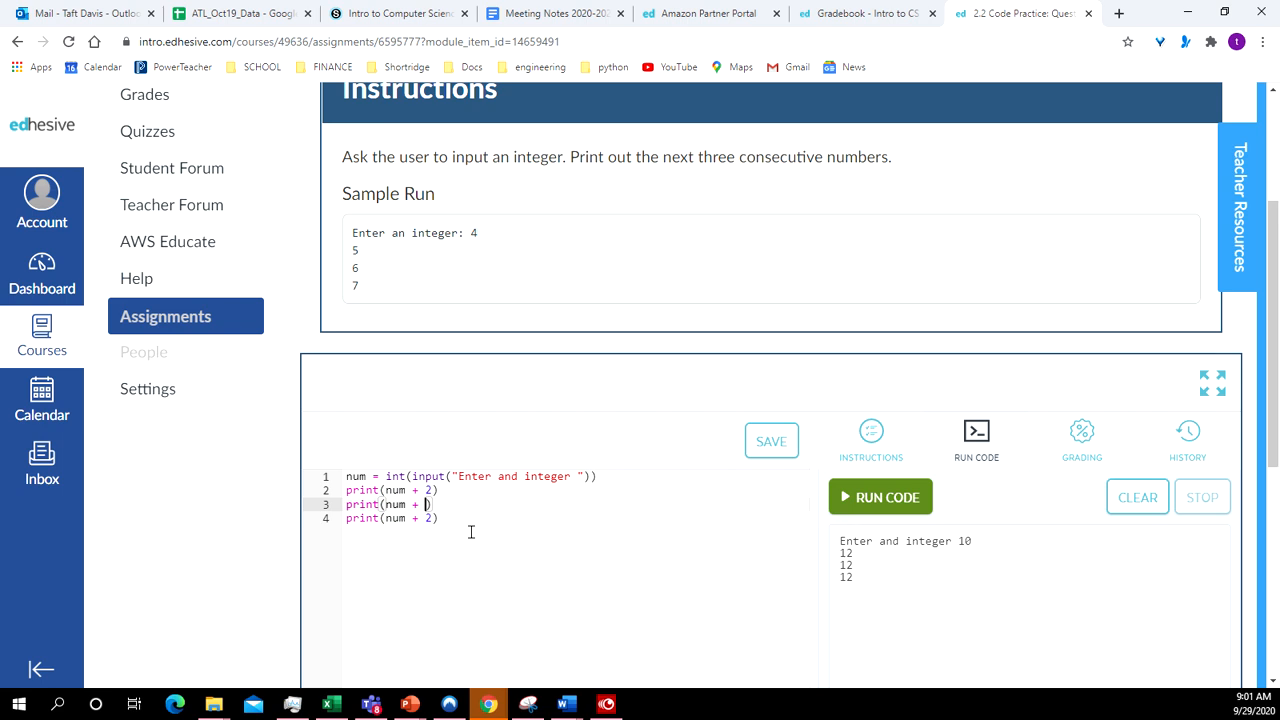
pyautogui.write('4')
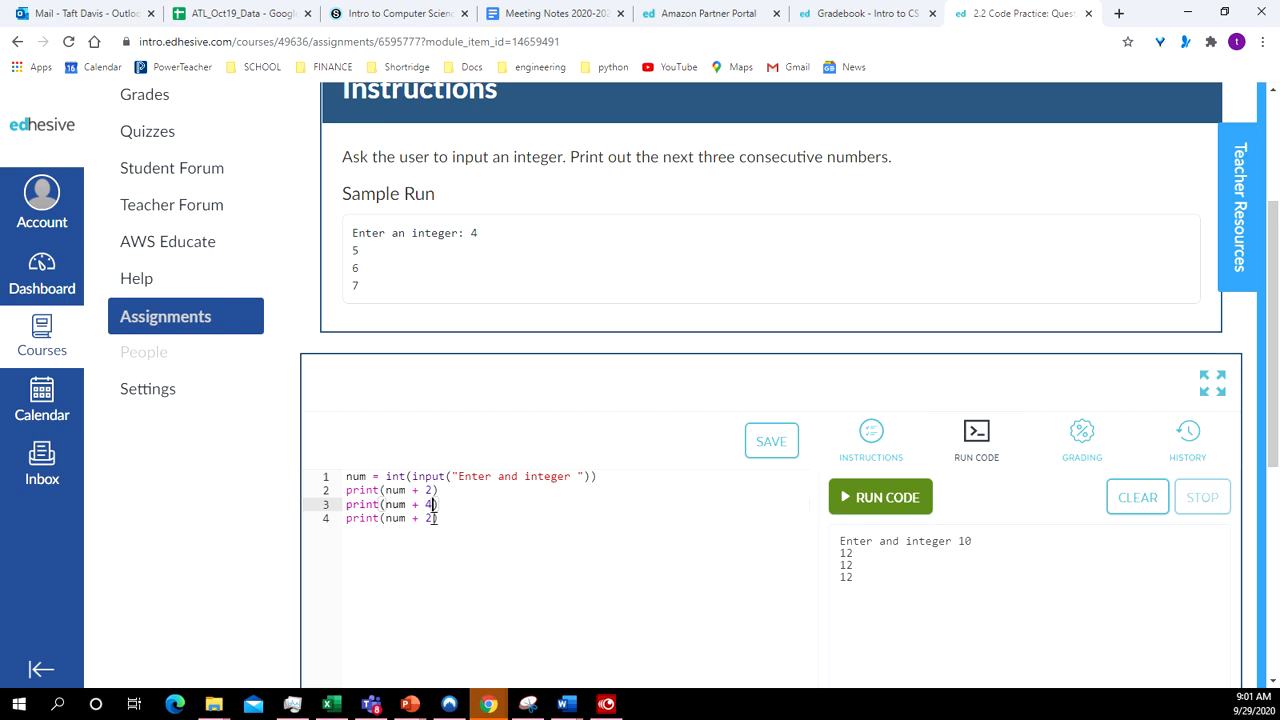
pyautogui.press('Backspace')
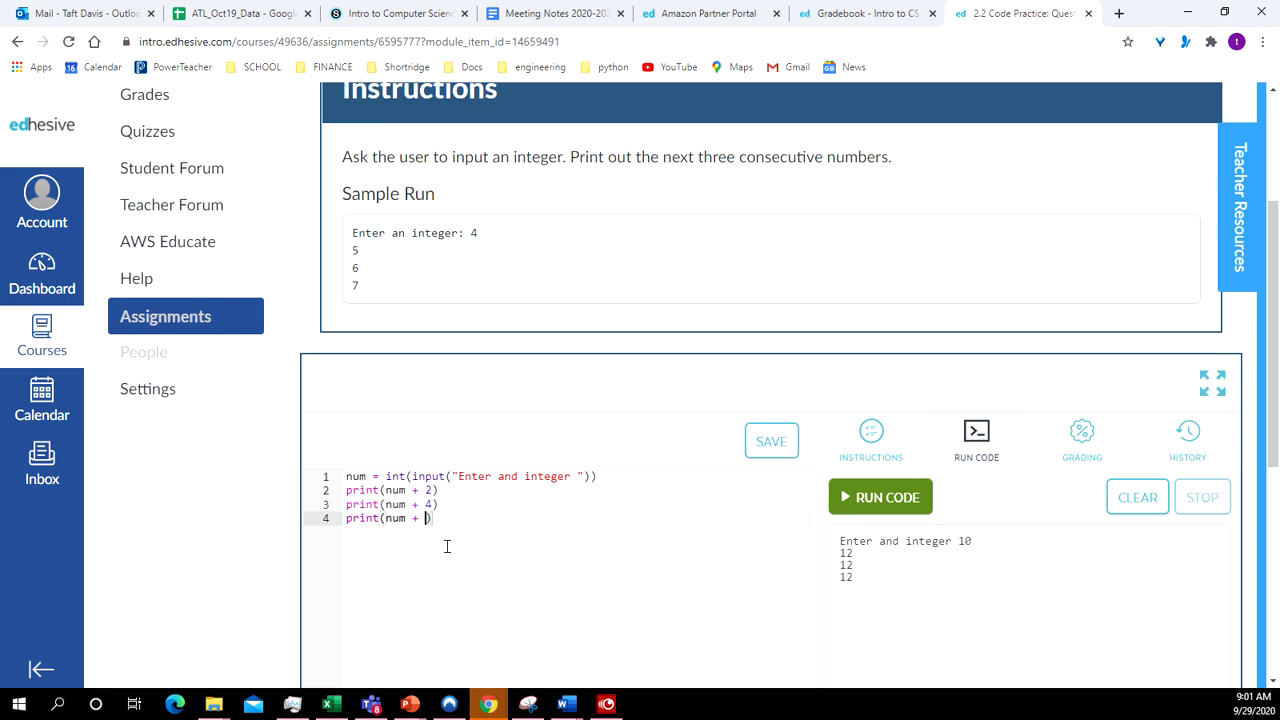
pyautogui.write('6')
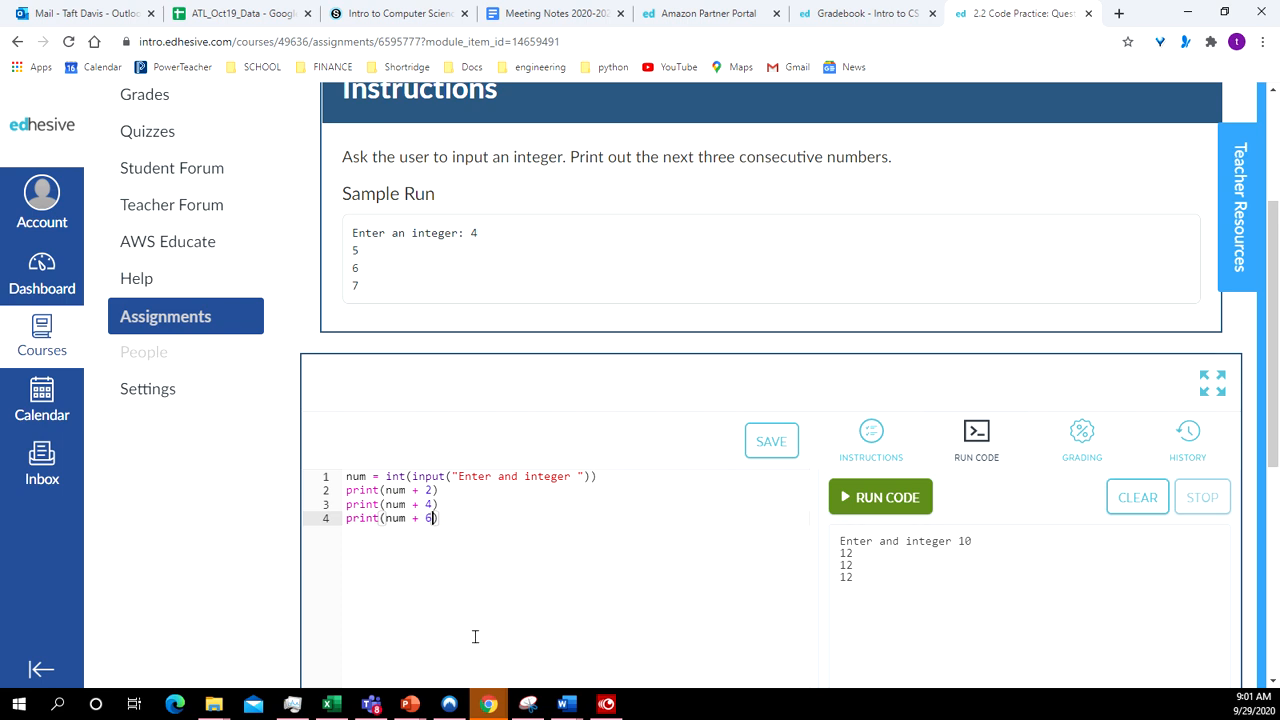
pyautogui.click(880, 496)
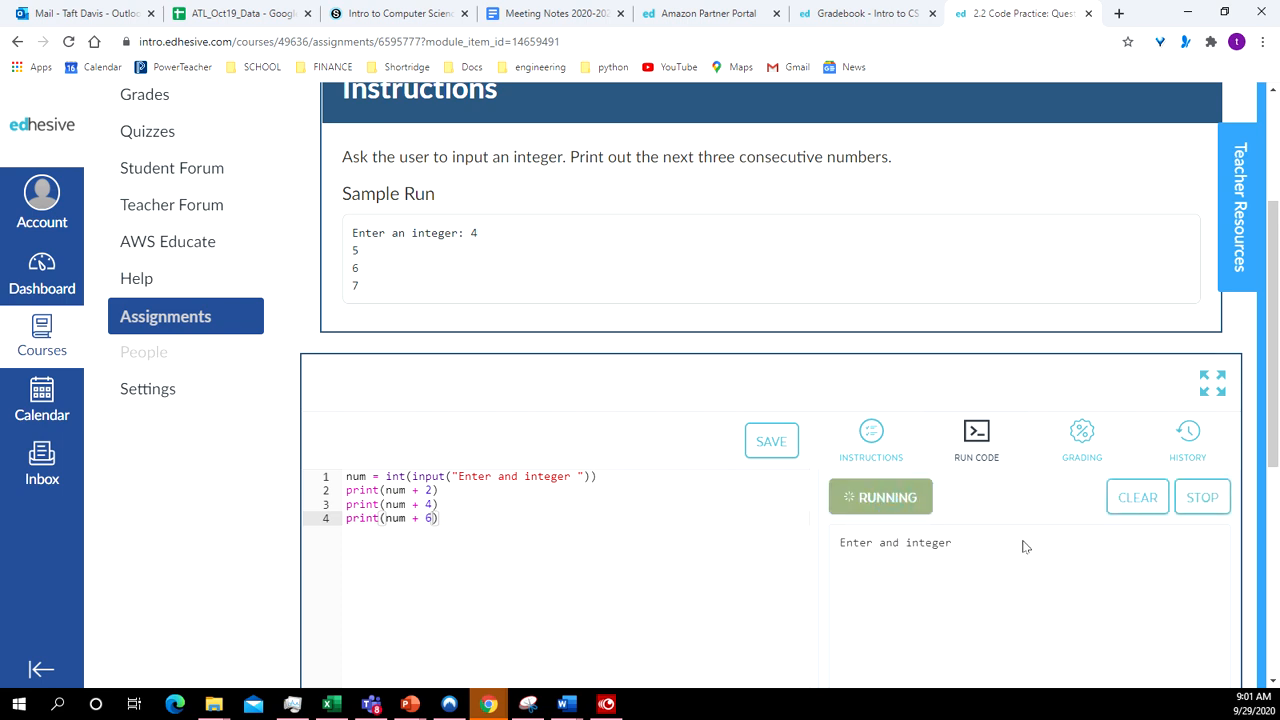
pyautogui.write('5')
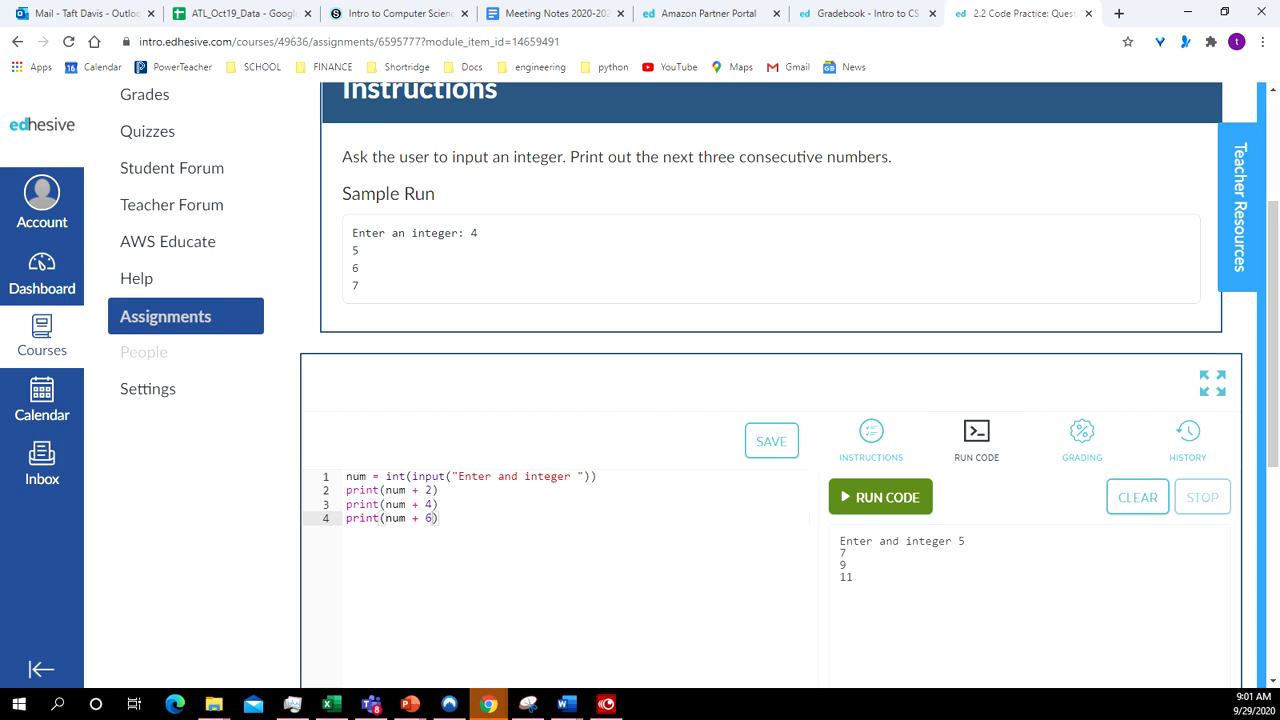
pyautogui.scroll(-3)
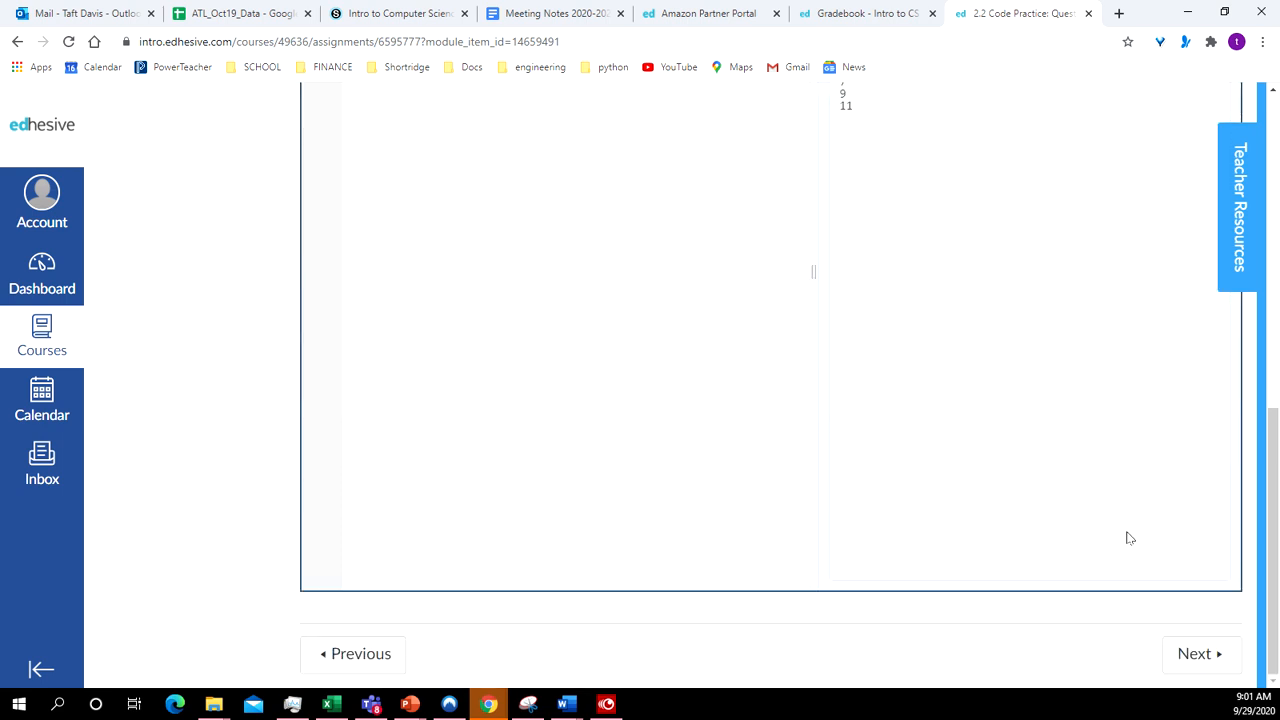
pyautogui.click(1196, 652)
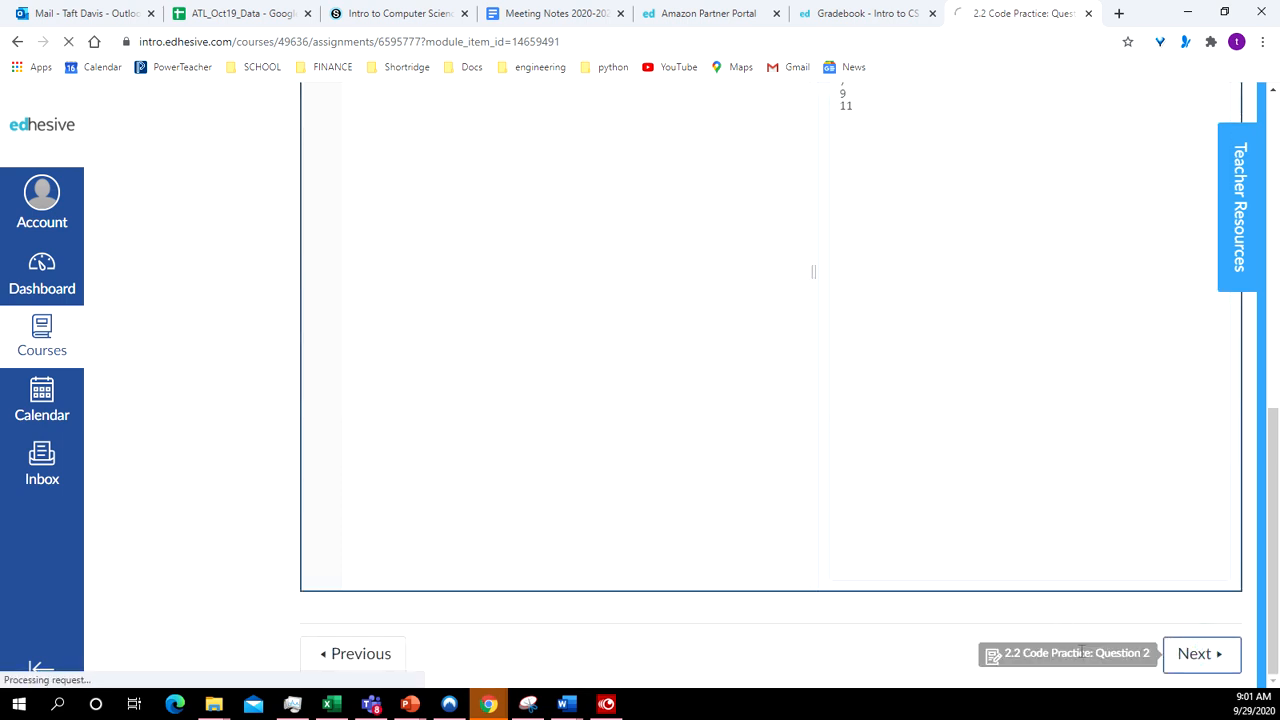
pyautogui.click(1200, 652)
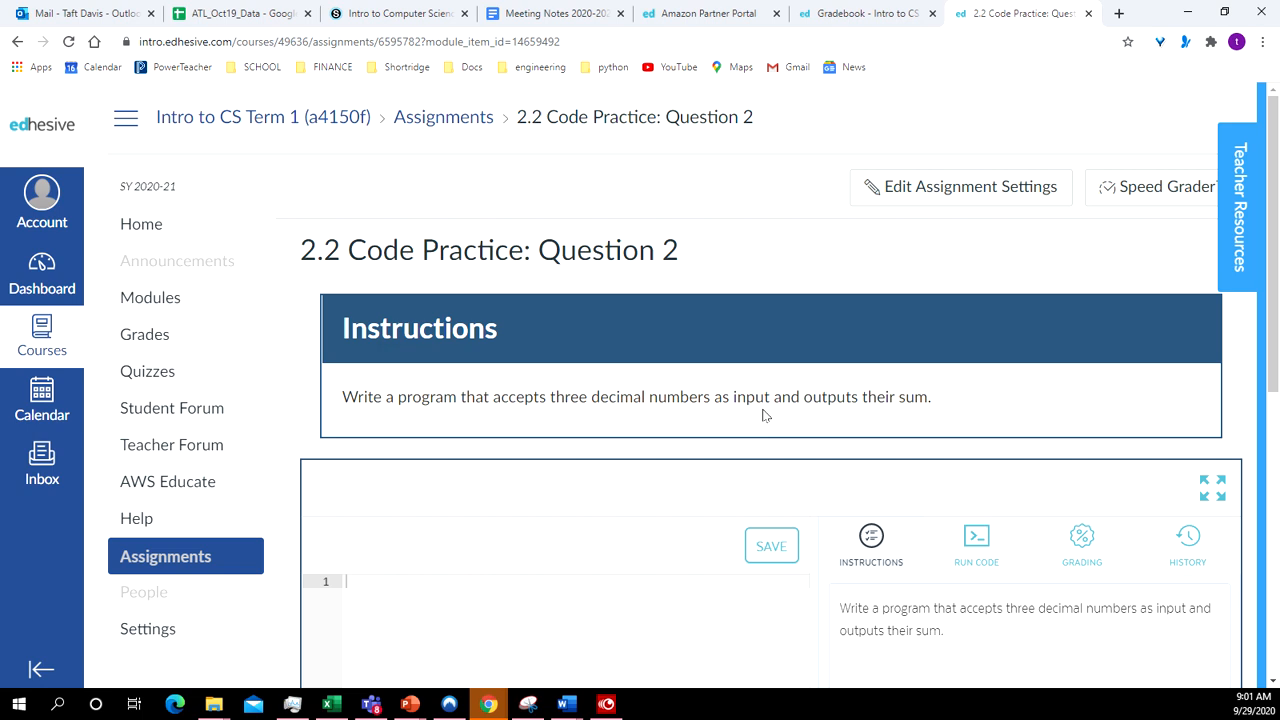
pyautogui.moveTo(556, 424)
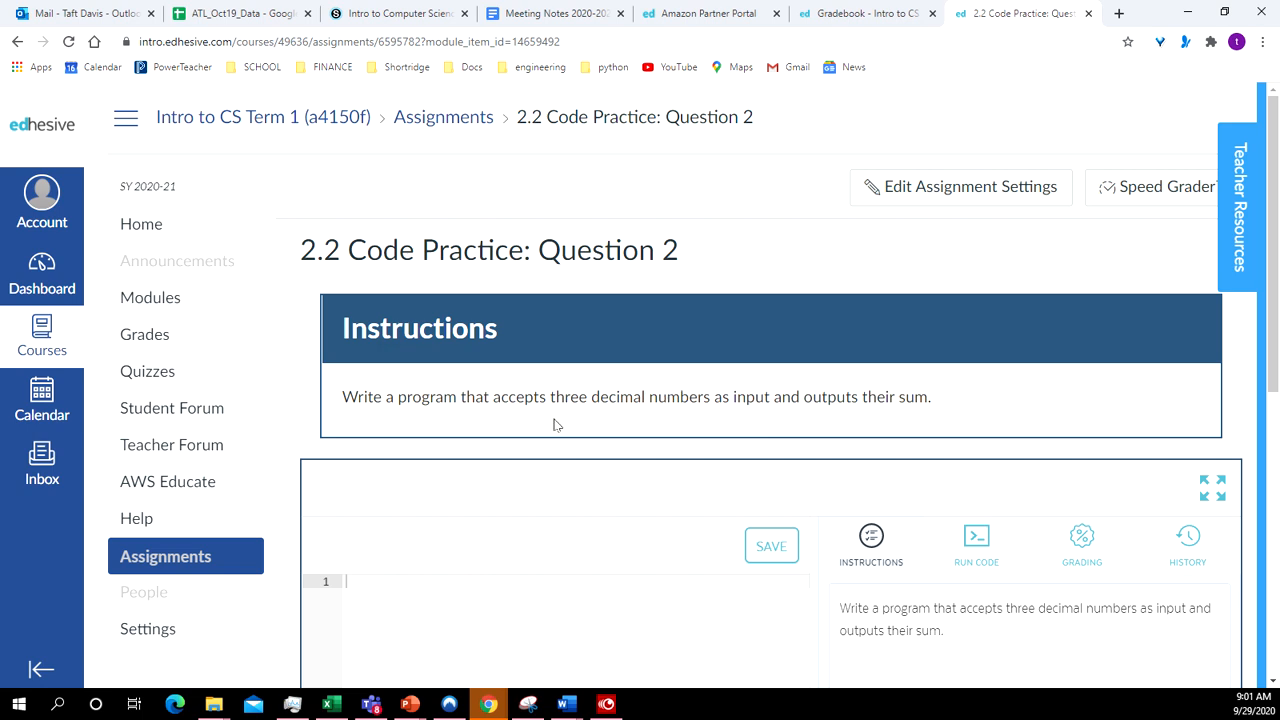
pyautogui.moveTo(532, 428)
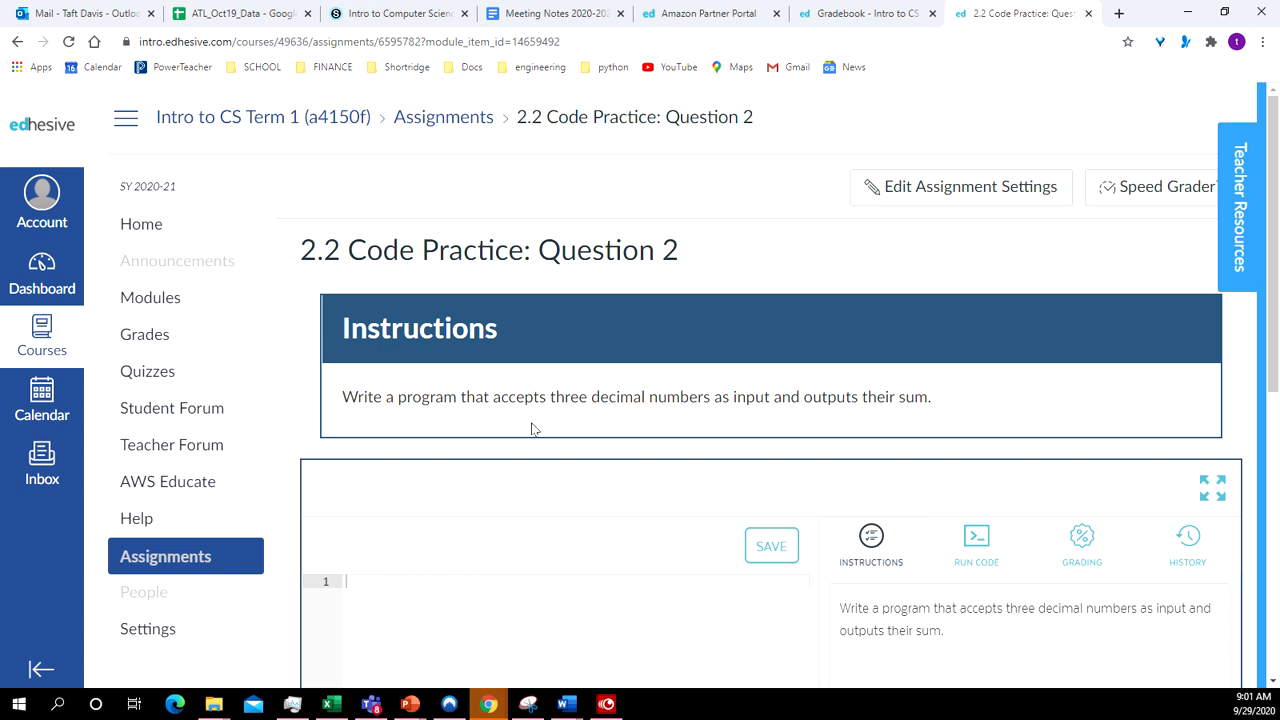
pyautogui.moveTo(630, 432)
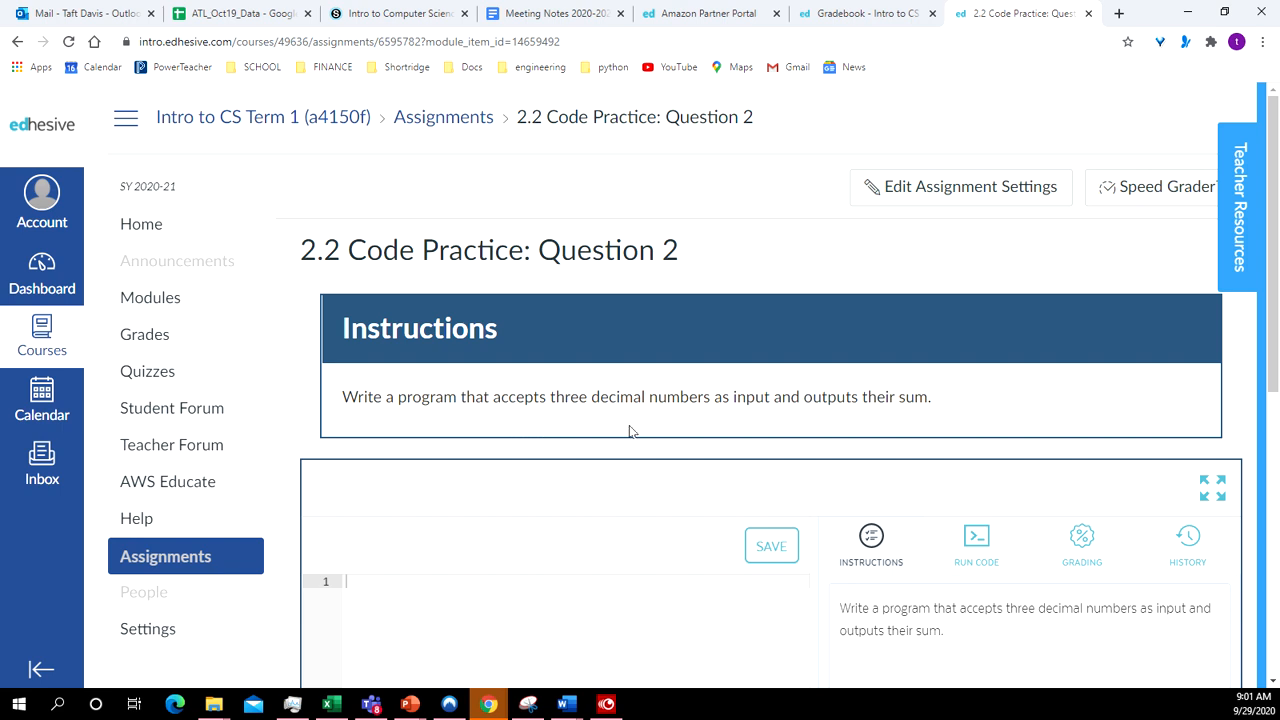
pyautogui.moveTo(384, 414)
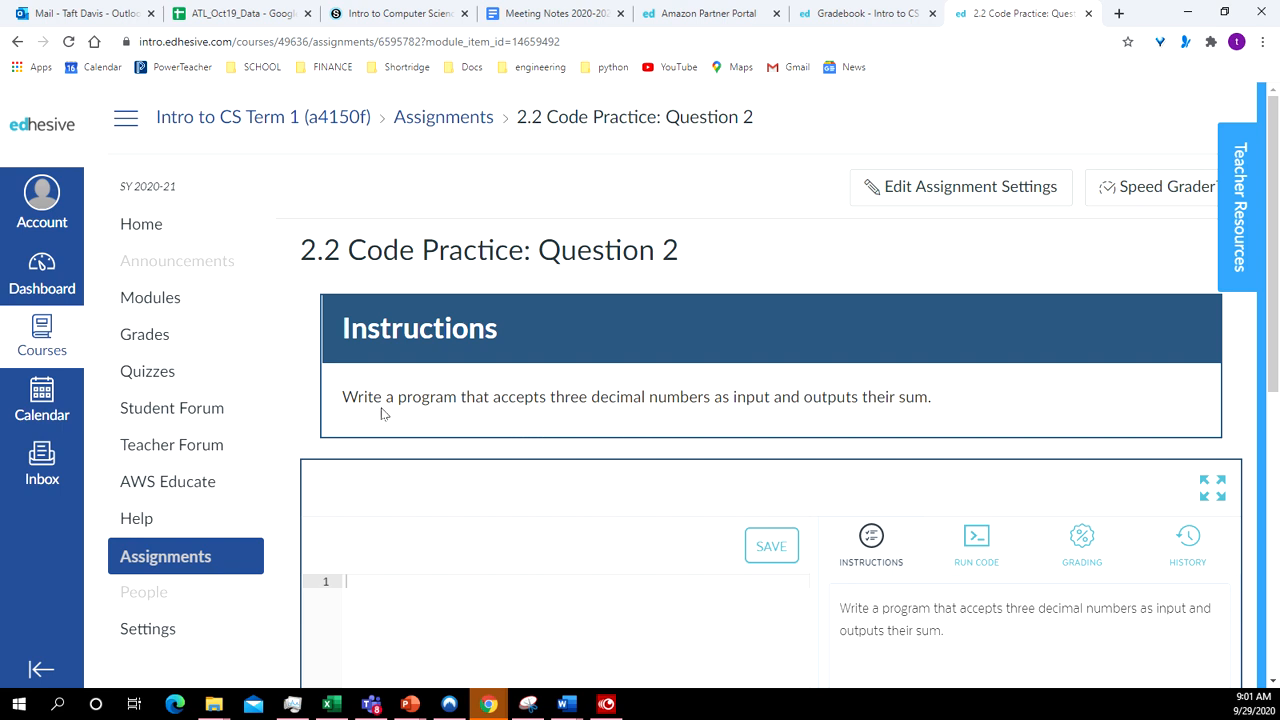
pyautogui.moveTo(588, 414)
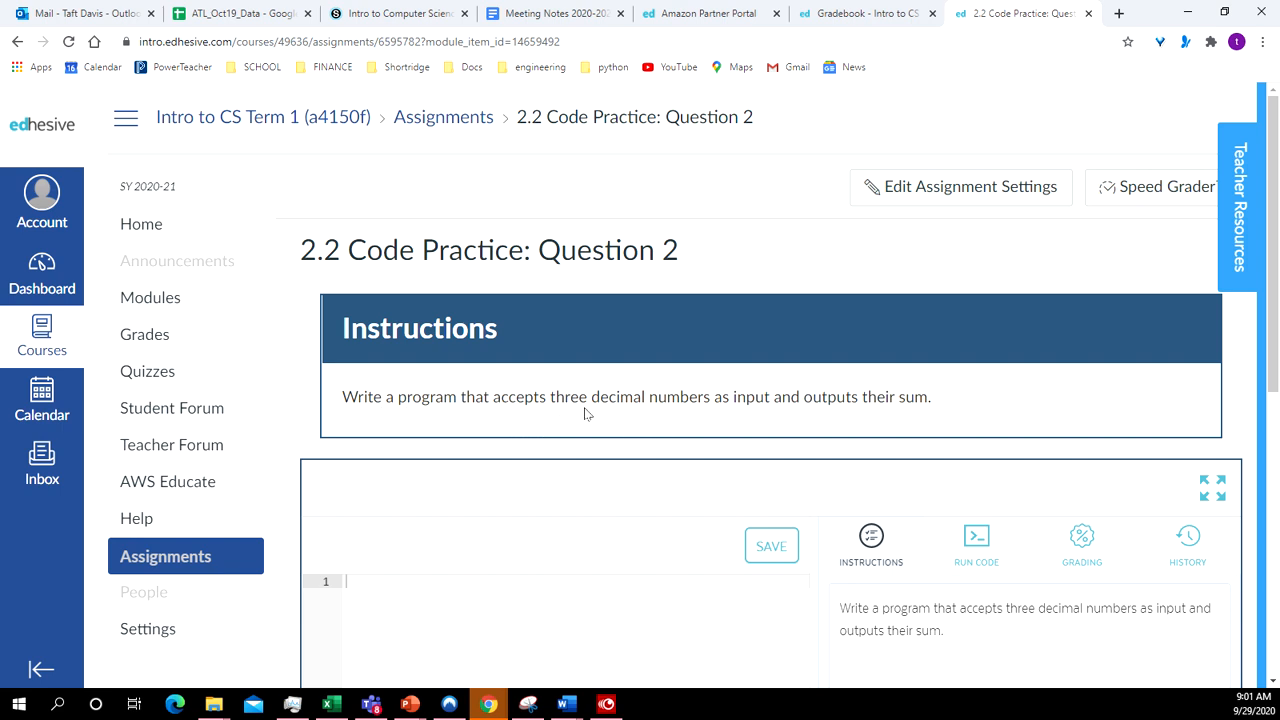
pyautogui.moveTo(758, 414)
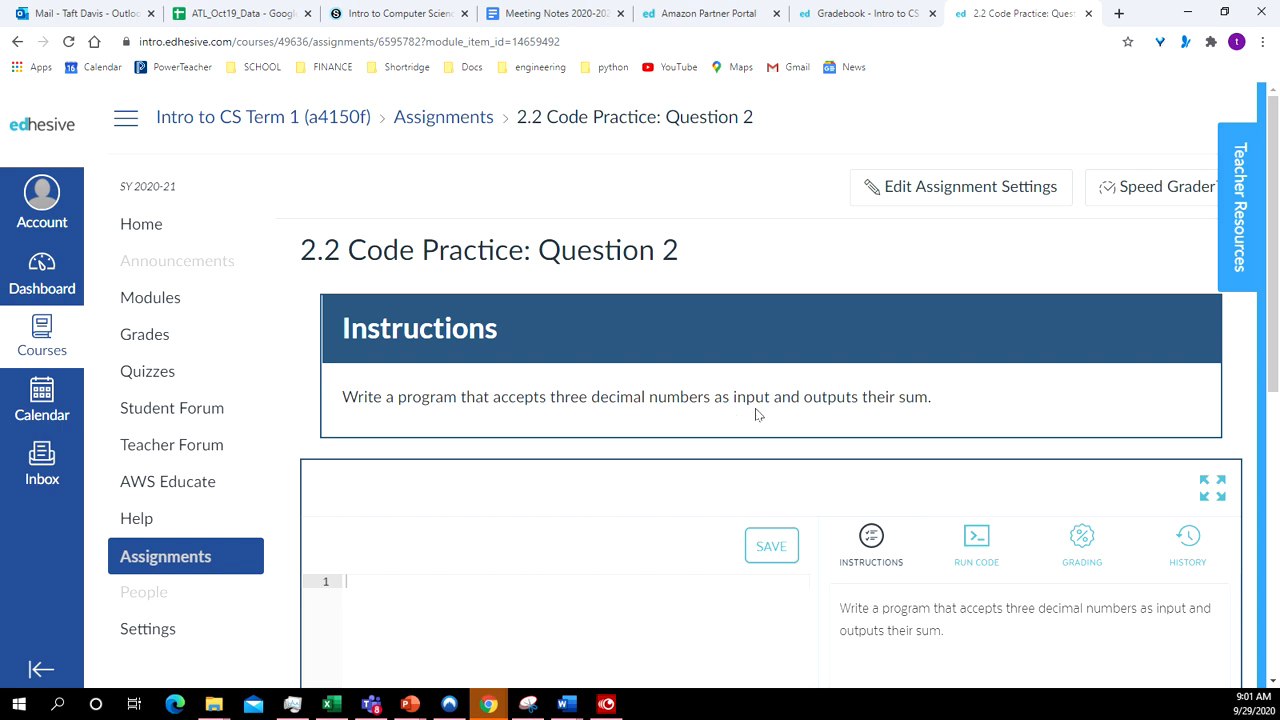
pyautogui.moveTo(1012, 396)
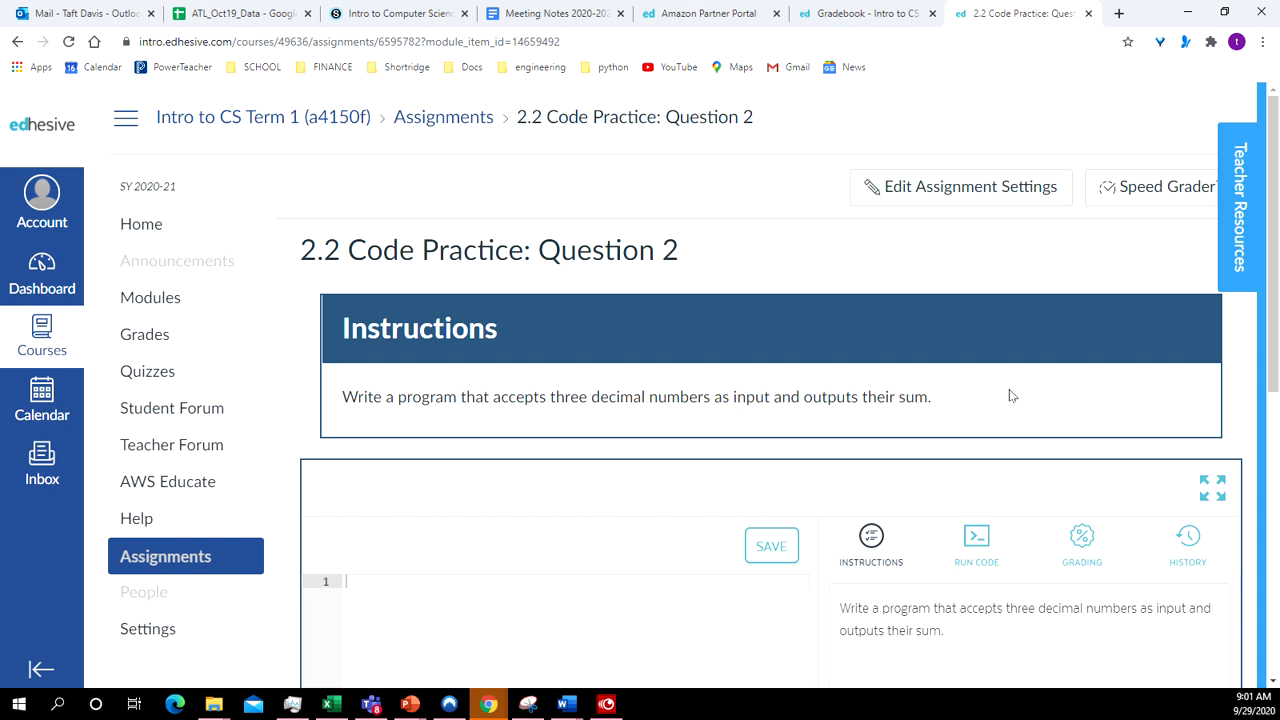
pyautogui.scroll(-3)
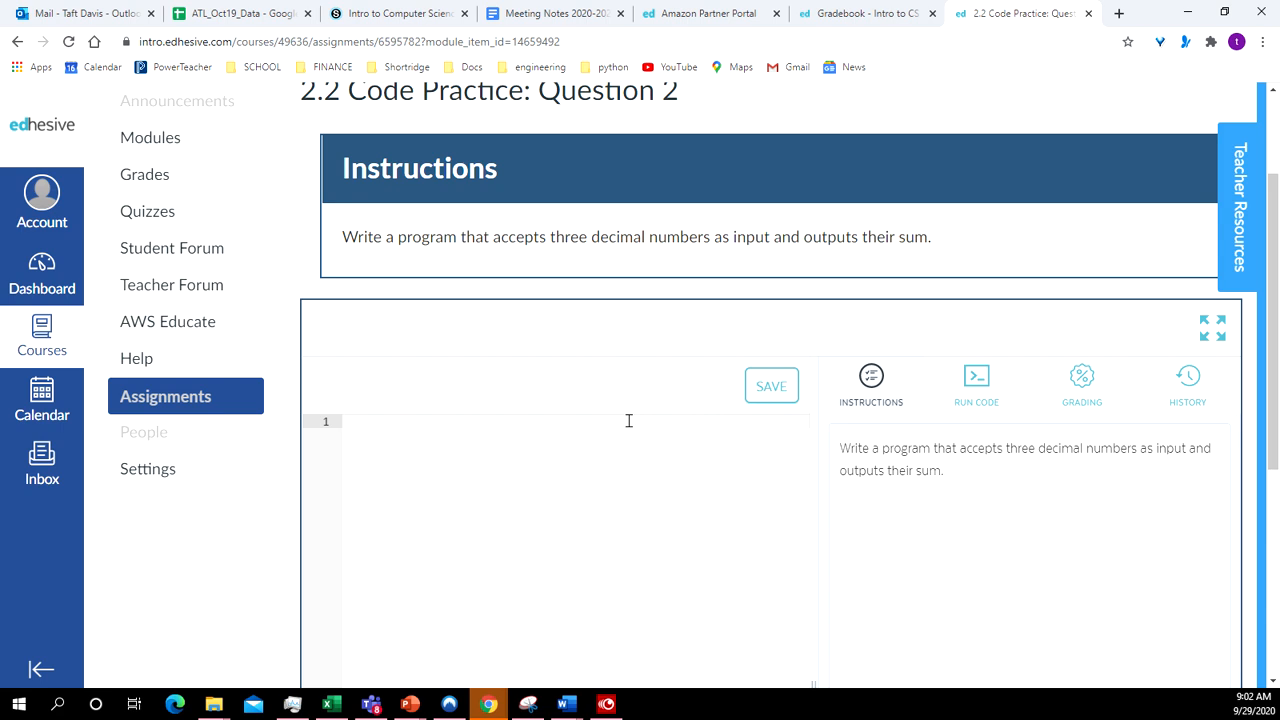
# Step: Write line 1: num1 = float(input("Enter a number with a decimal."))
pyautogui.click(350, 420)
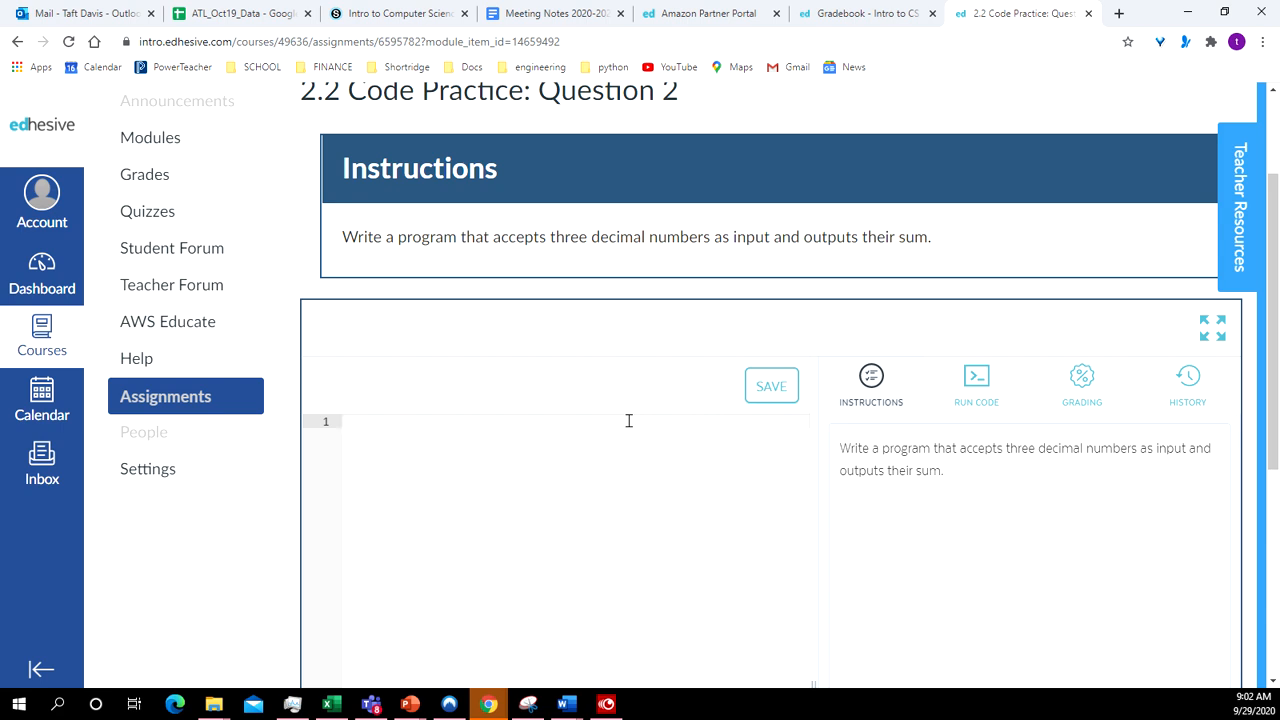
pyautogui.click(344, 420)
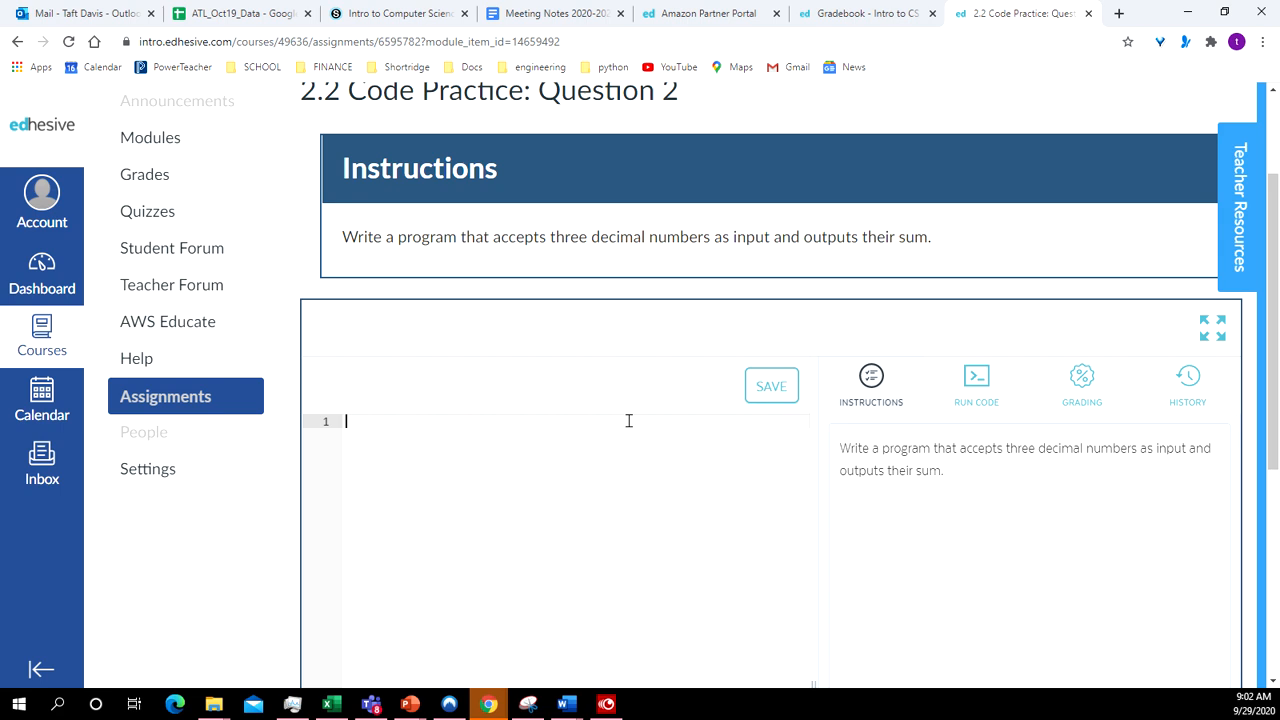
pyautogui.write('num')
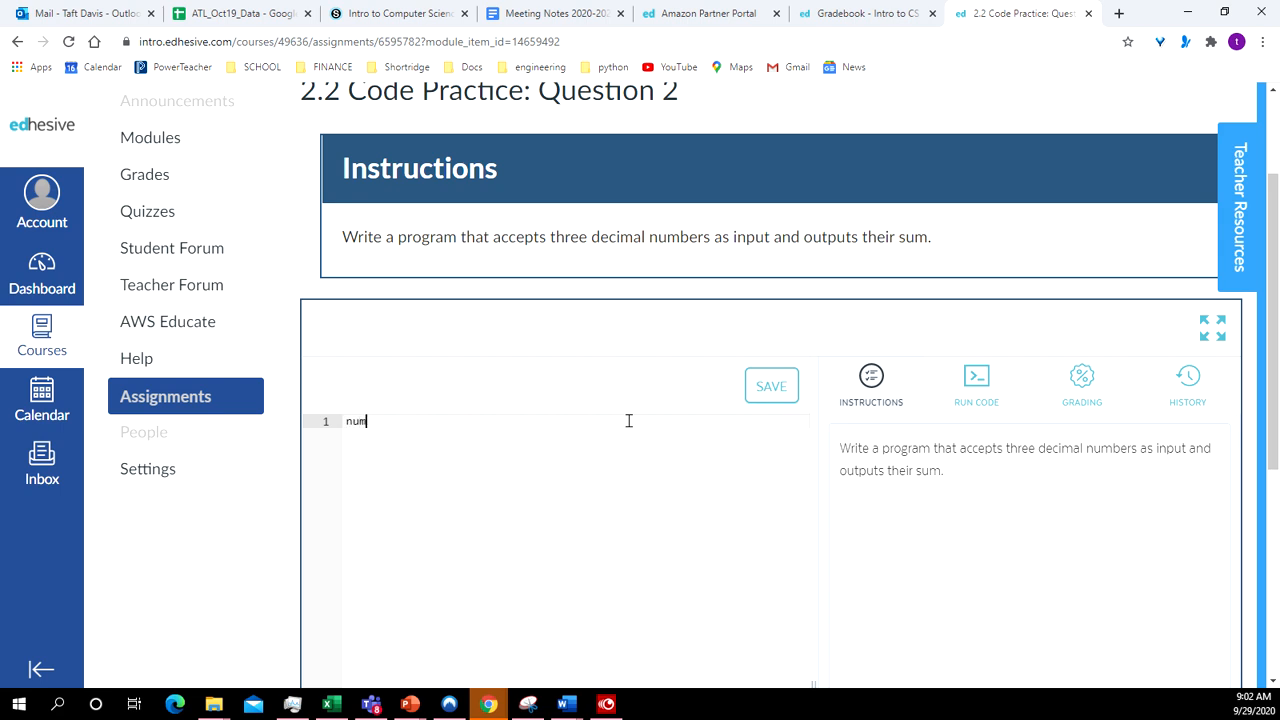
pyautogui.write('1')
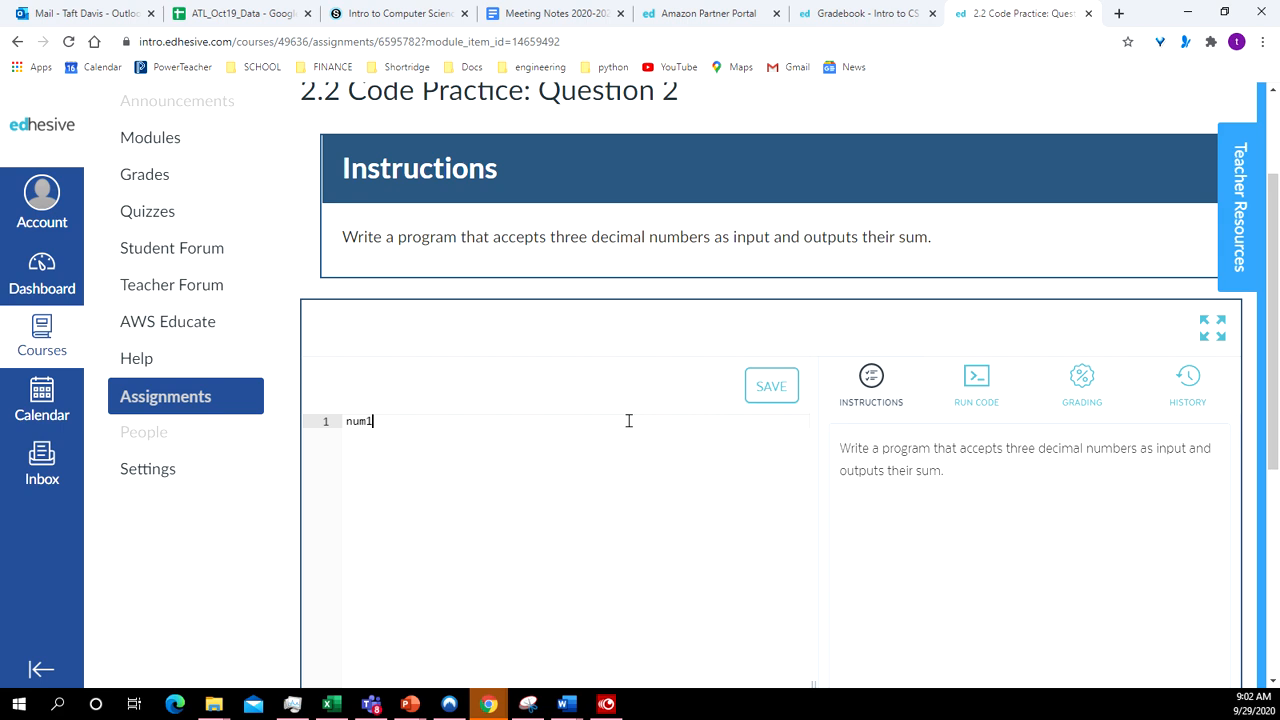
pyautogui.write('=')
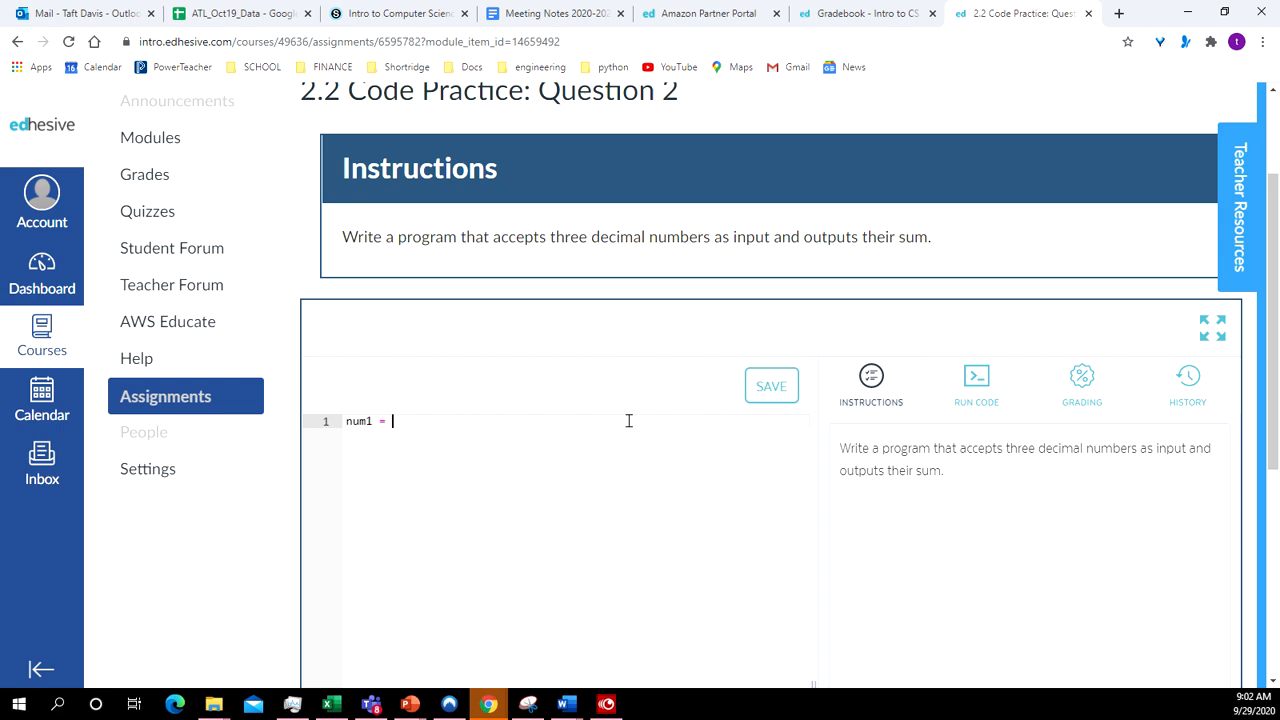
pyautogui.write('float')
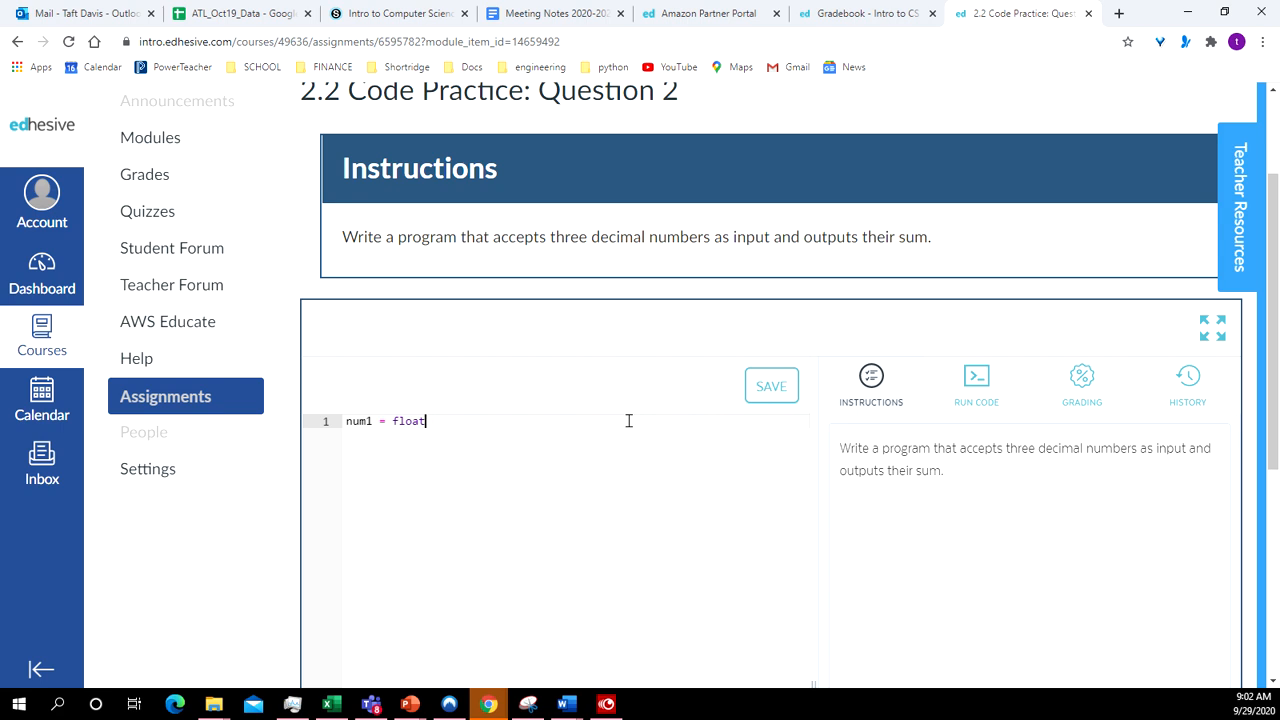
pyautogui.write('(in')
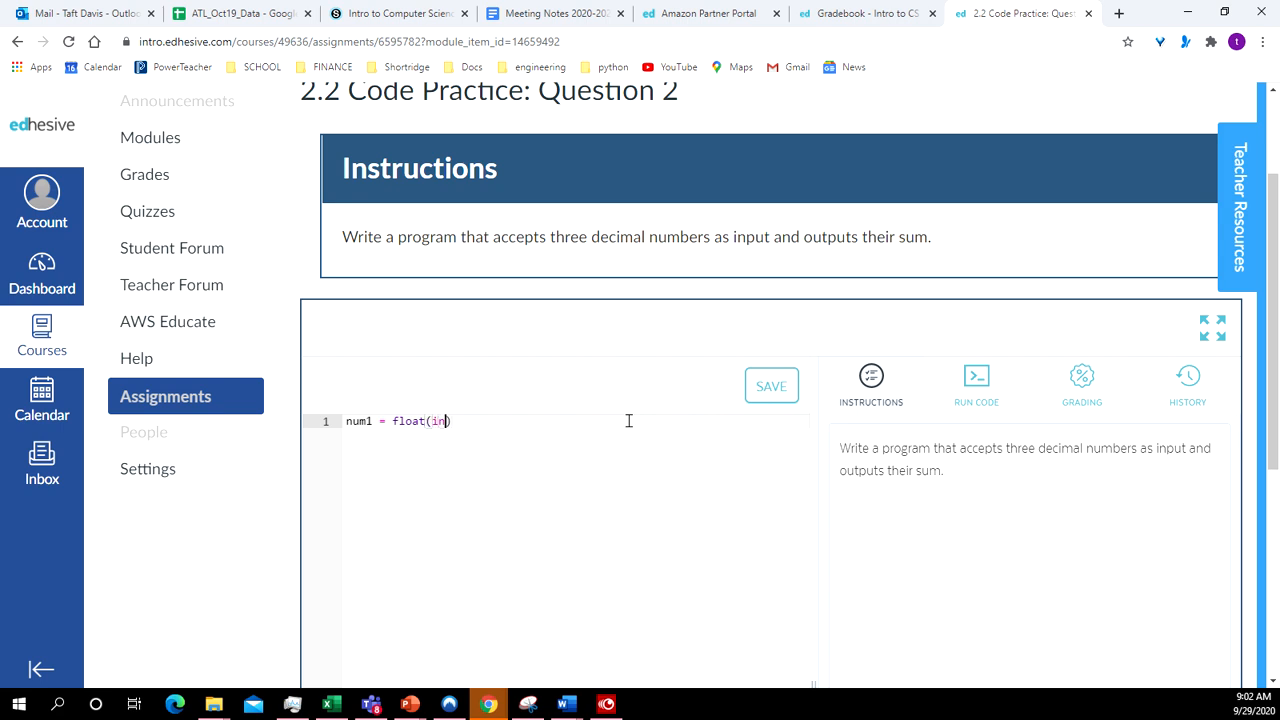
pyautogui.write('put')
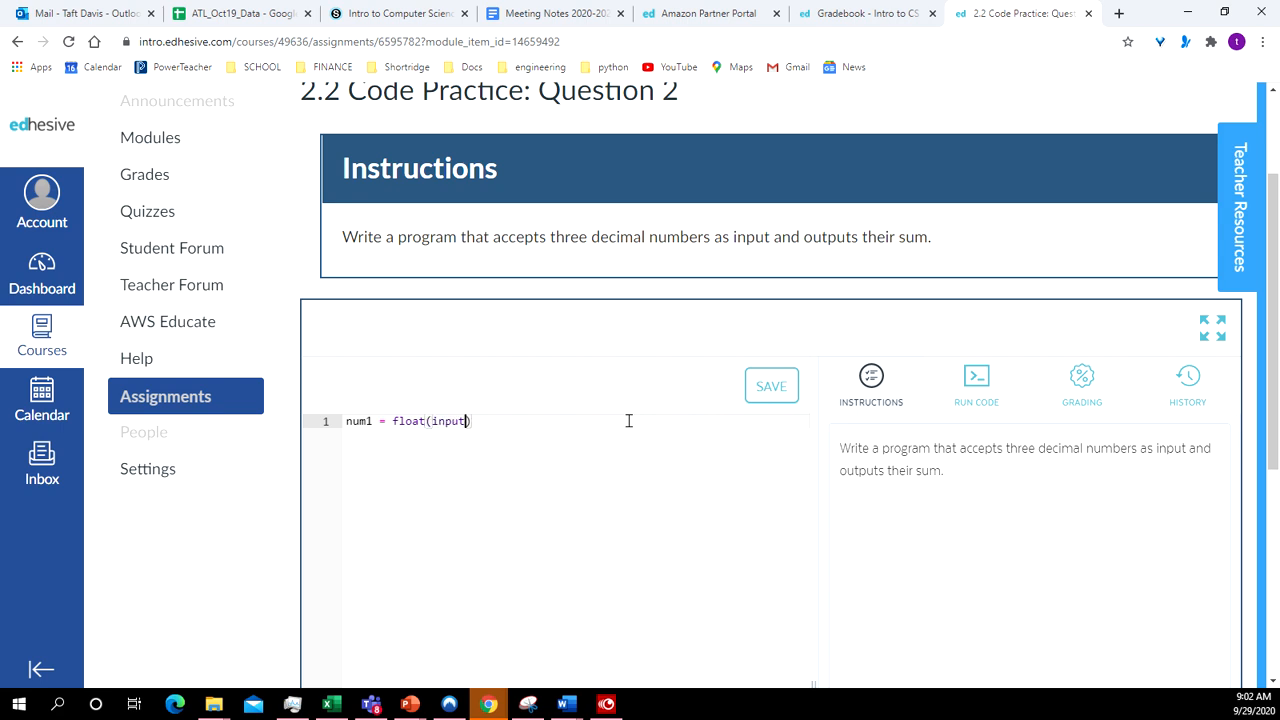
pyautogui.write('()')
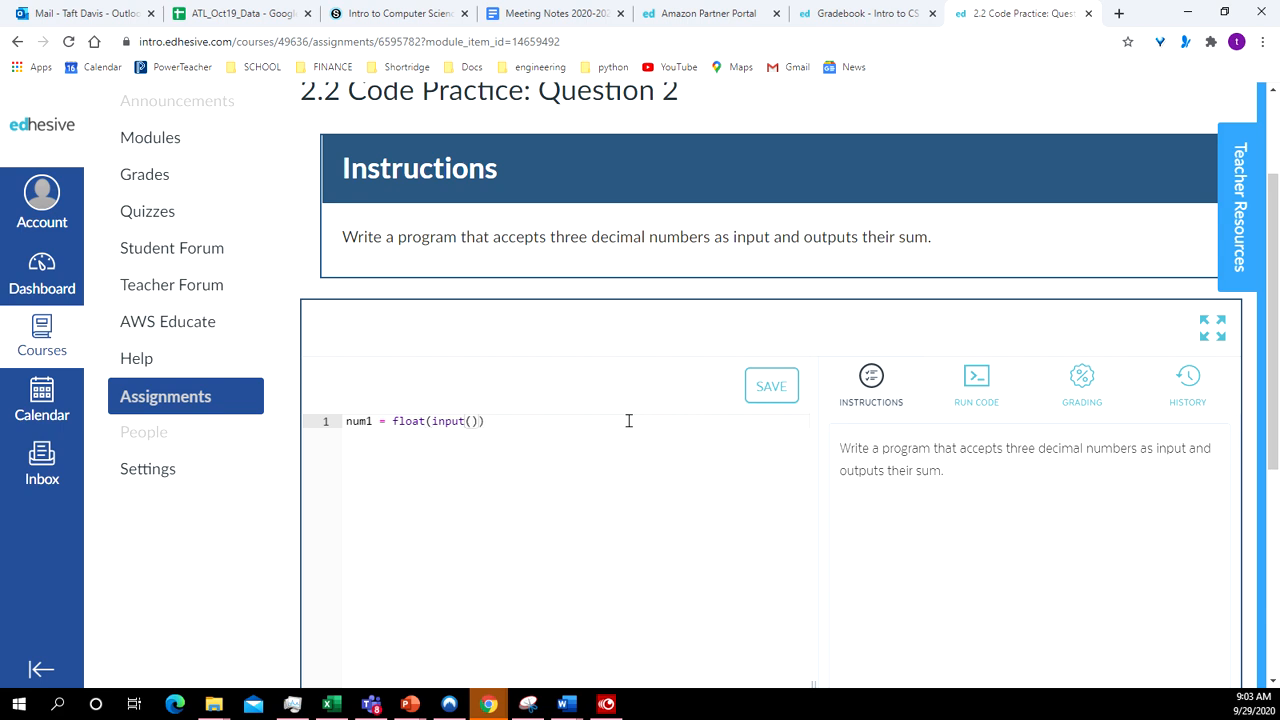
pyautogui.write('""')
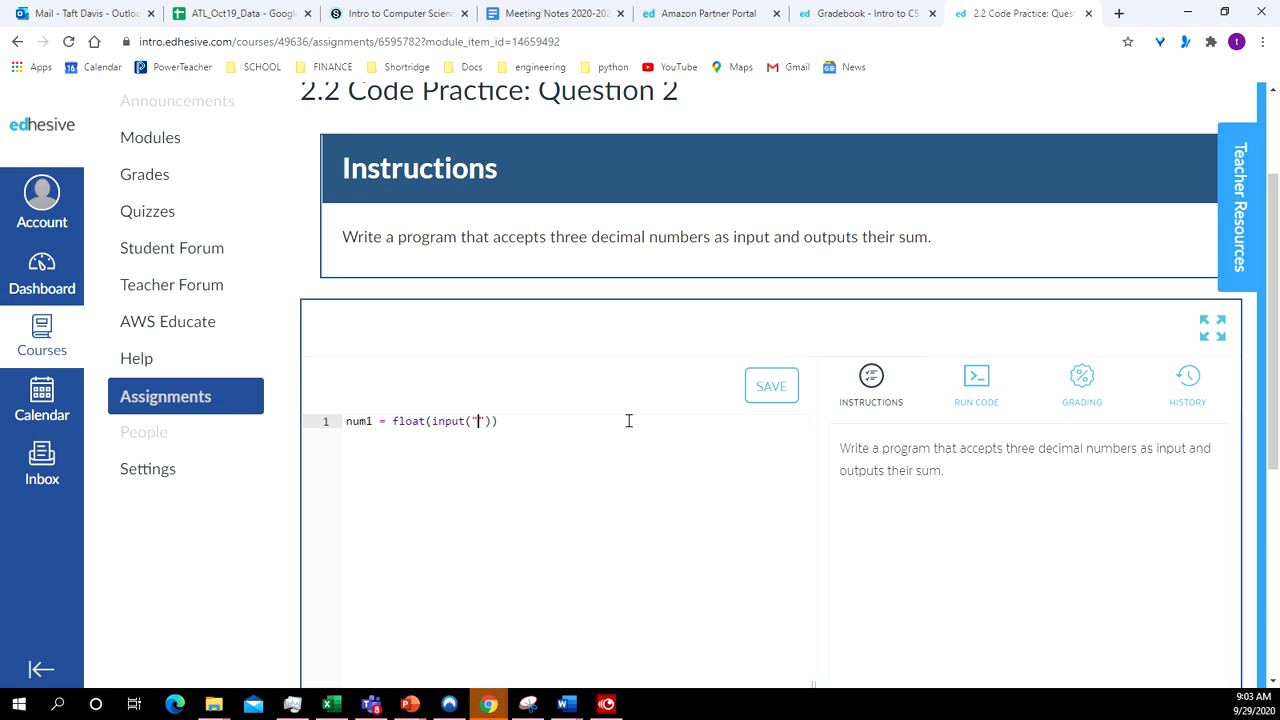
pyautogui.write('input')
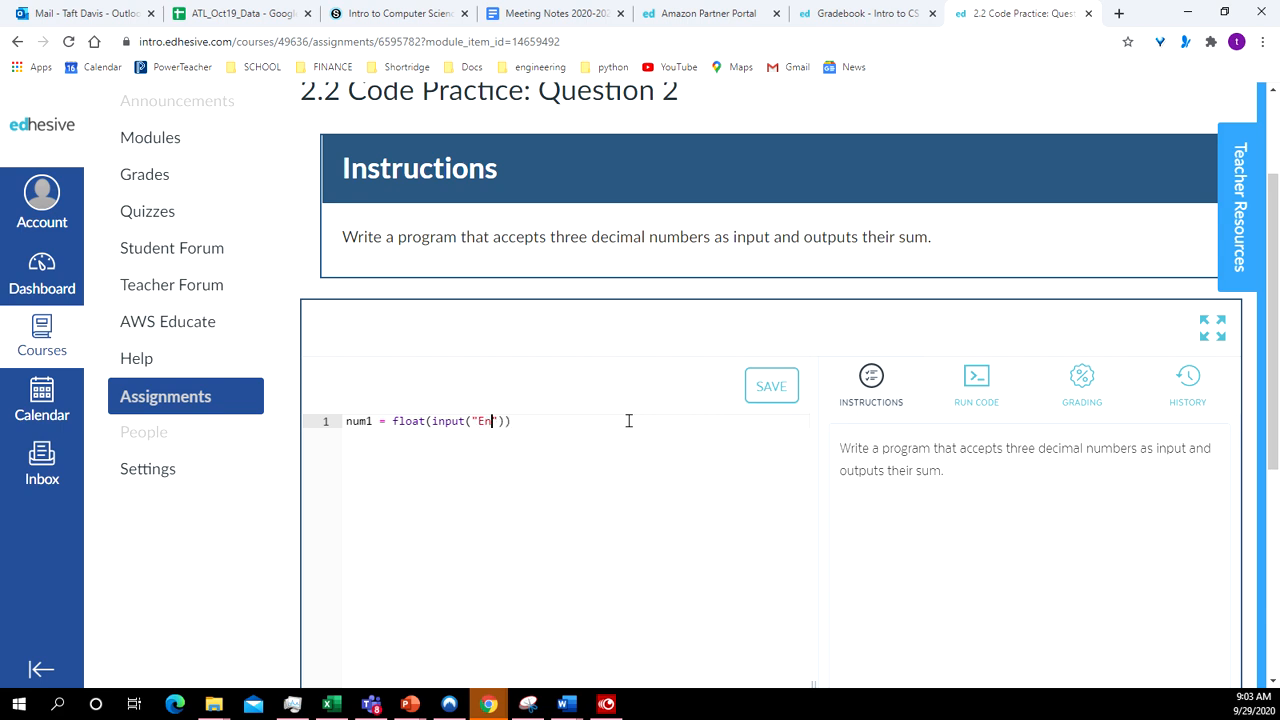
pyautogui.write('ter a nu')
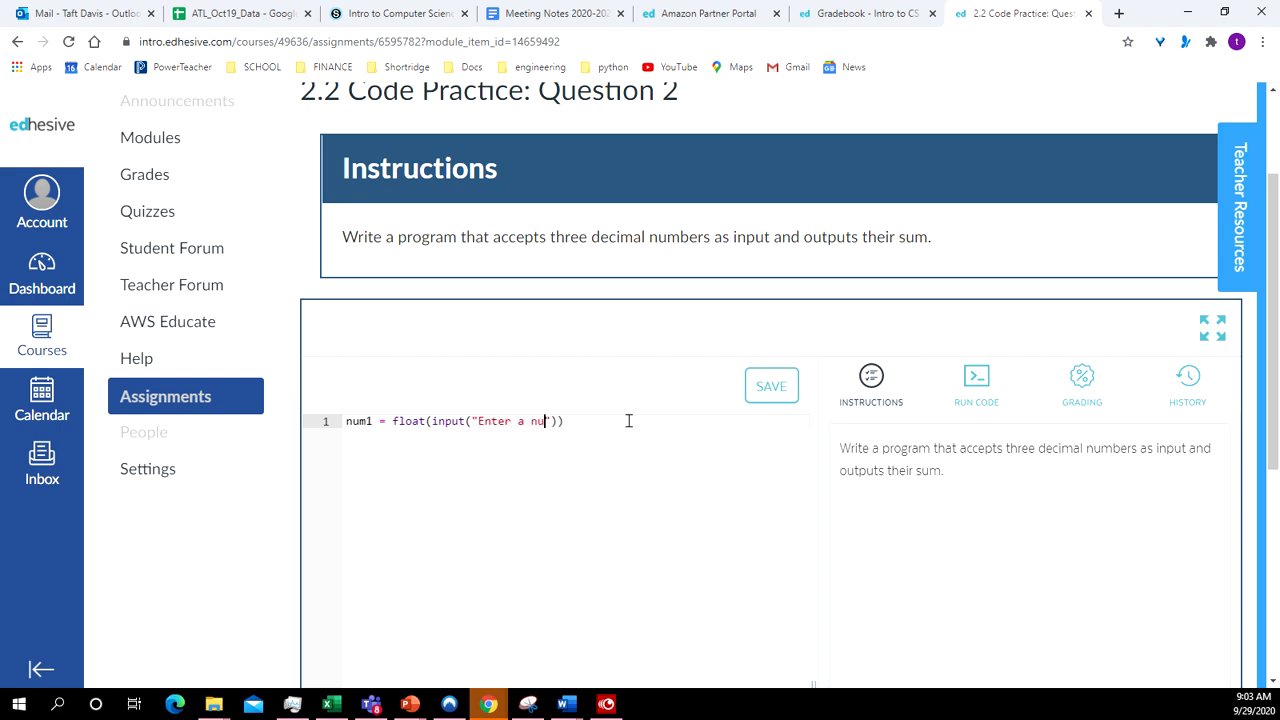
pyautogui.write('mber')
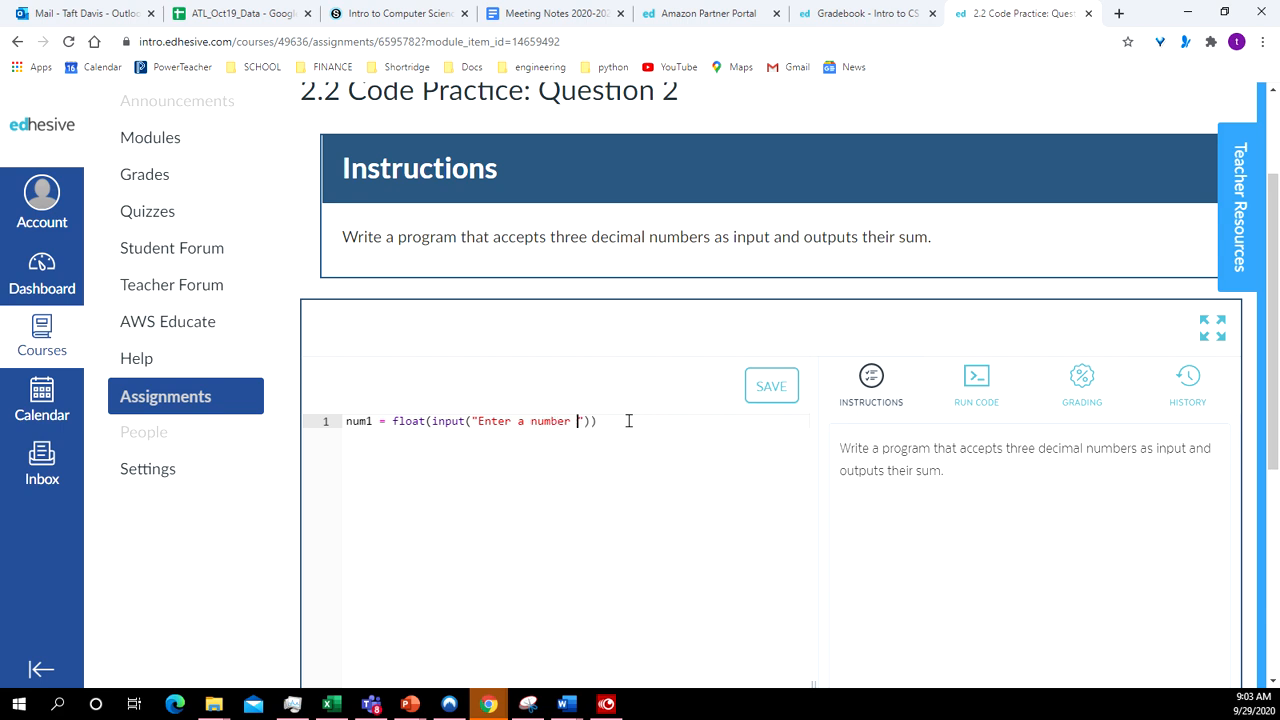
pyautogui.write('with a d')
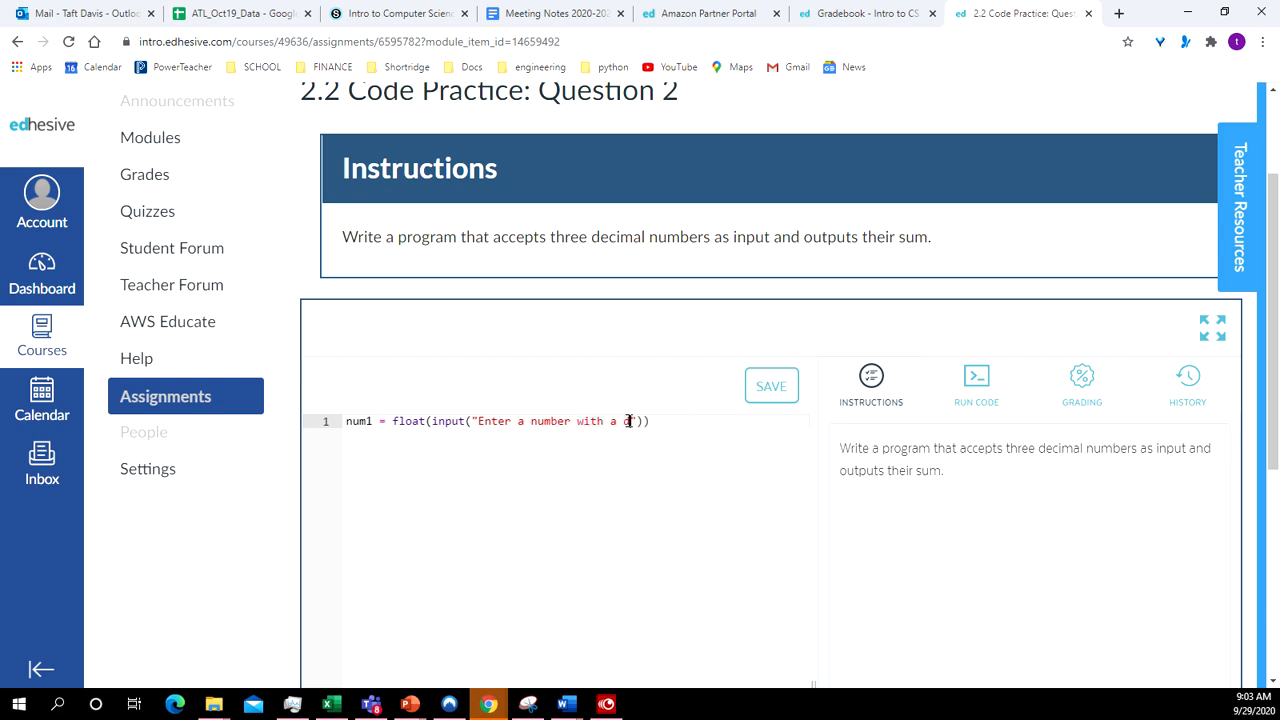
pyautogui.write('ecim')
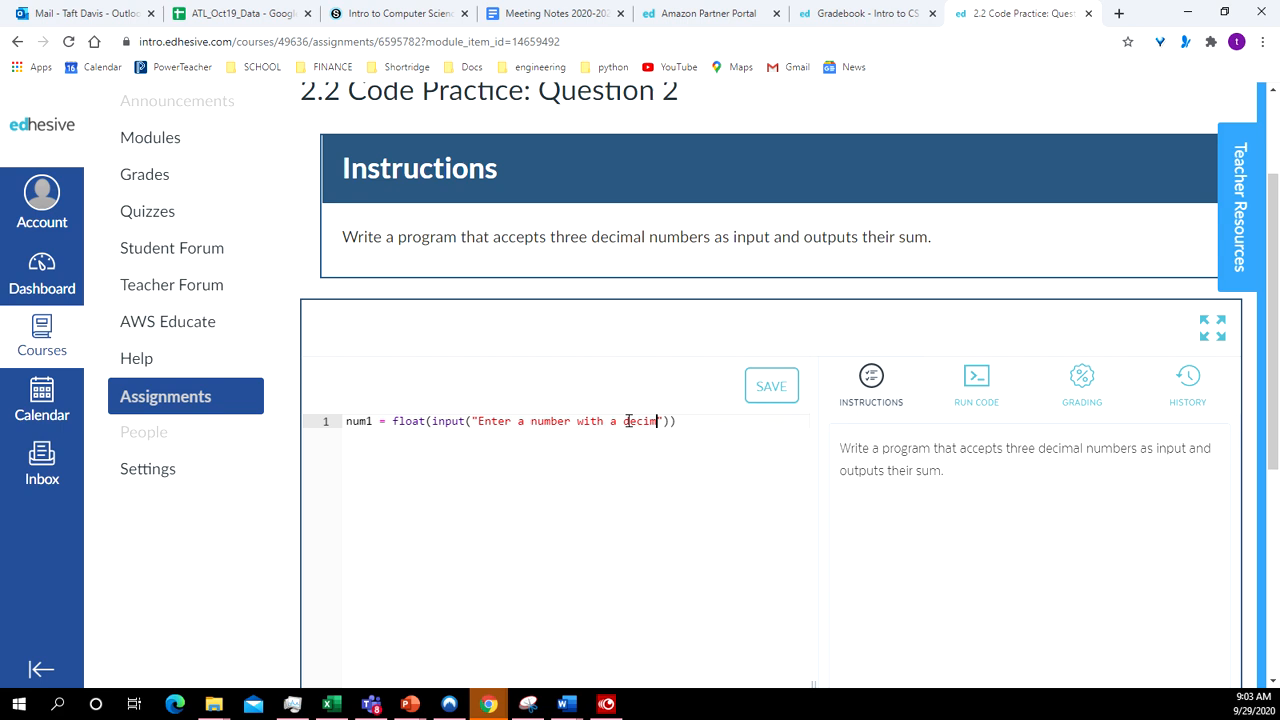
pyautogui.write('al')
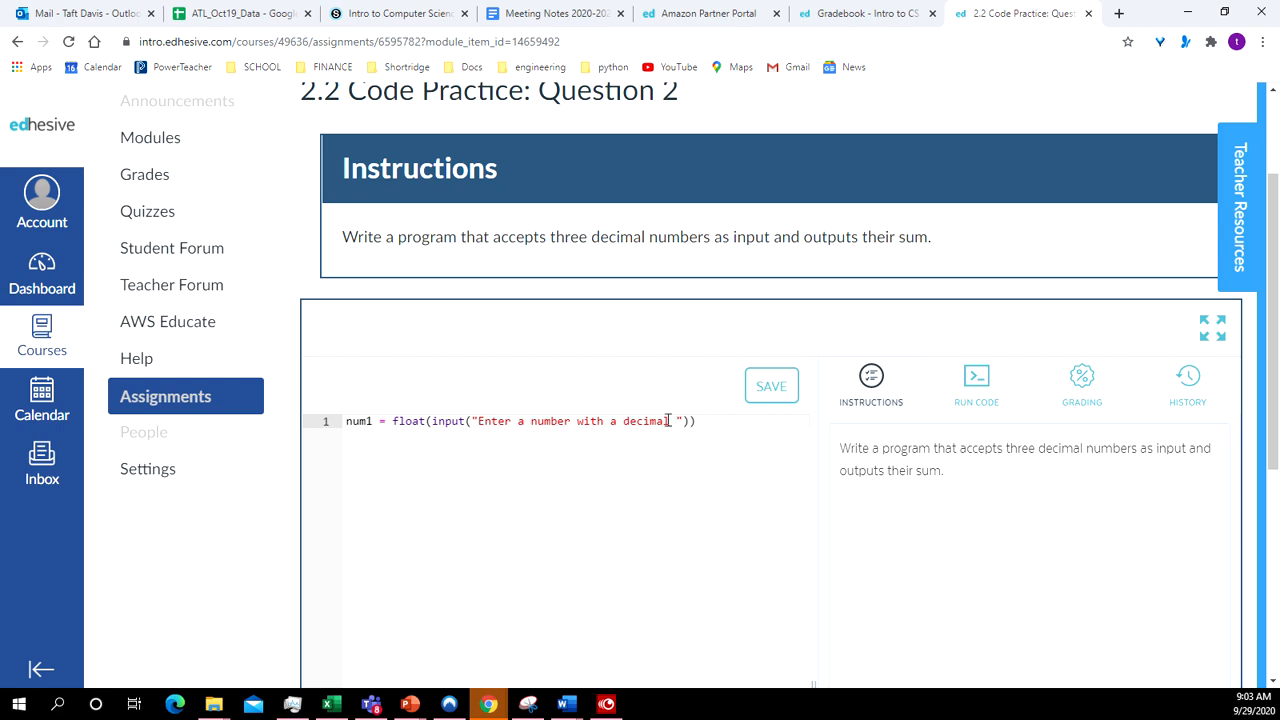
pyautogui.write('.')
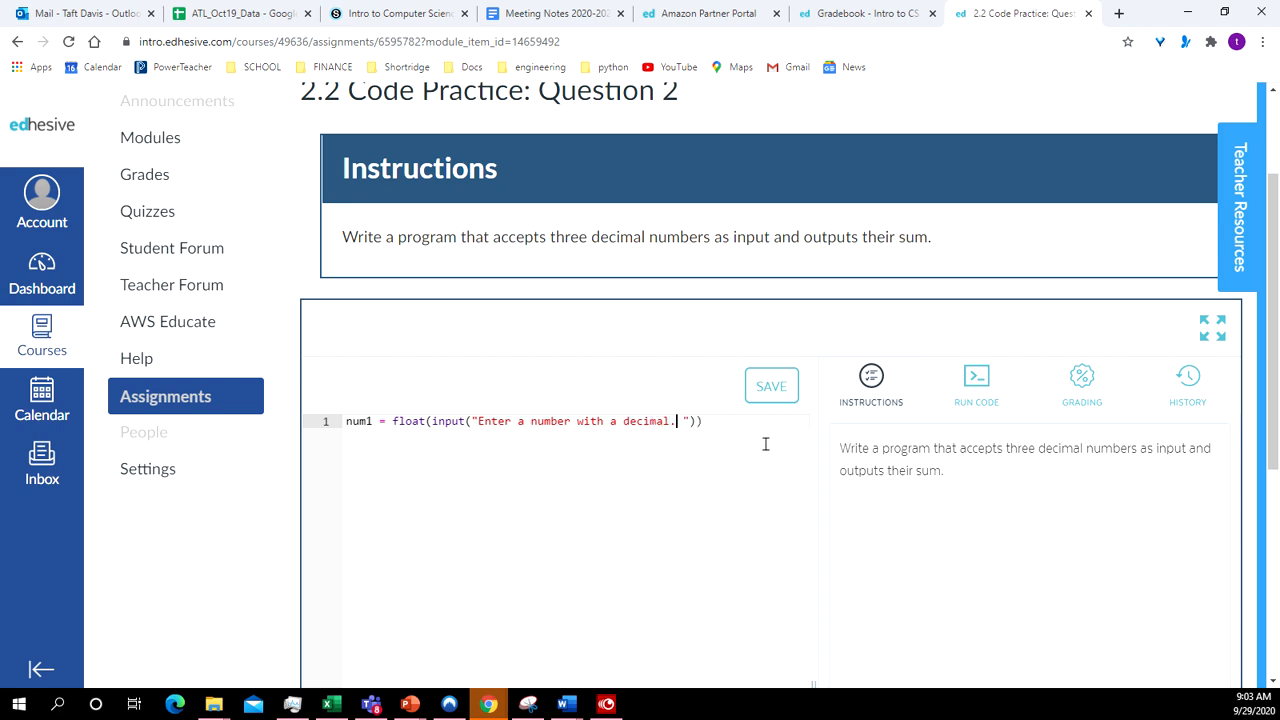